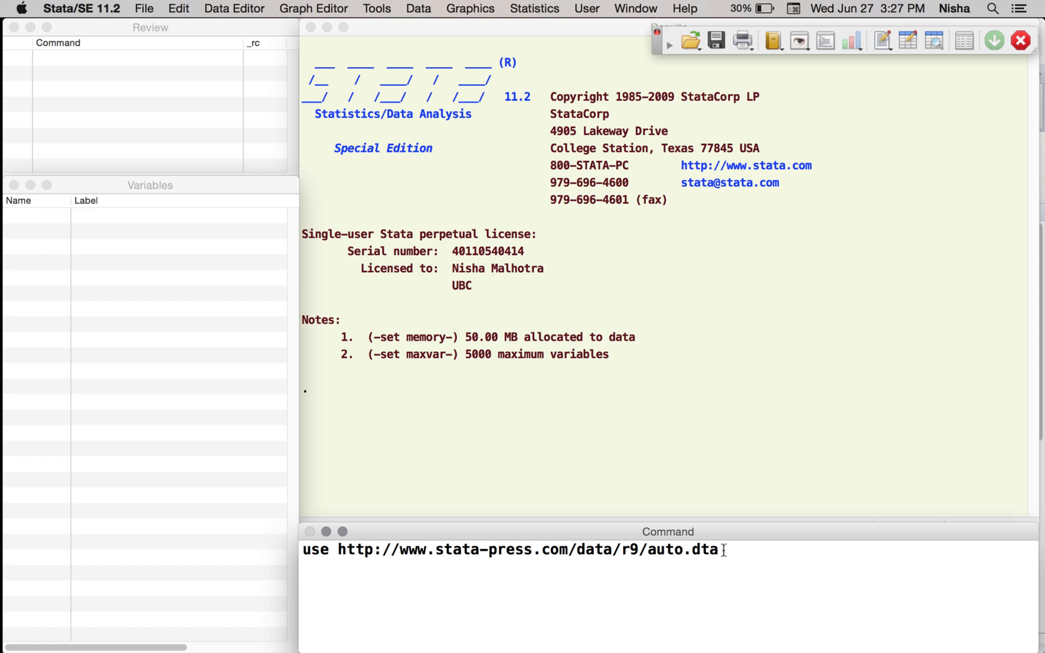
Step: Load auto.dta from the Stata Press website with the use command
key(Return)
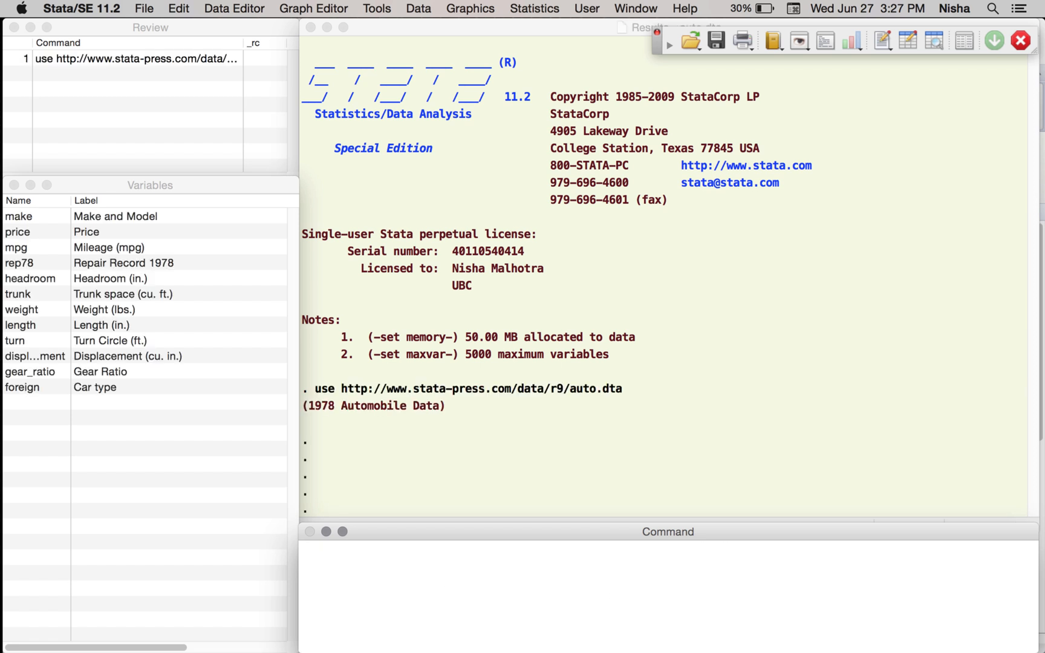
mouse_move(281, 431)
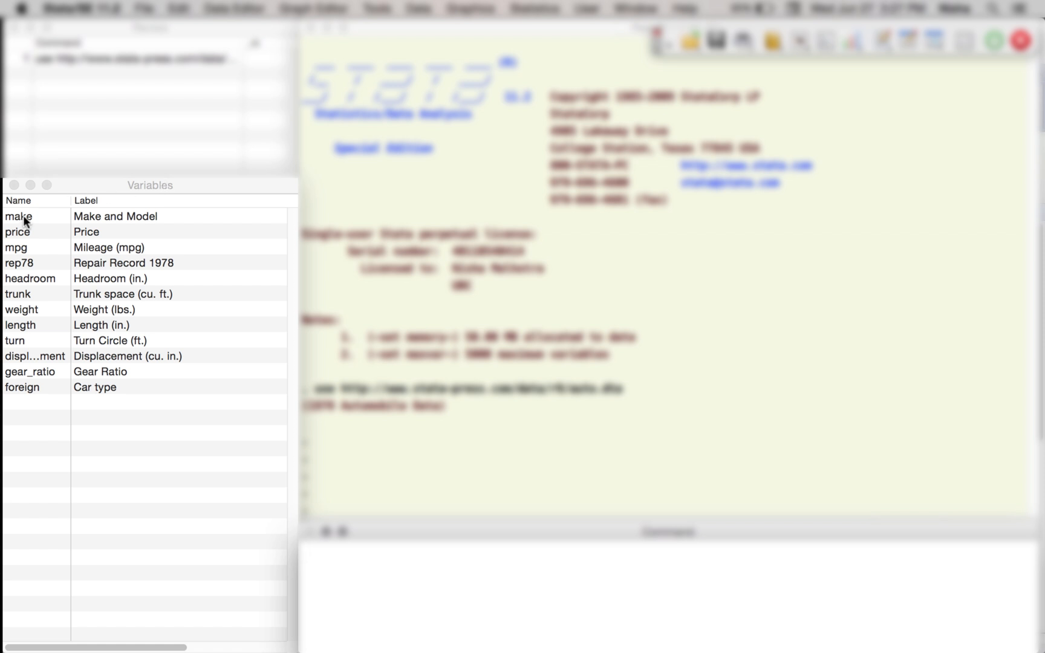
mouse_move(30, 224)
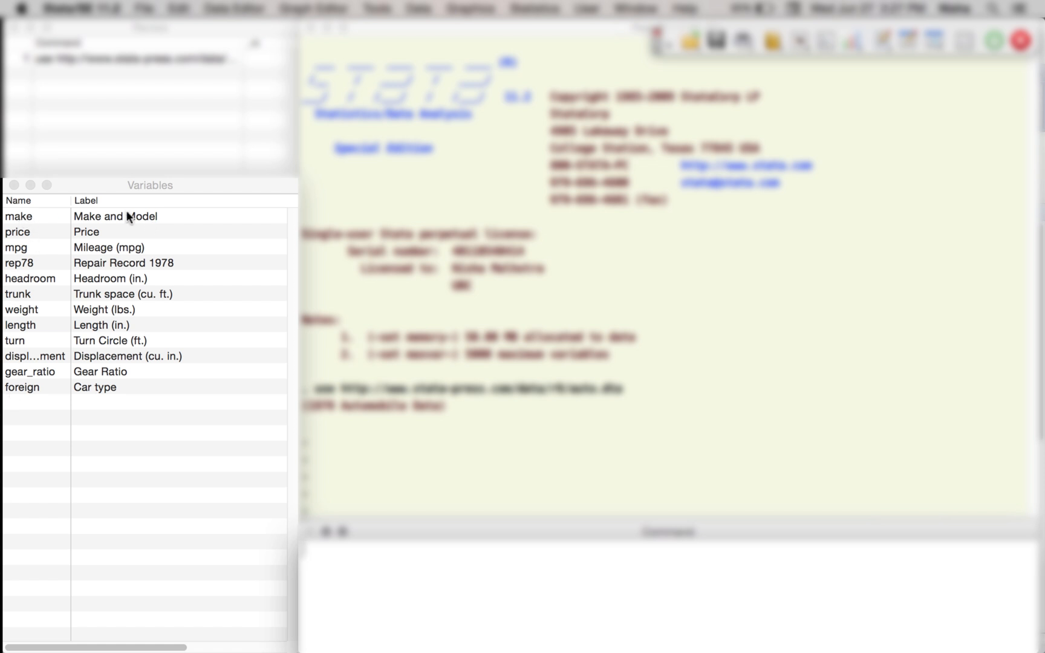
mouse_move(49, 226)
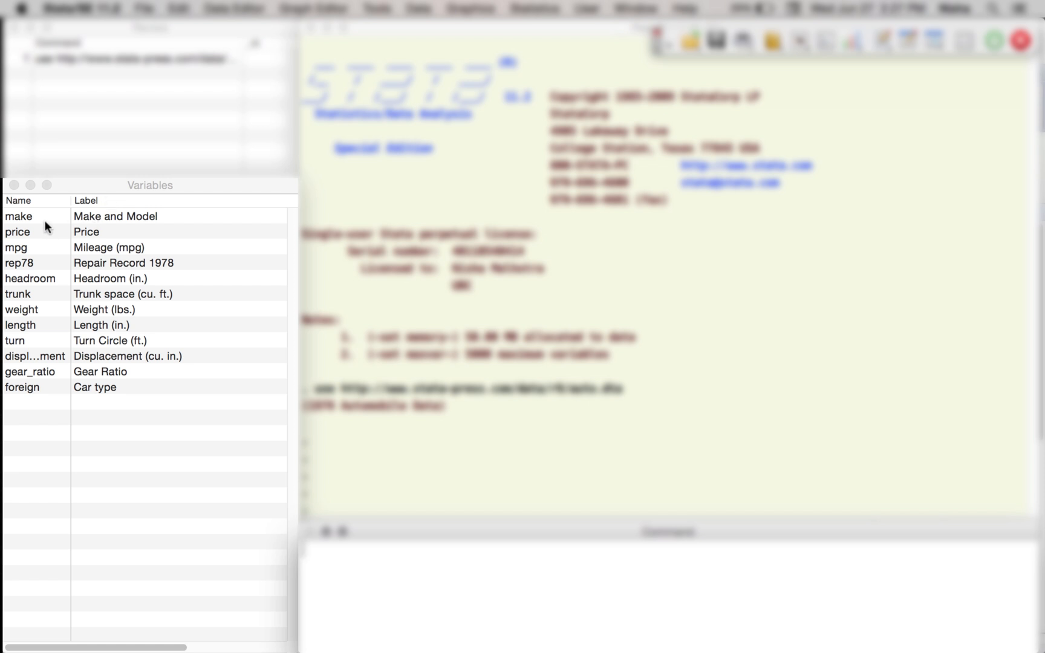
mouse_move(37, 220)
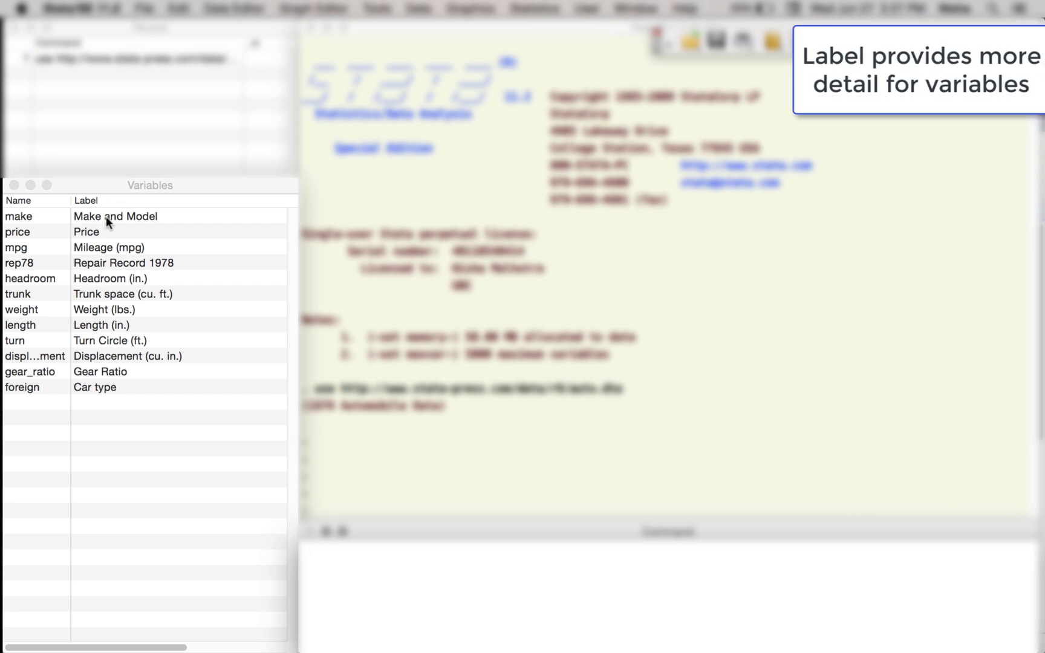
mouse_move(103, 401)
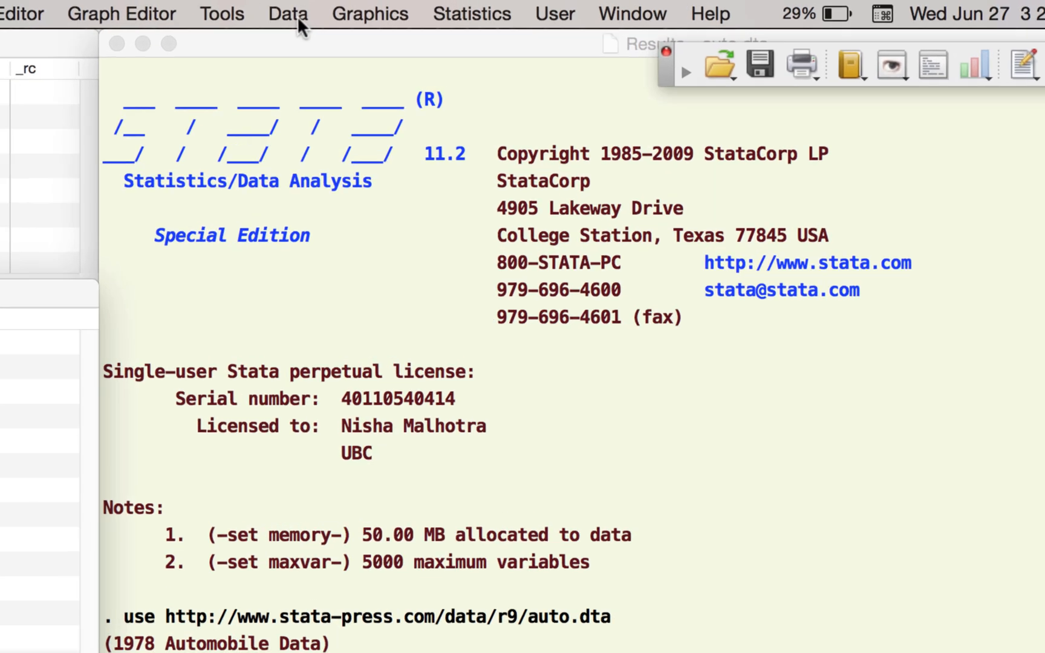
Step: Run browse to view the auto dataset's observations in the Data Browser
click(287, 13)
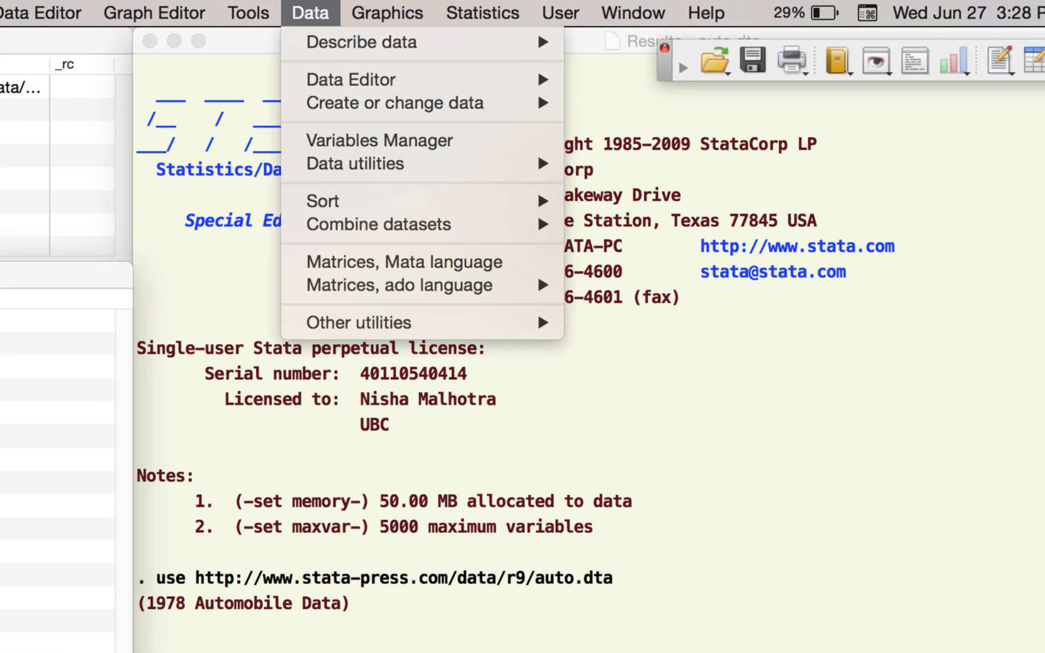
text(brow)
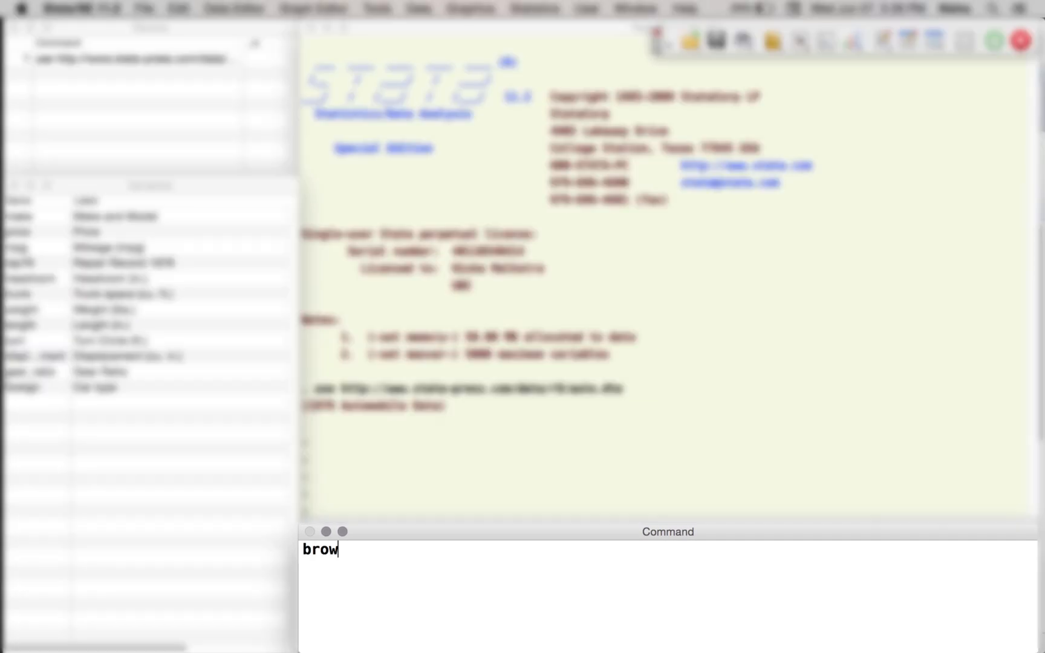
text(se)
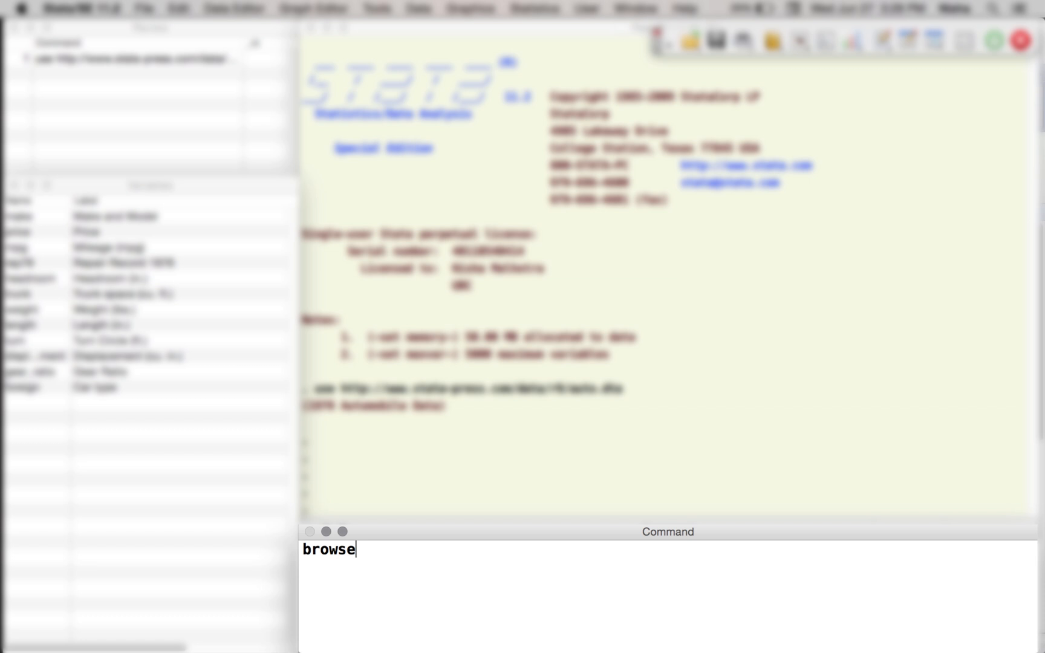
key(Return)
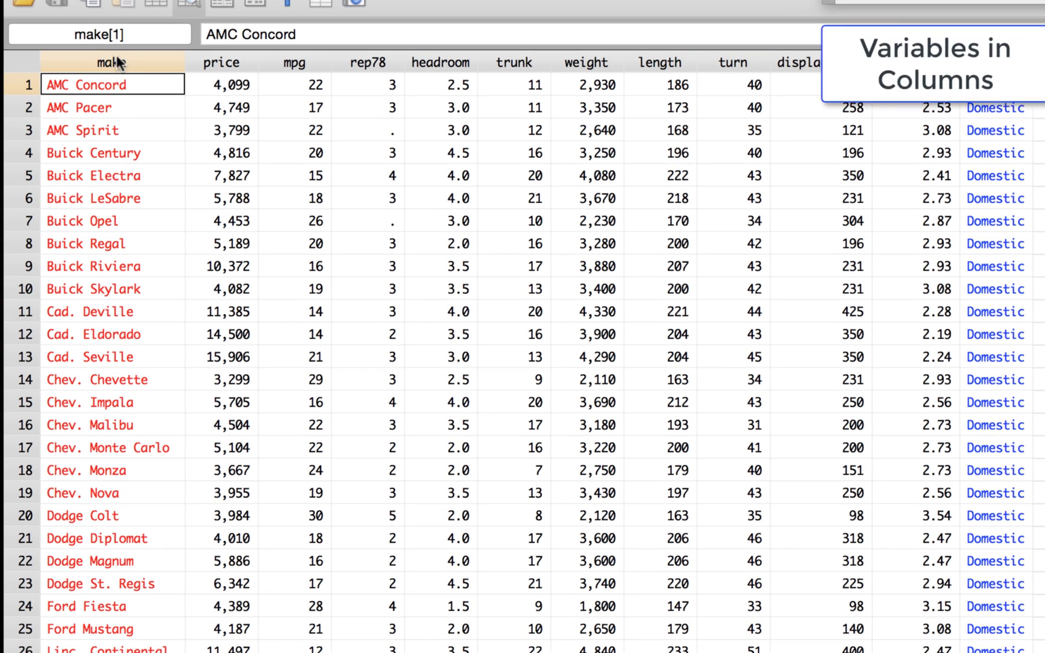
mouse_move(133, 145)
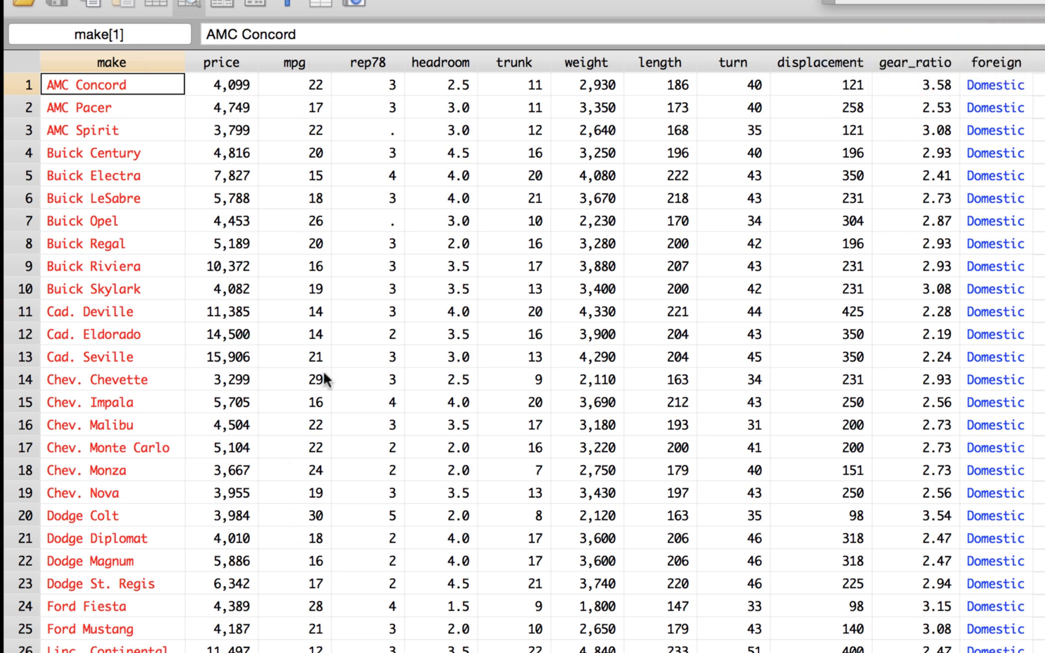
mouse_move(379, 71)
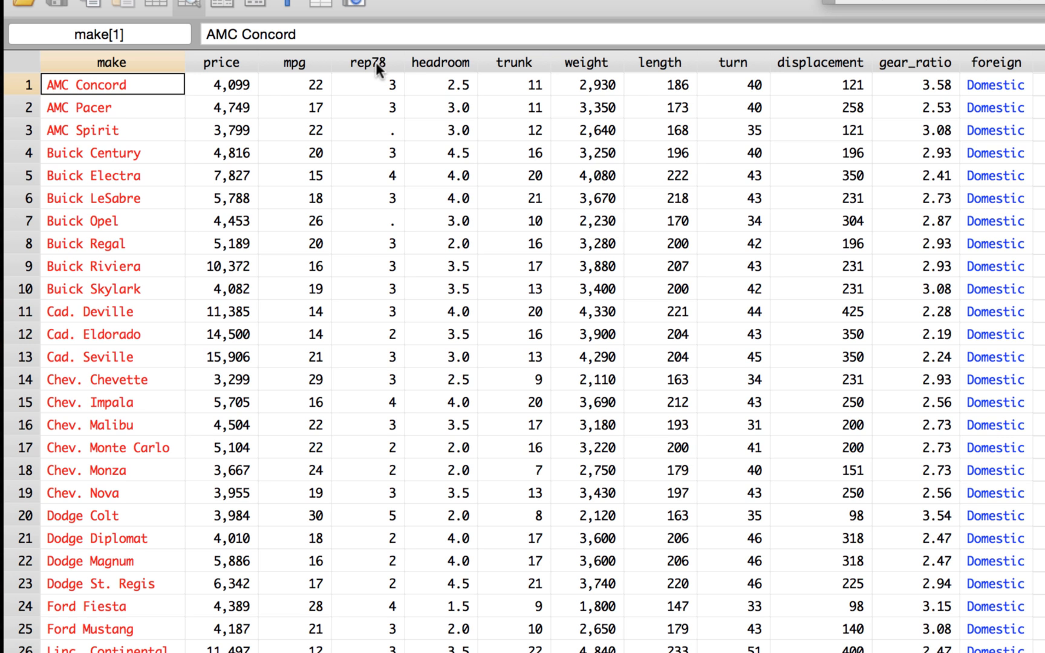
mouse_move(507, 70)
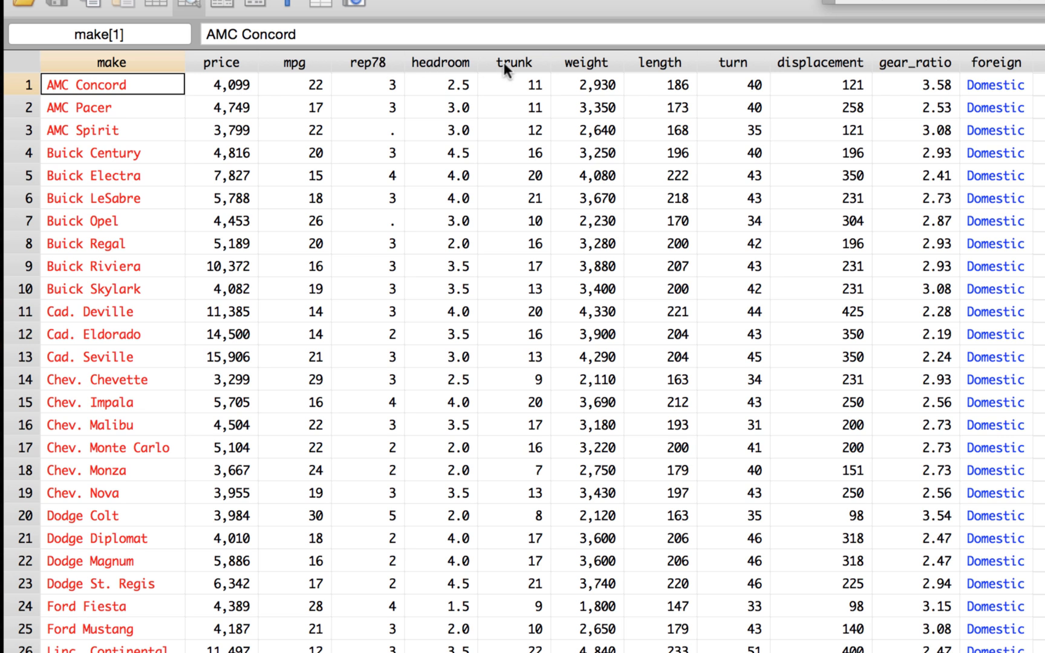
mouse_move(38, 87)
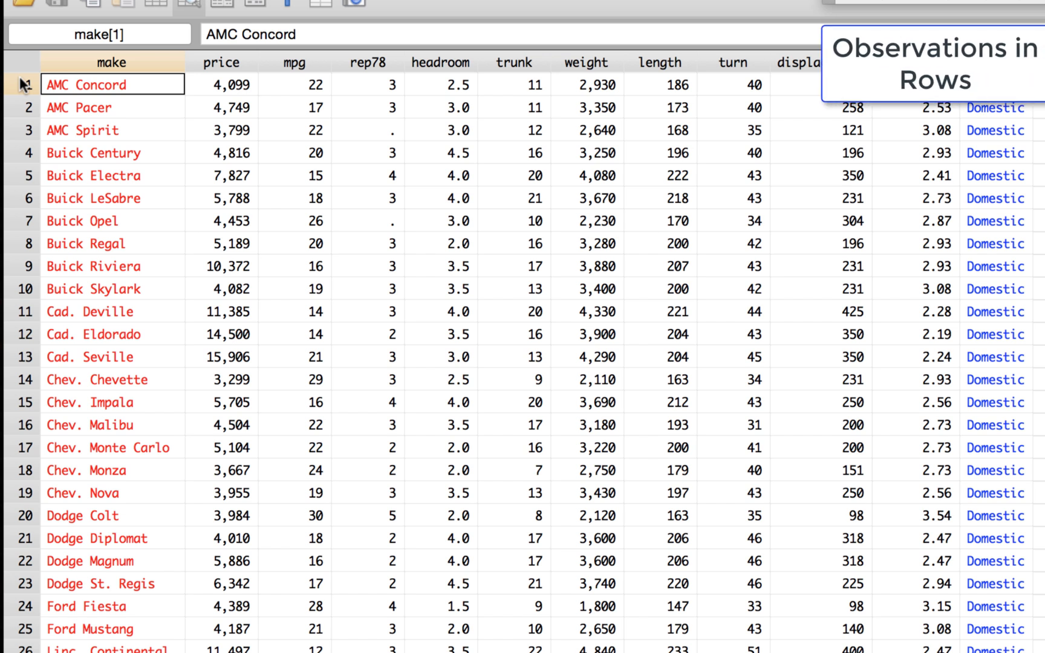
mouse_move(48, 85)
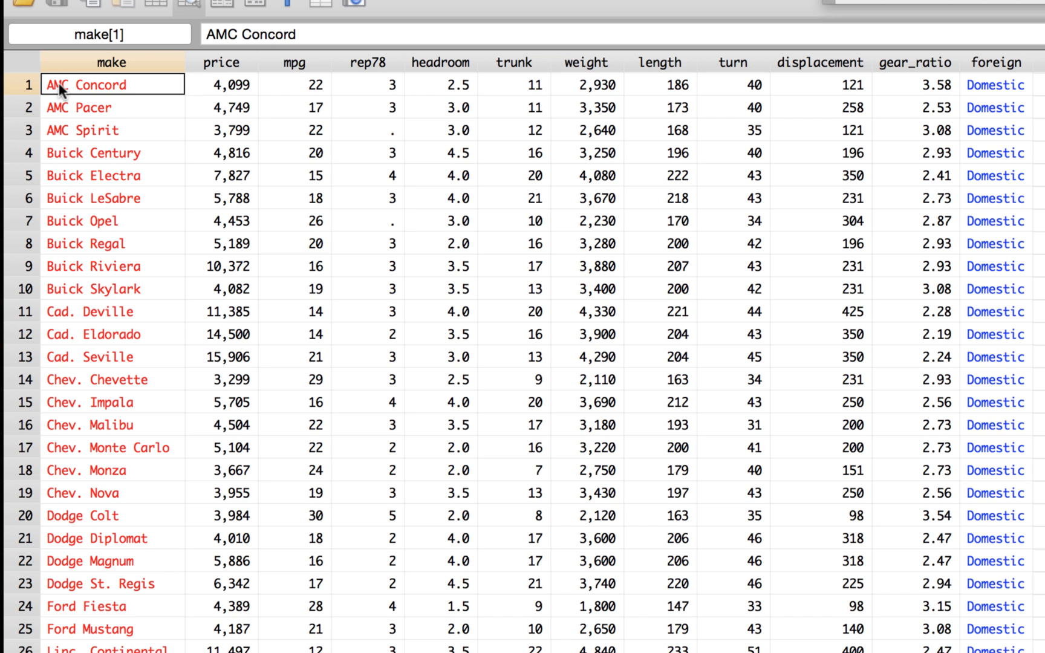
mouse_move(992, 93)
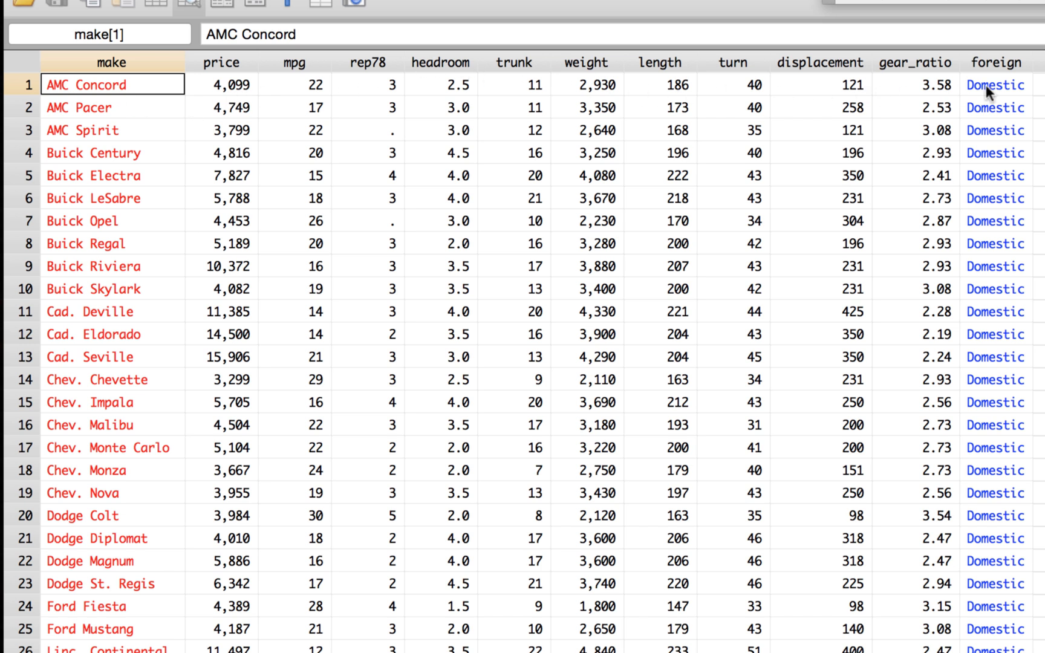
mouse_move(28, 85)
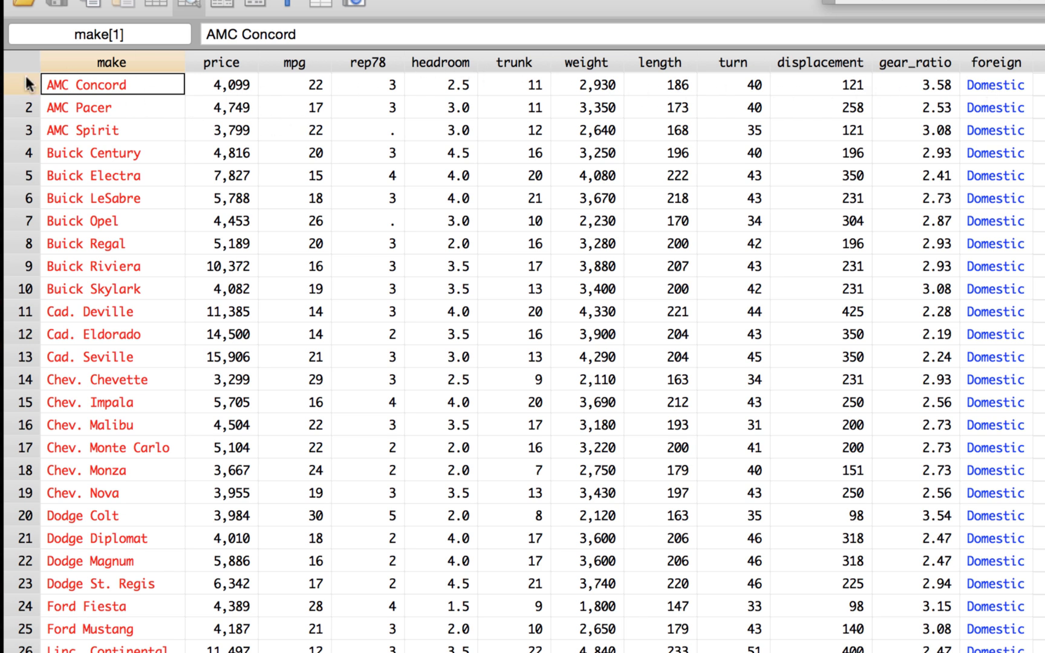
mouse_move(38, 203)
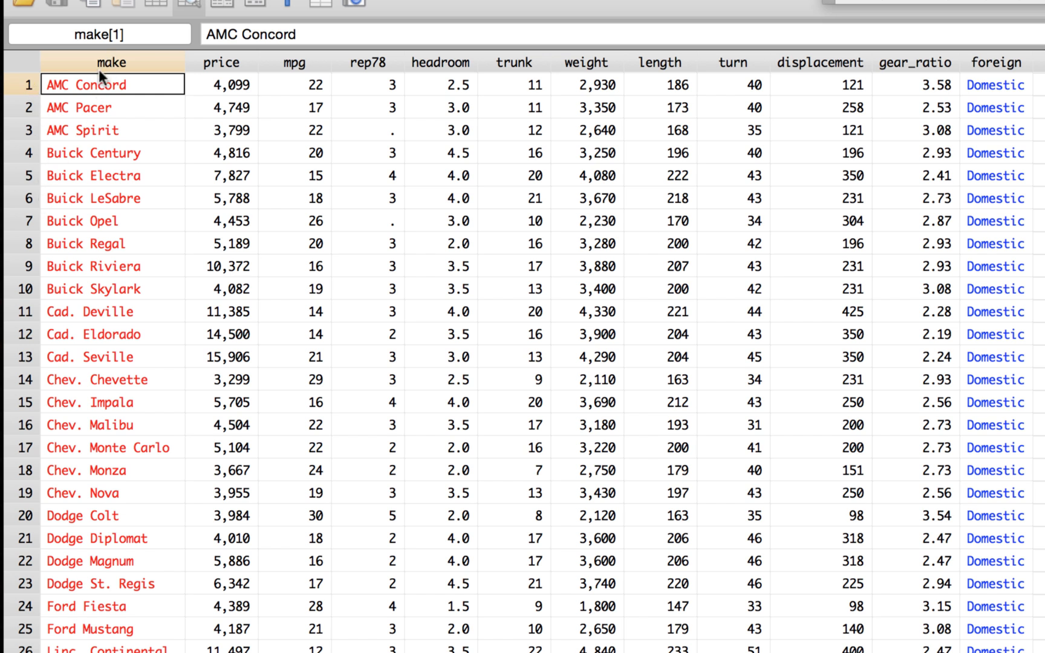
mouse_move(280, 84)
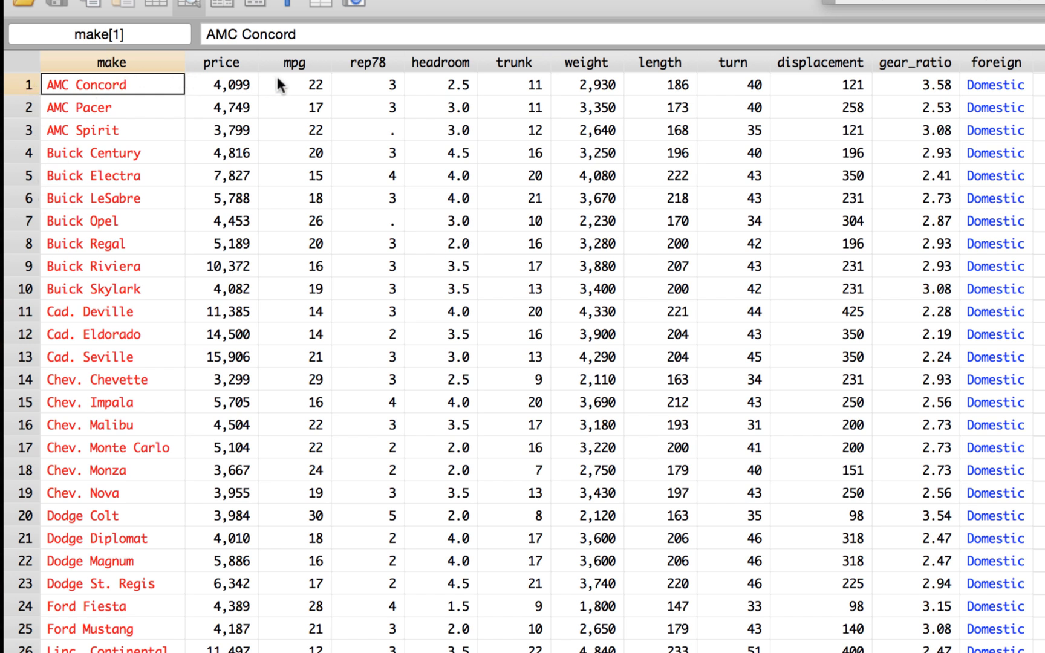
mouse_move(249, 69)
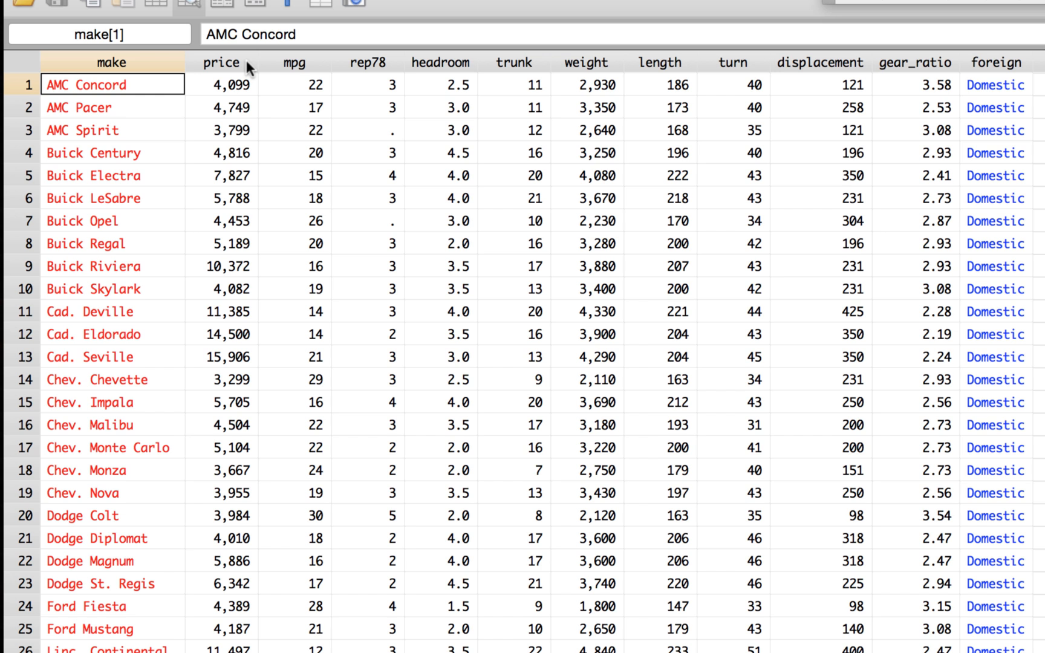
mouse_move(80, 299)
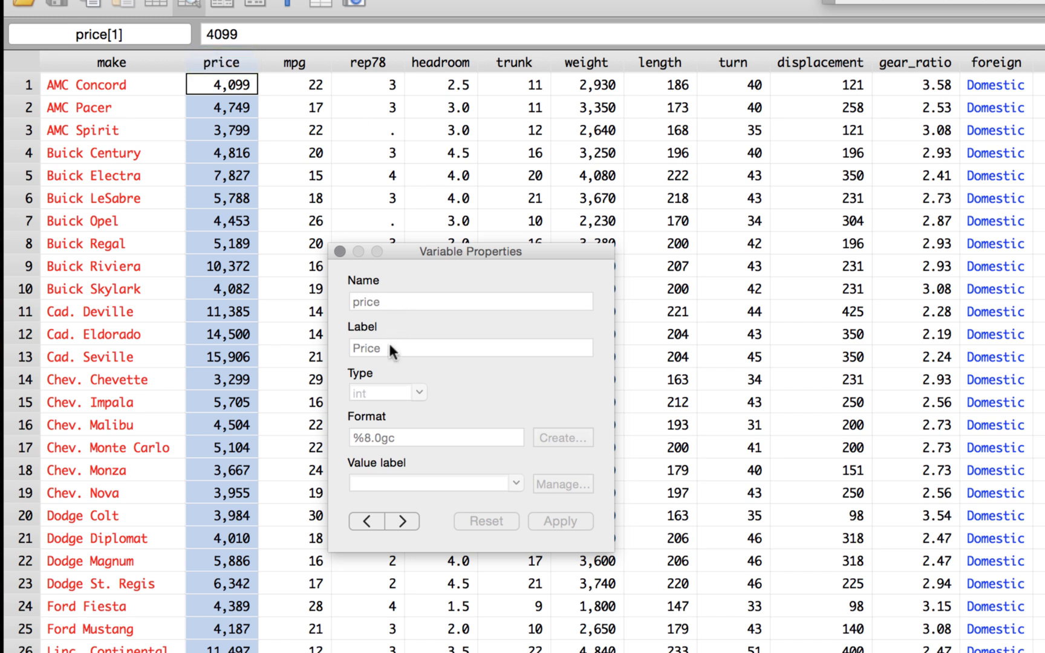
mouse_move(423, 400)
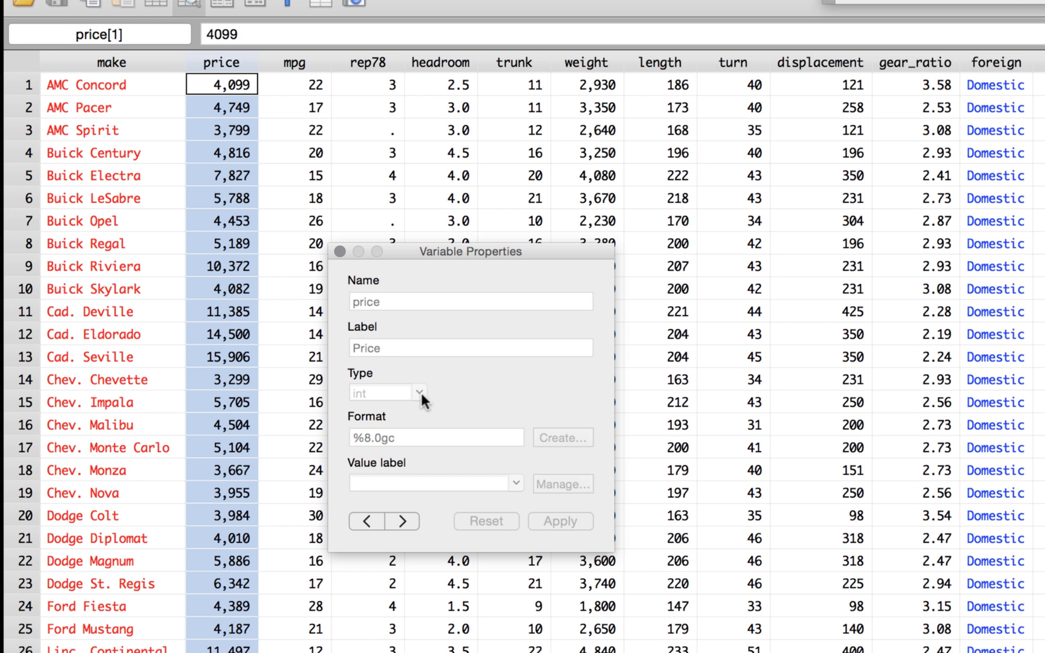
mouse_move(419, 442)
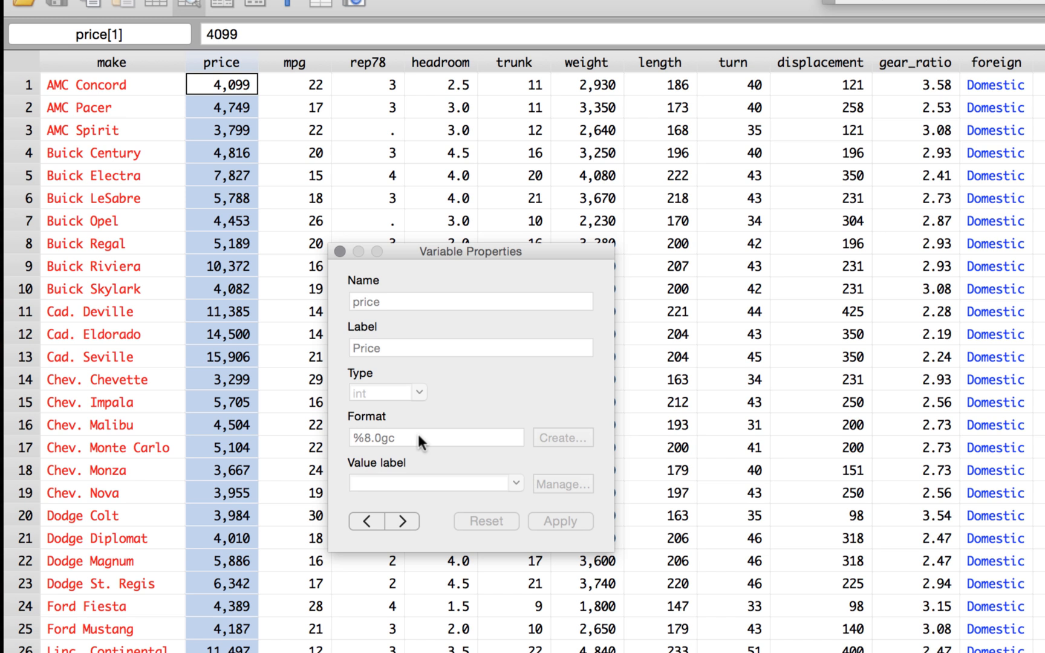
mouse_move(379, 350)
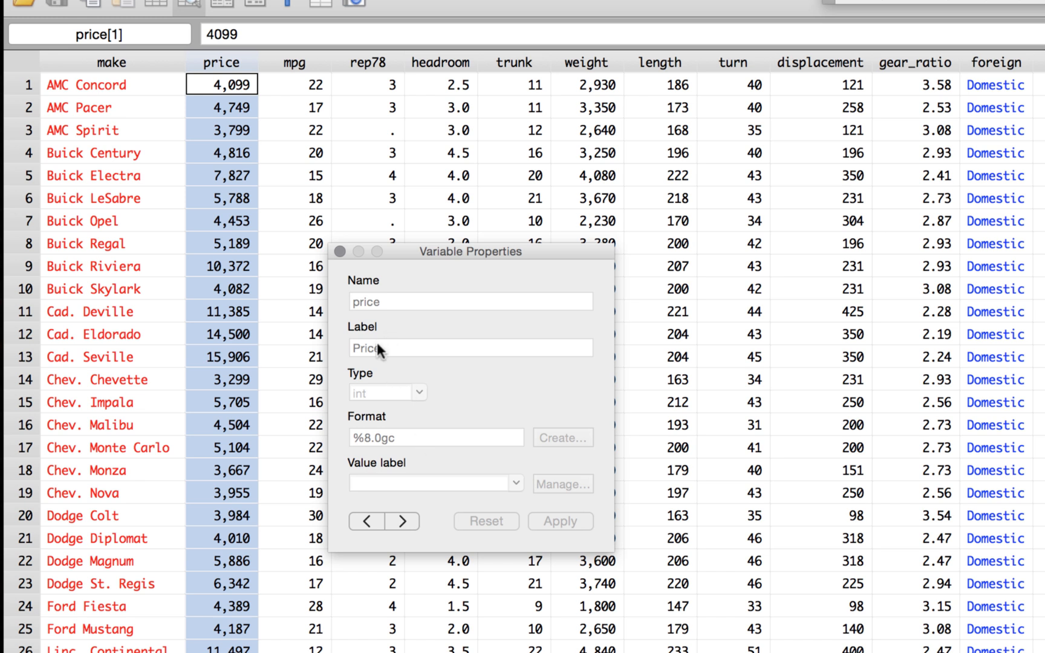
mouse_move(411, 229)
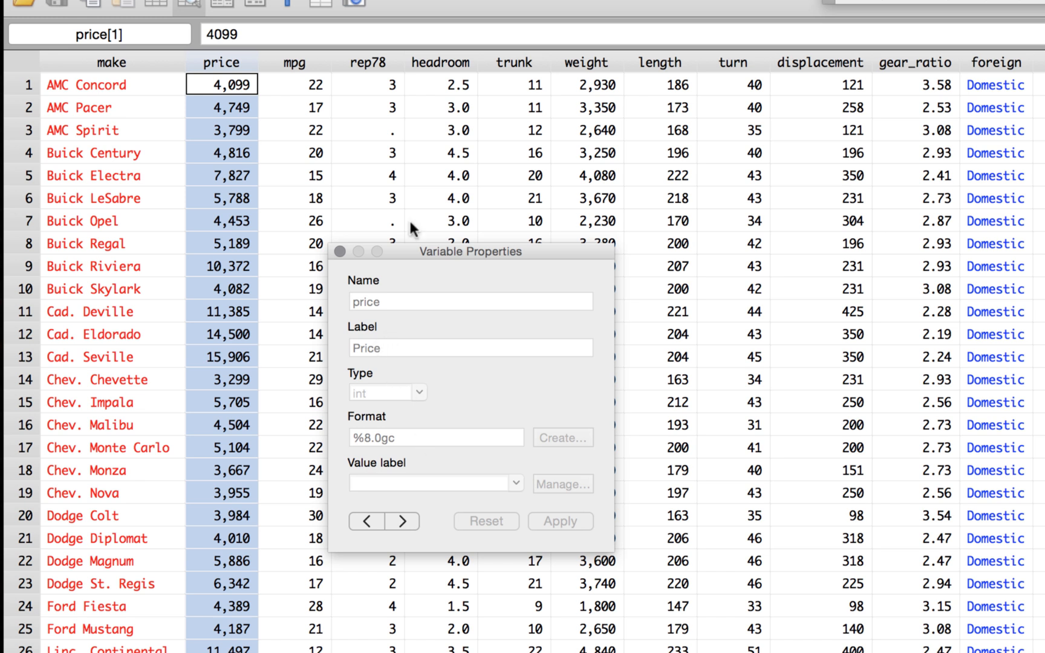
mouse_move(287, 141)
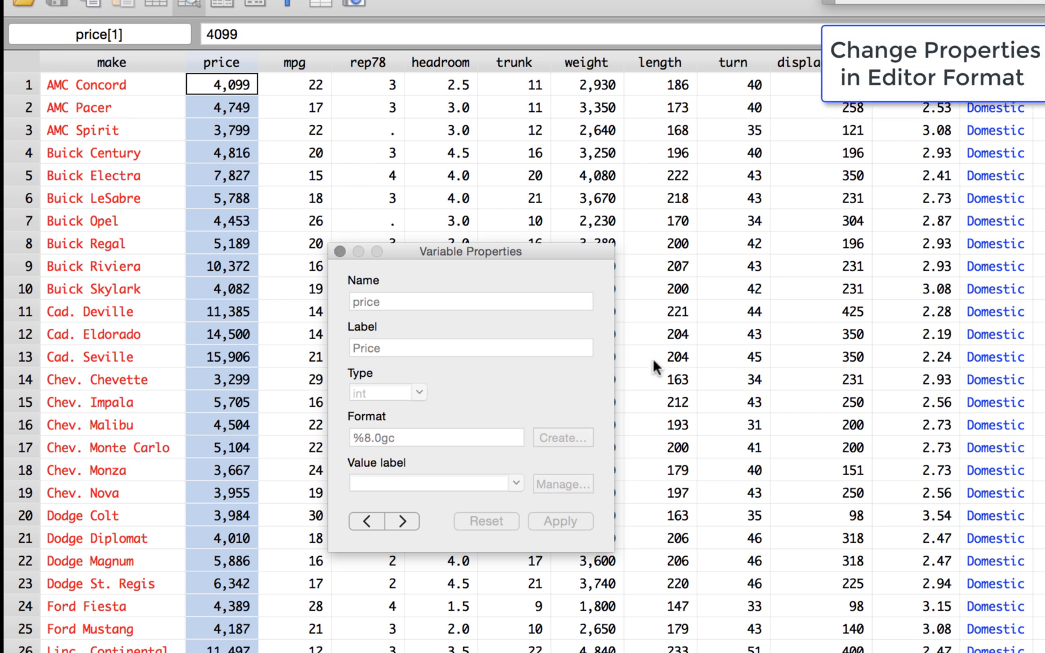
mouse_move(347, 550)
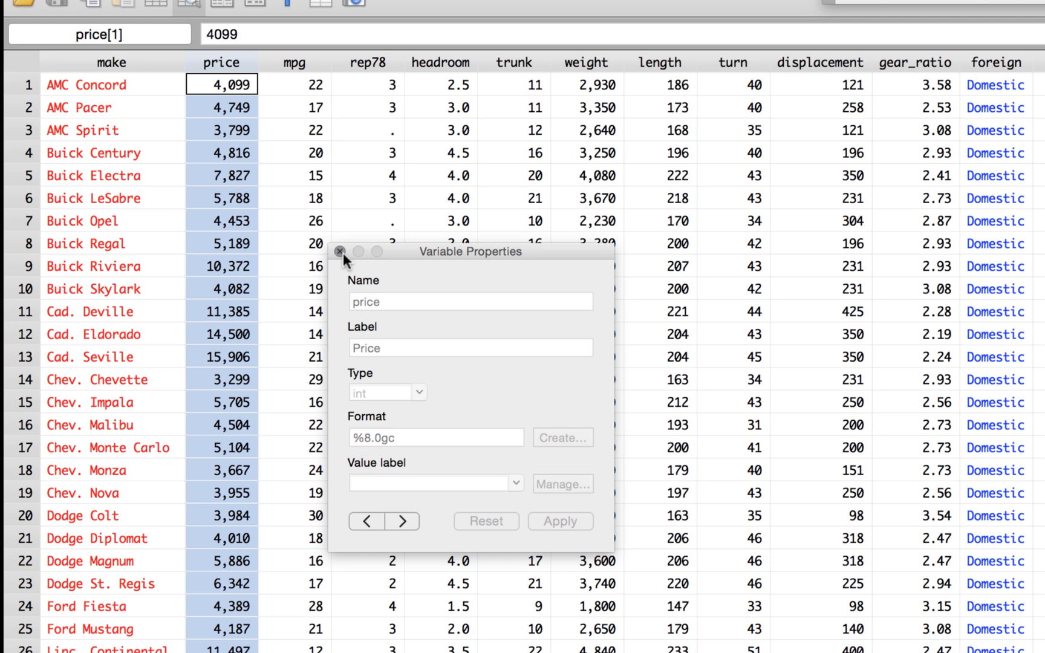
Step: Close the Variable Properties window for price
click(338, 252)
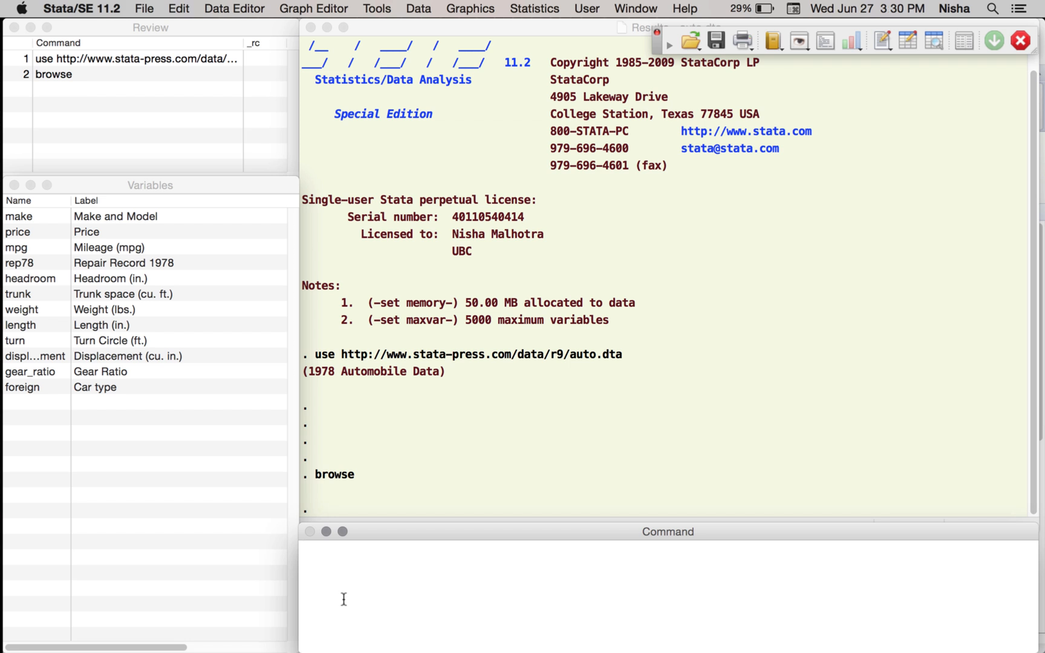
Step: Run des to describe the dataset's 12 variables, types, formats and value labels
text(des)
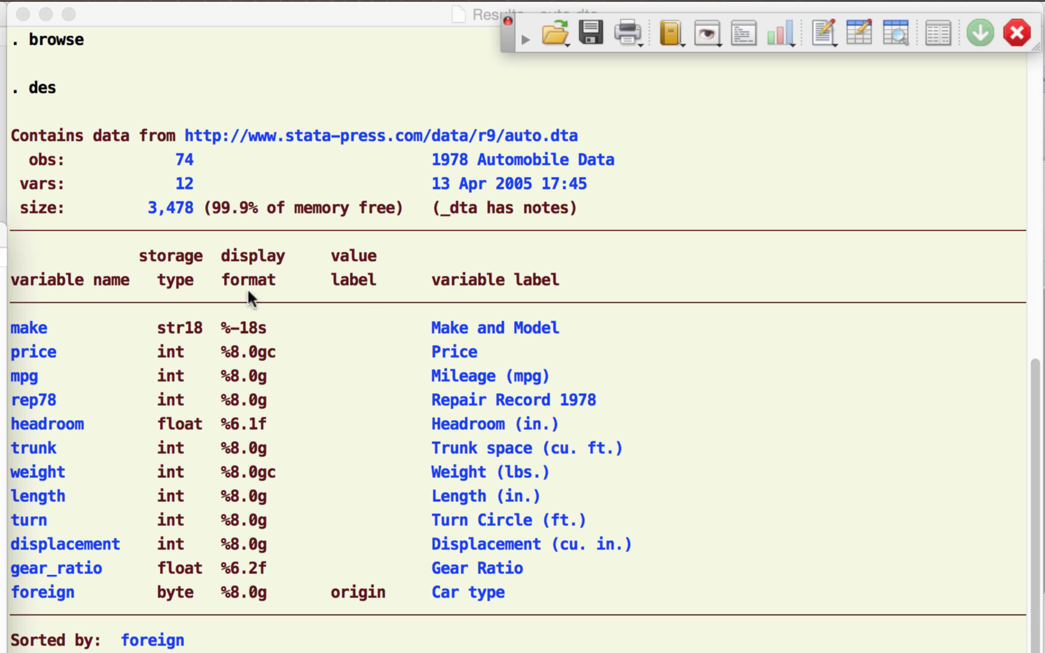
mouse_move(30, 159)
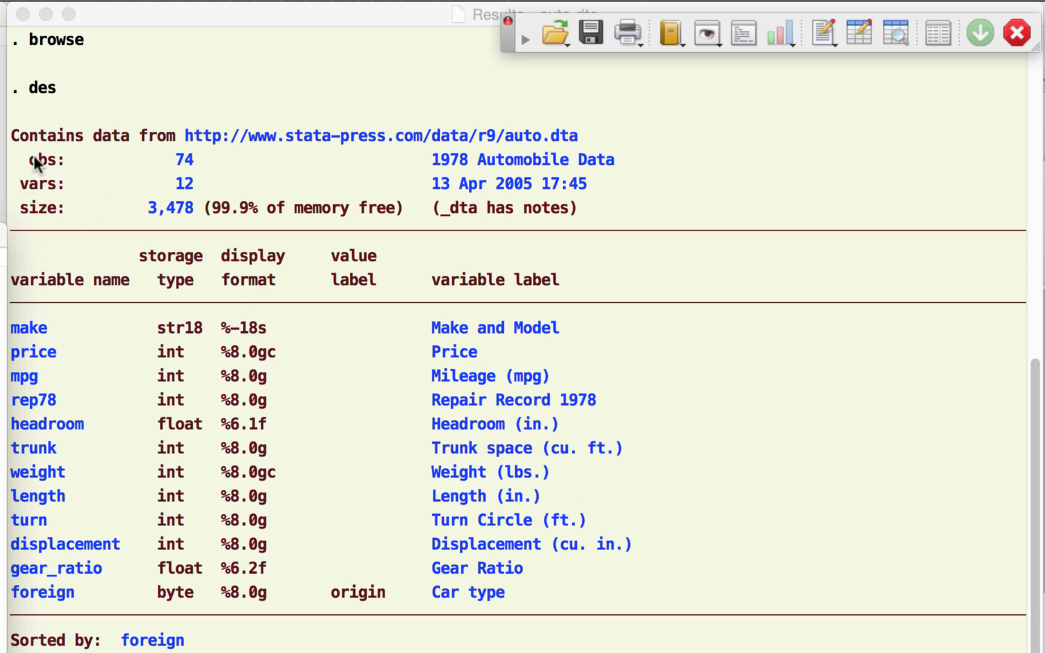
mouse_move(203, 173)
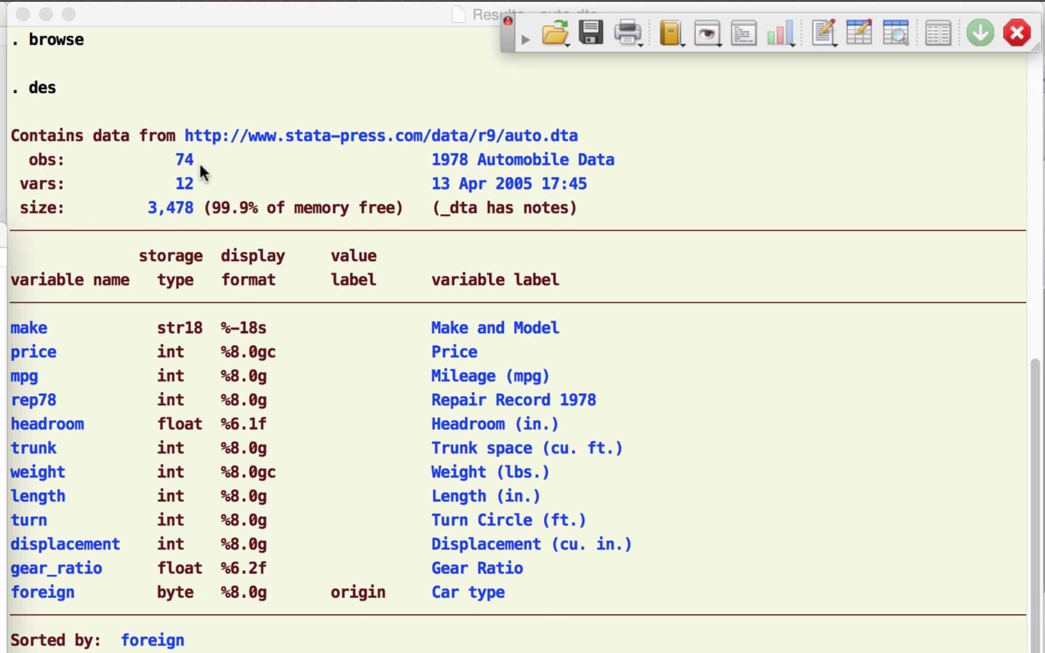
mouse_move(207, 190)
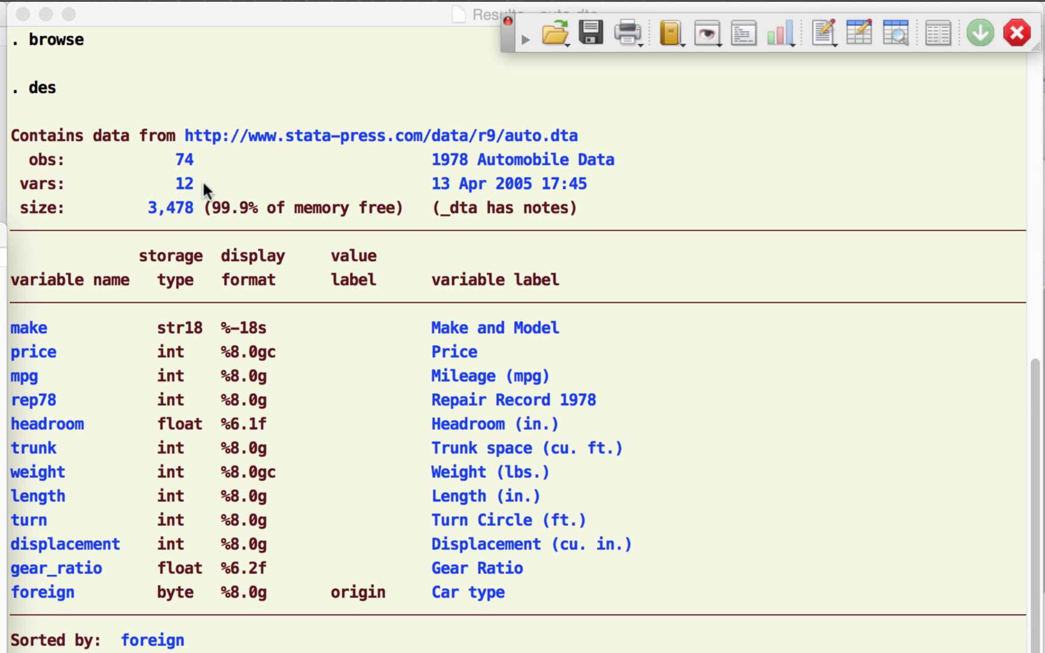
mouse_move(208, 224)
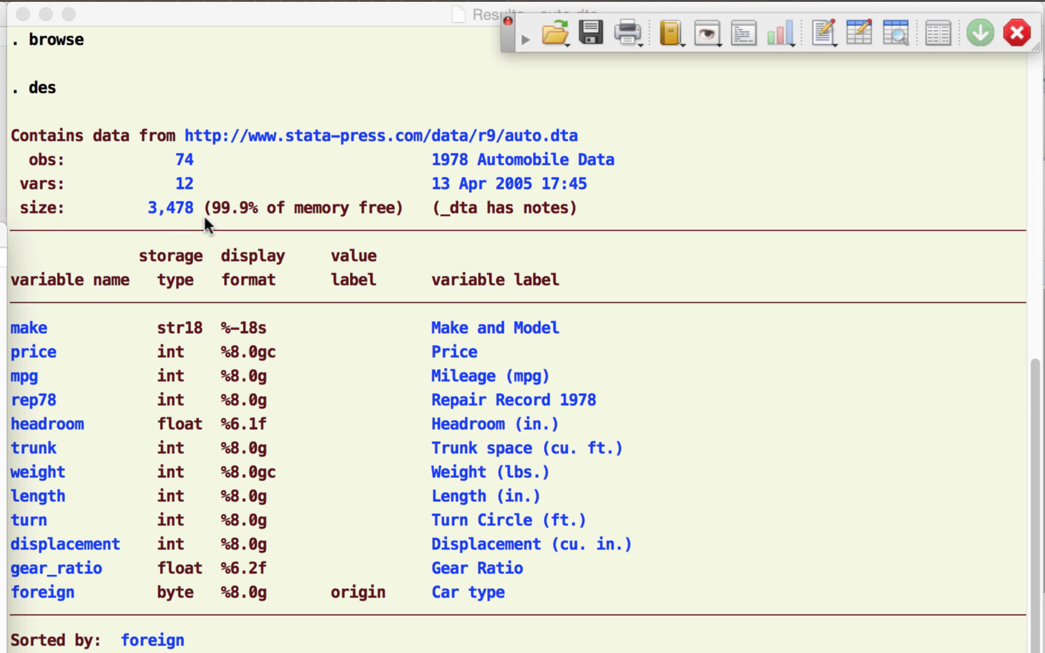
mouse_move(437, 167)
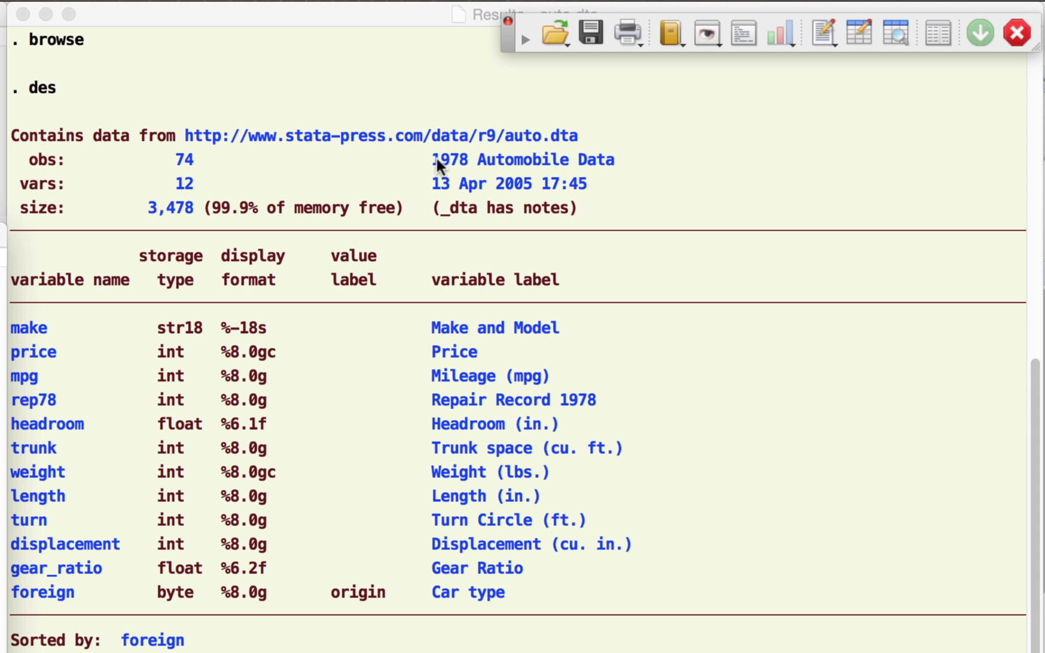
mouse_move(427, 167)
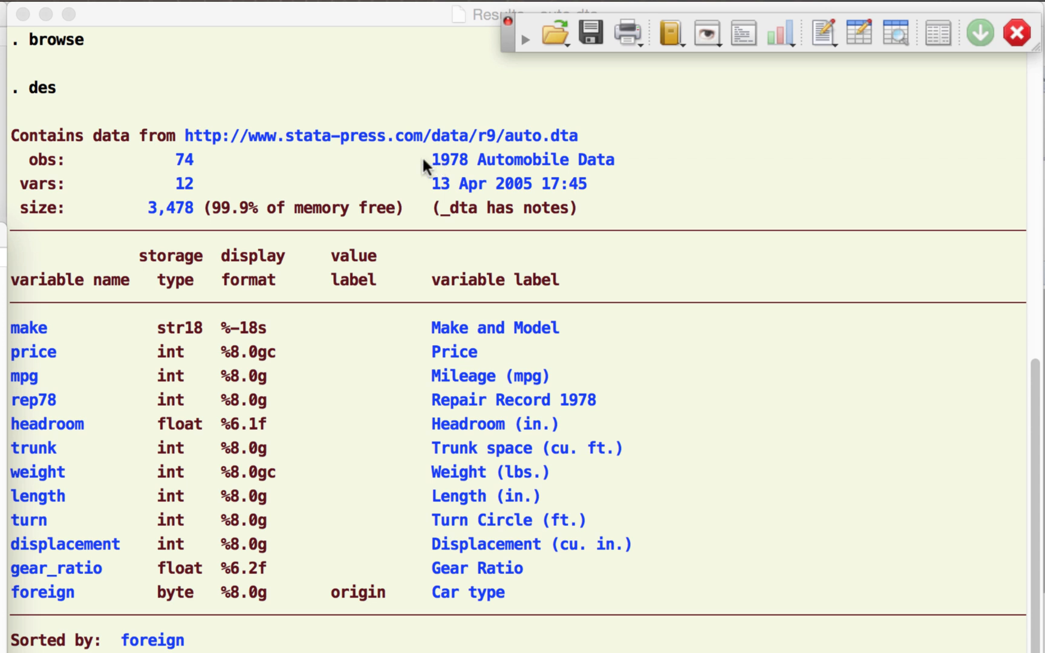
mouse_move(497, 189)
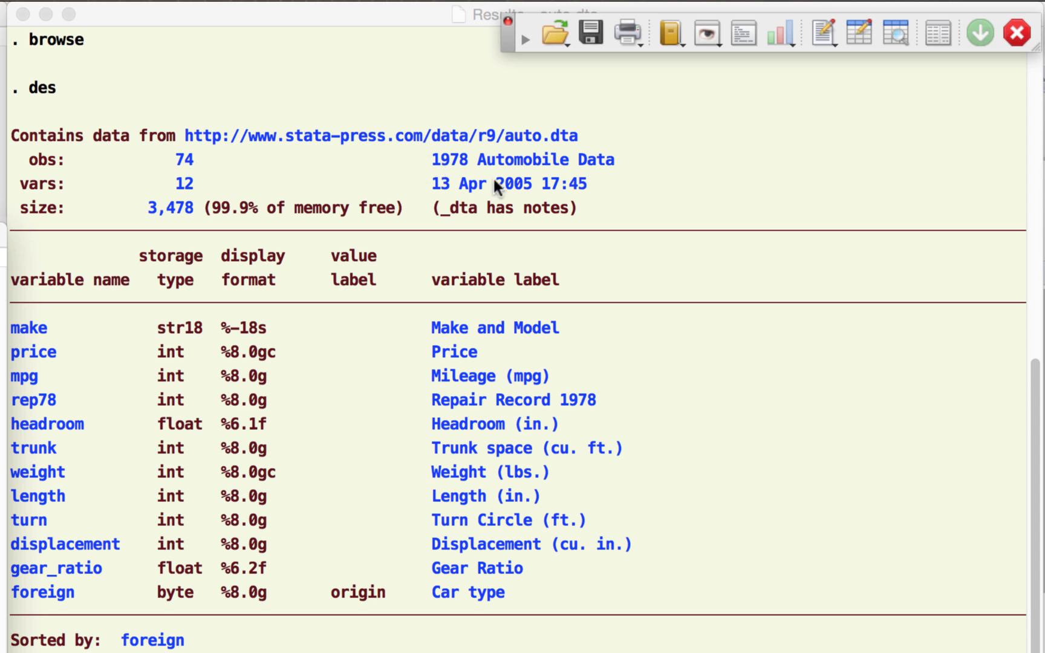
mouse_move(560, 260)
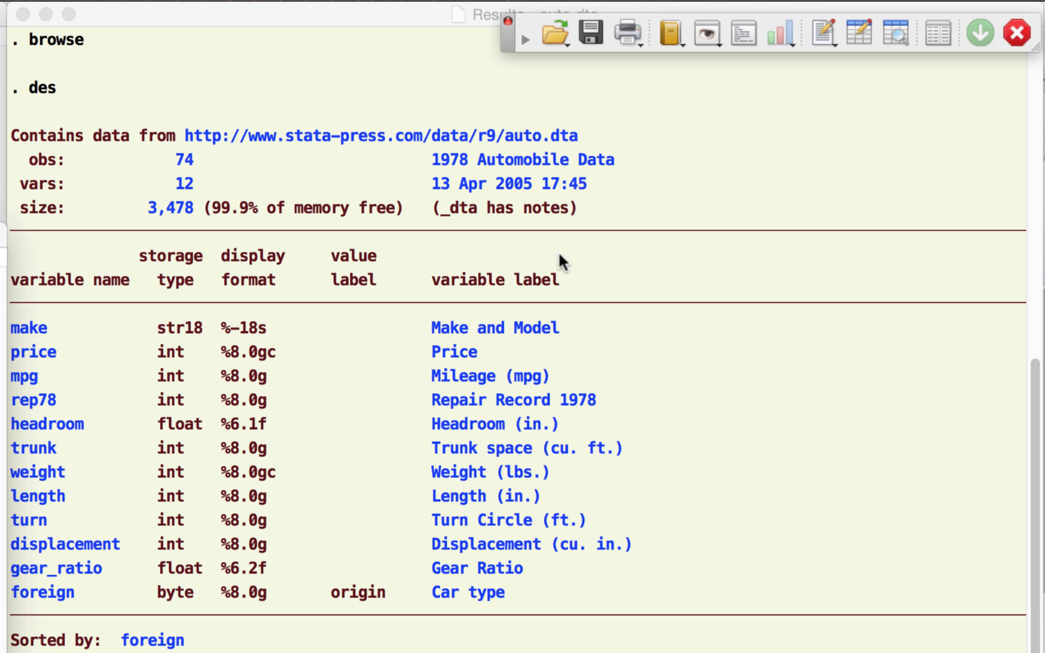
mouse_move(85, 295)
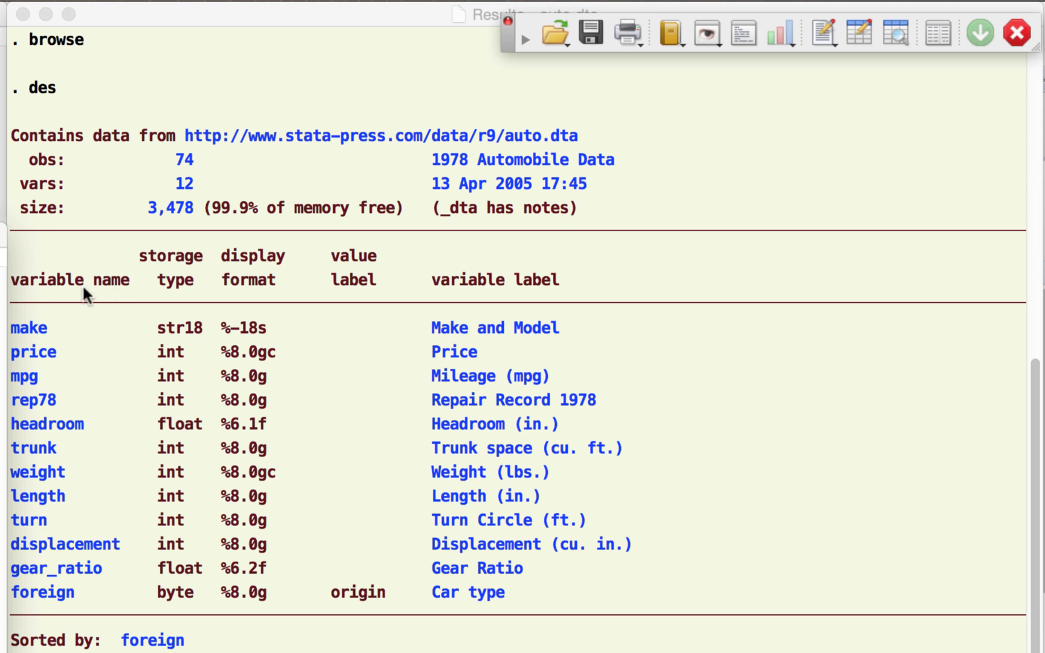
mouse_move(46, 526)
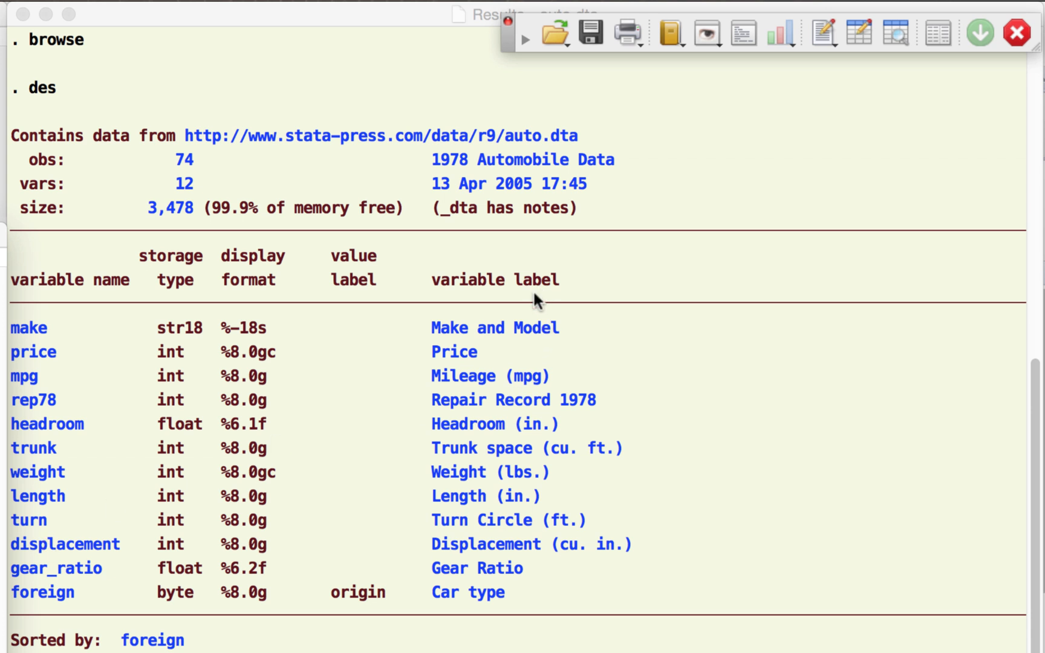
mouse_move(537, 300)
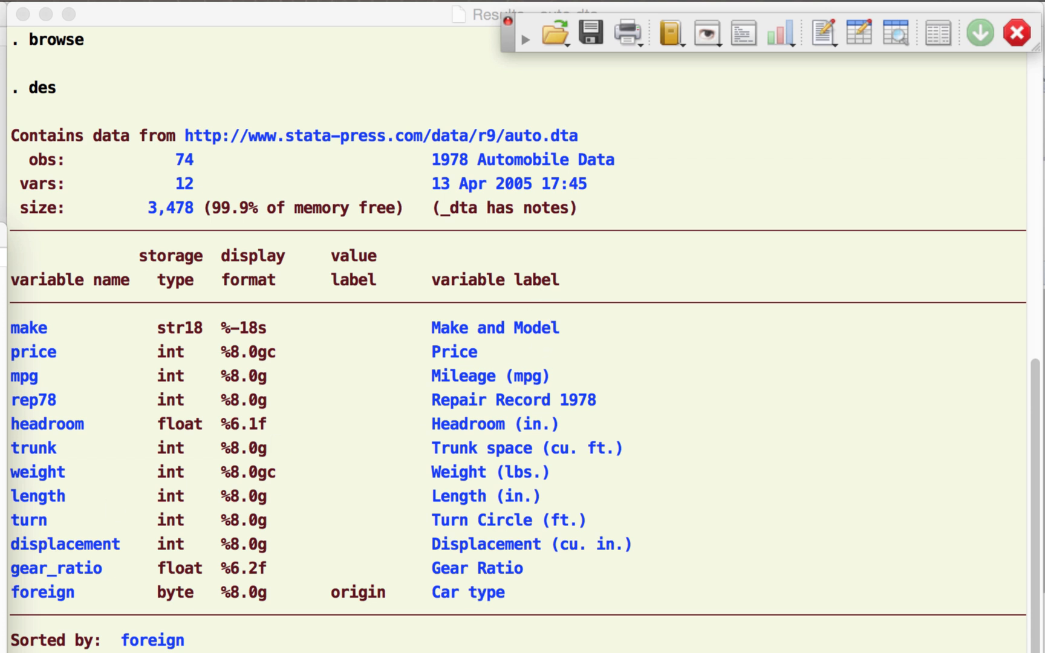
mouse_move(194, 332)
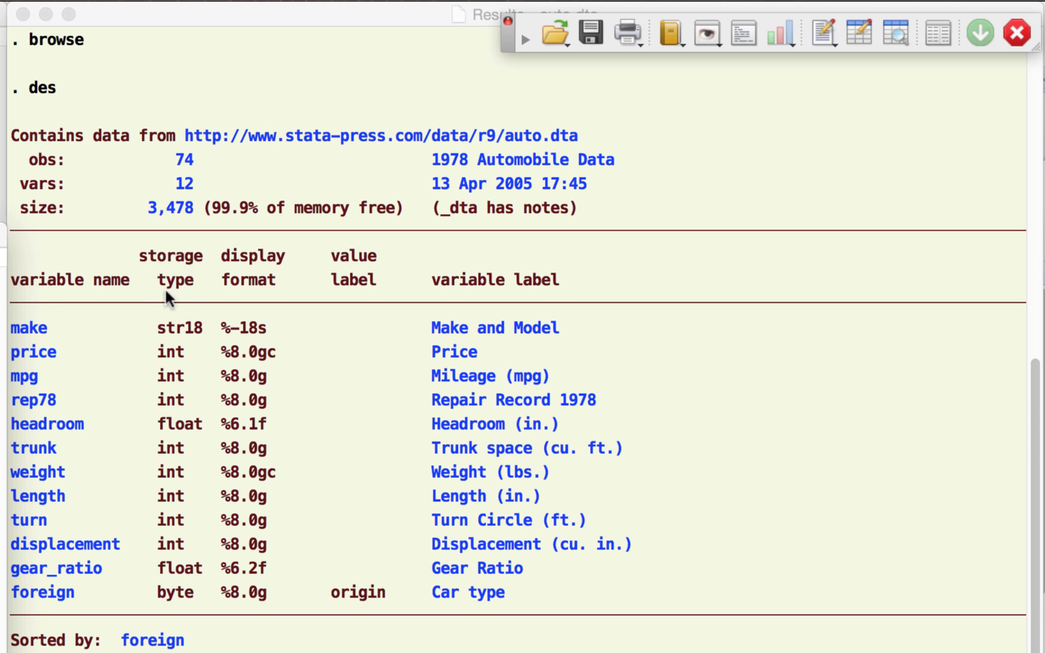
mouse_move(193, 336)
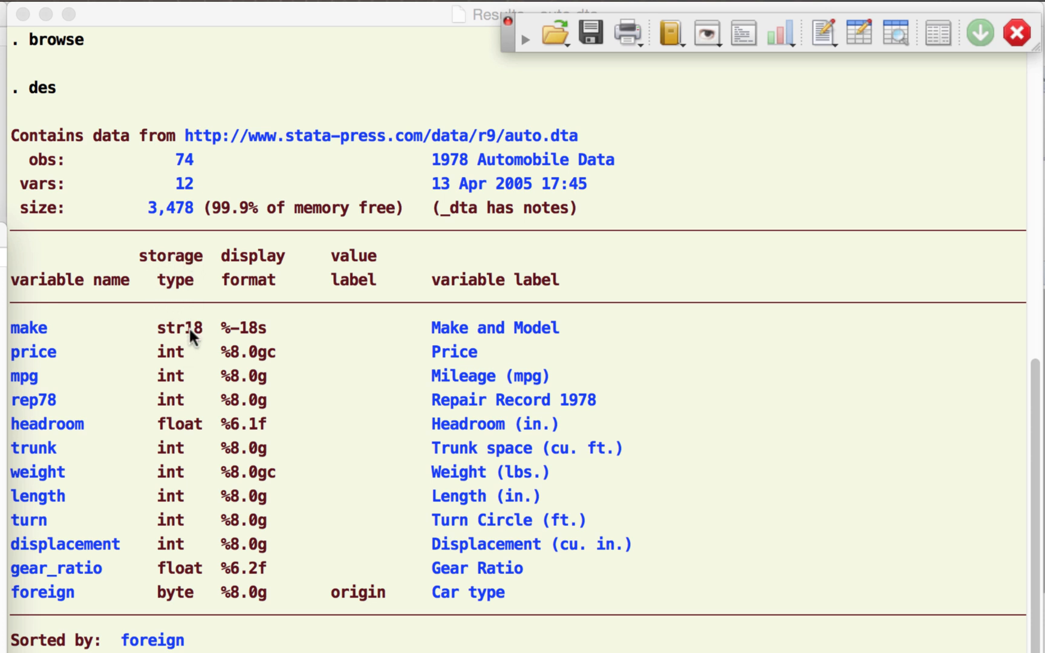
mouse_move(159, 348)
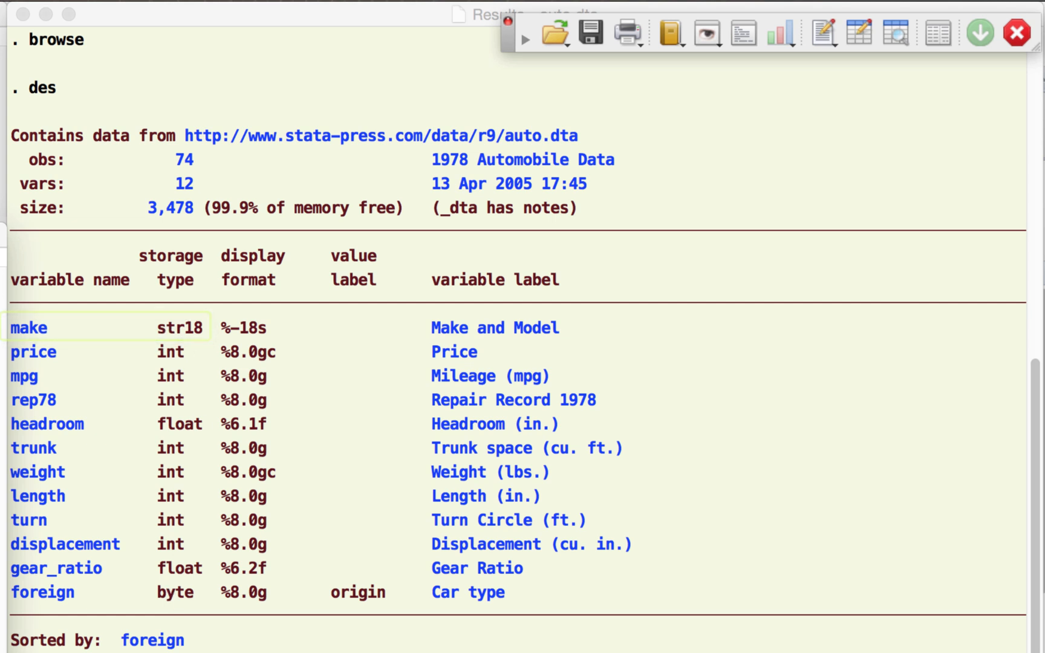
Step: Run sum to get summary statistics for all auto variables
text(sum)
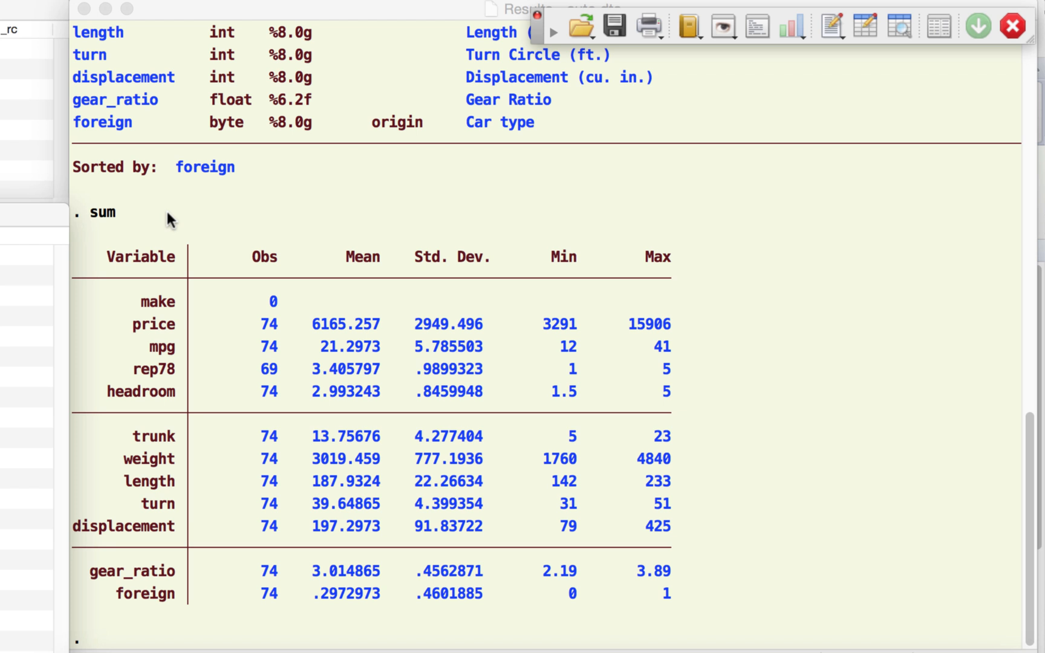
mouse_move(264, 306)
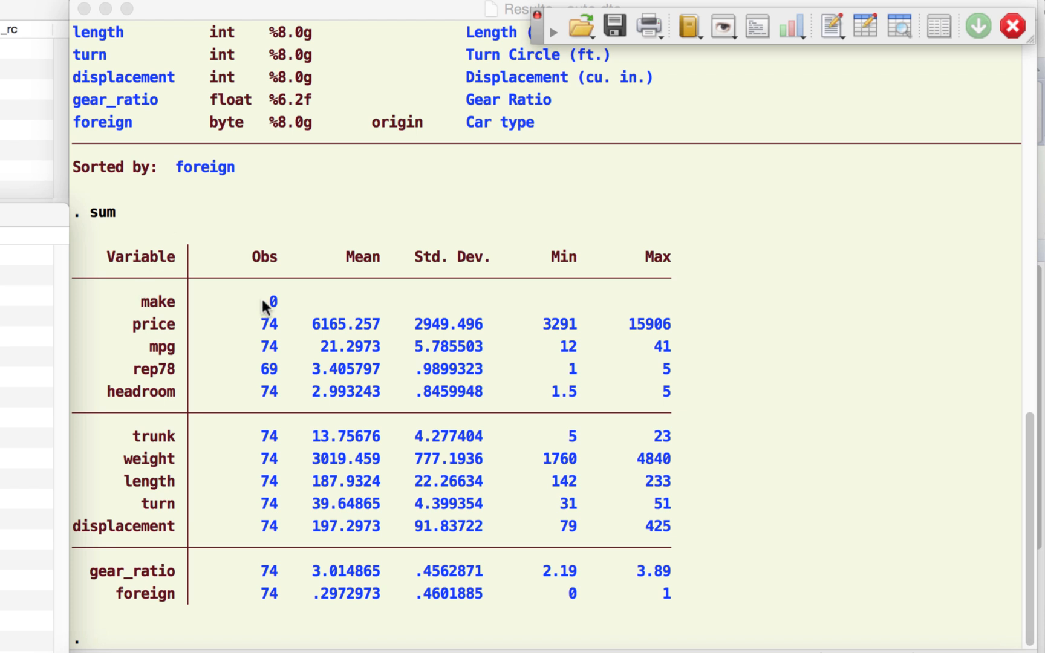
mouse_move(158, 327)
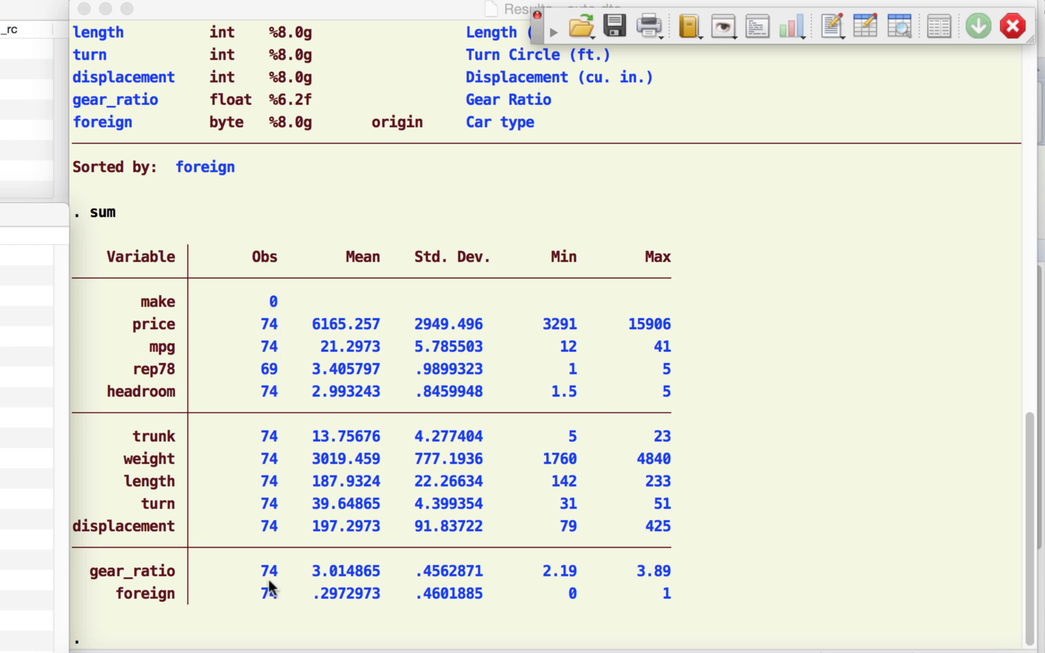
mouse_move(141, 310)
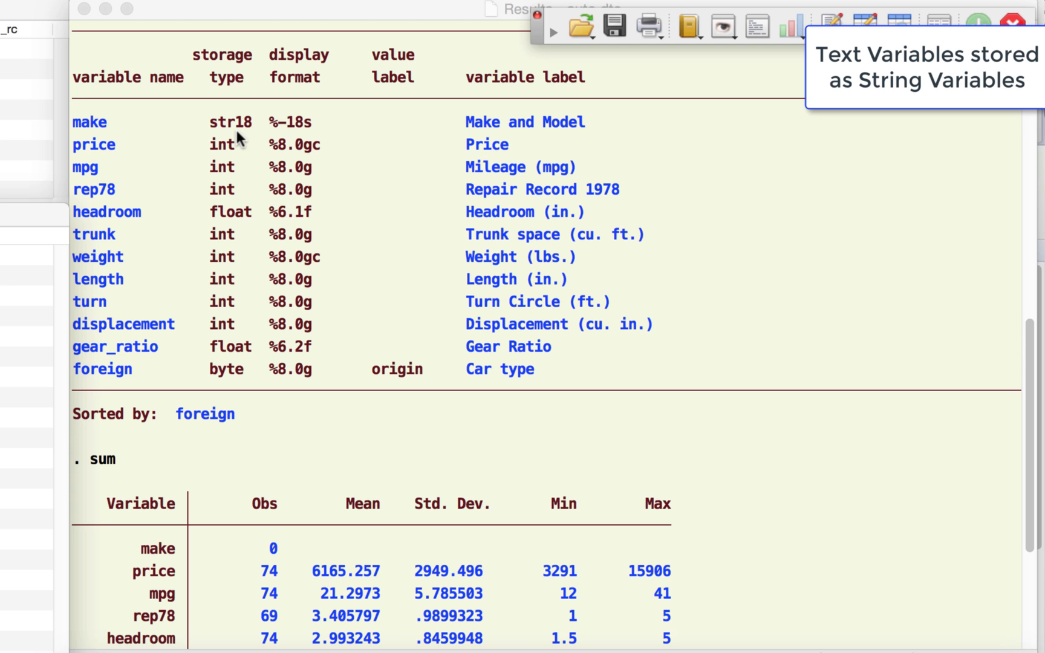
mouse_move(220, 129)
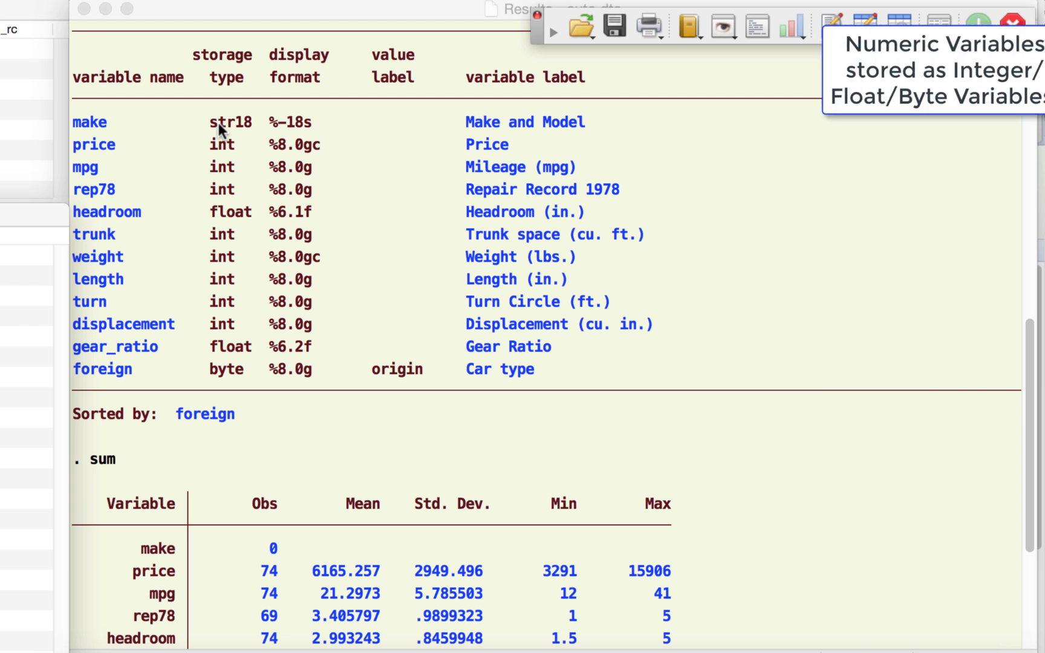
mouse_move(234, 171)
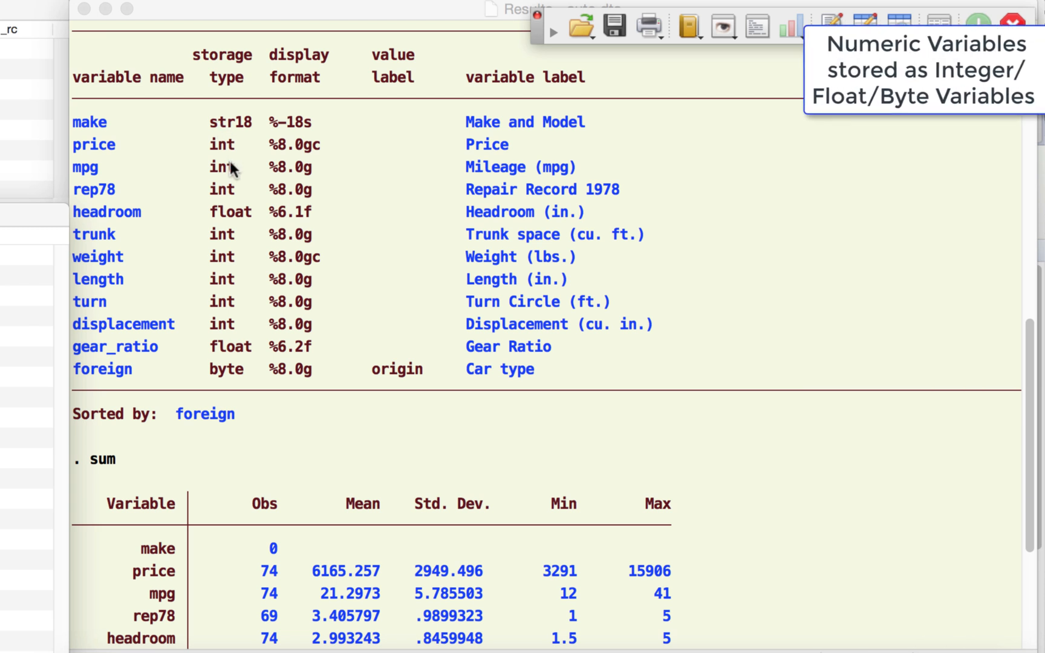
mouse_move(244, 174)
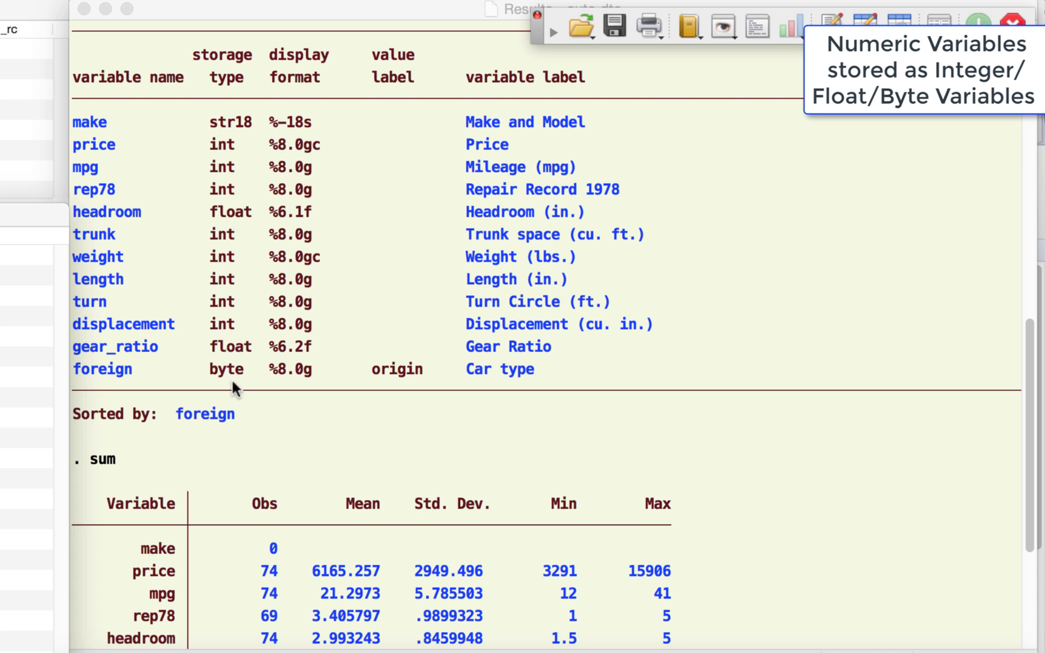
scroll(down, 3)
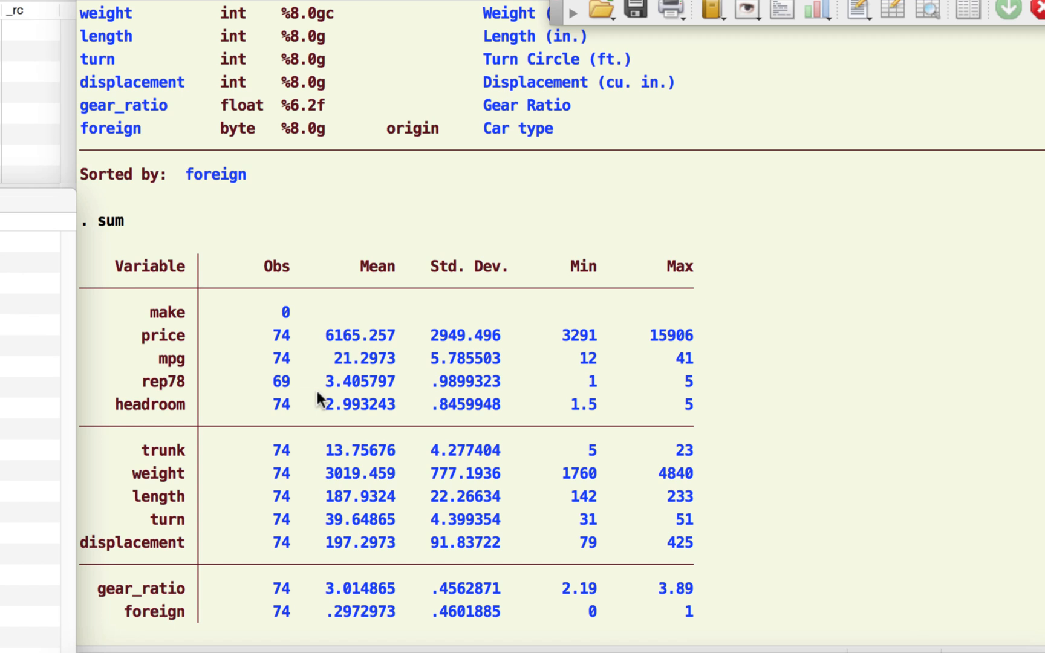
scroll(down, 3)
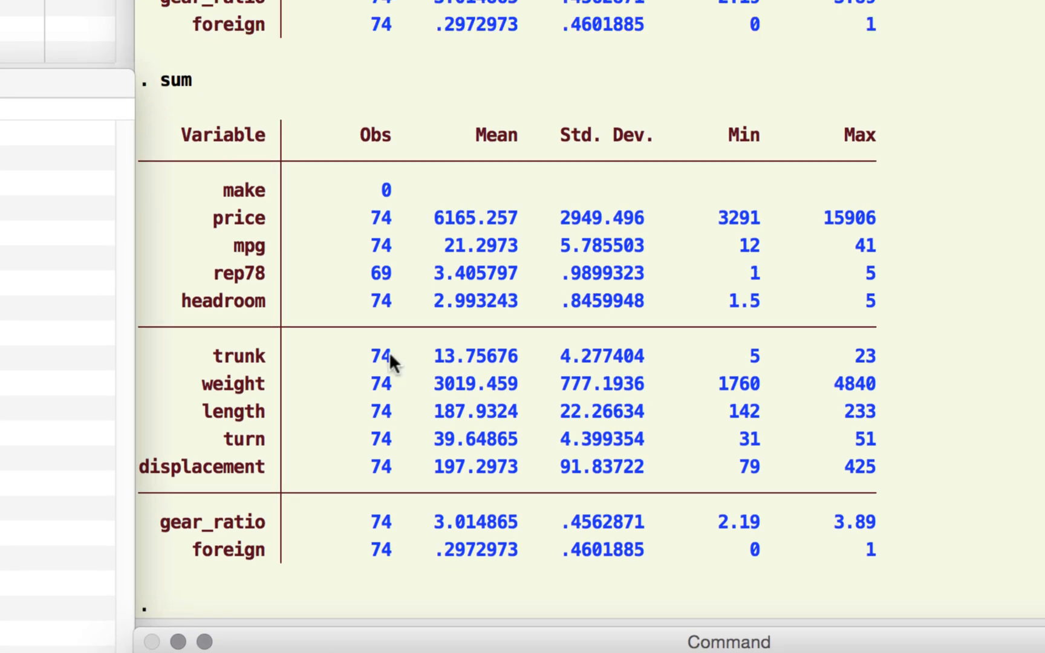
mouse_move(414, 197)
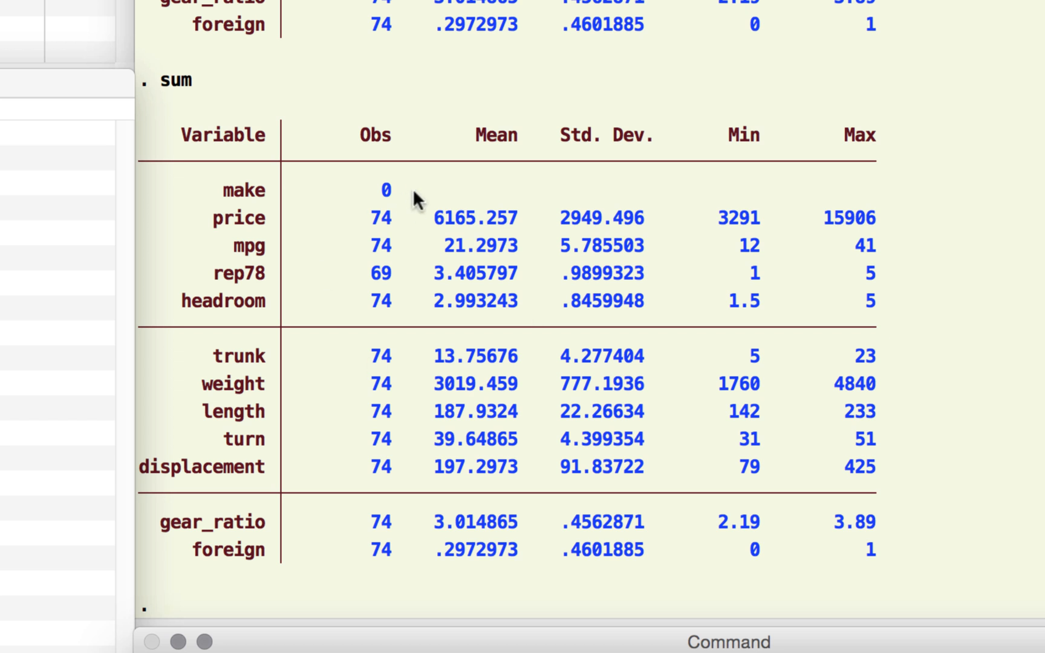
mouse_move(262, 148)
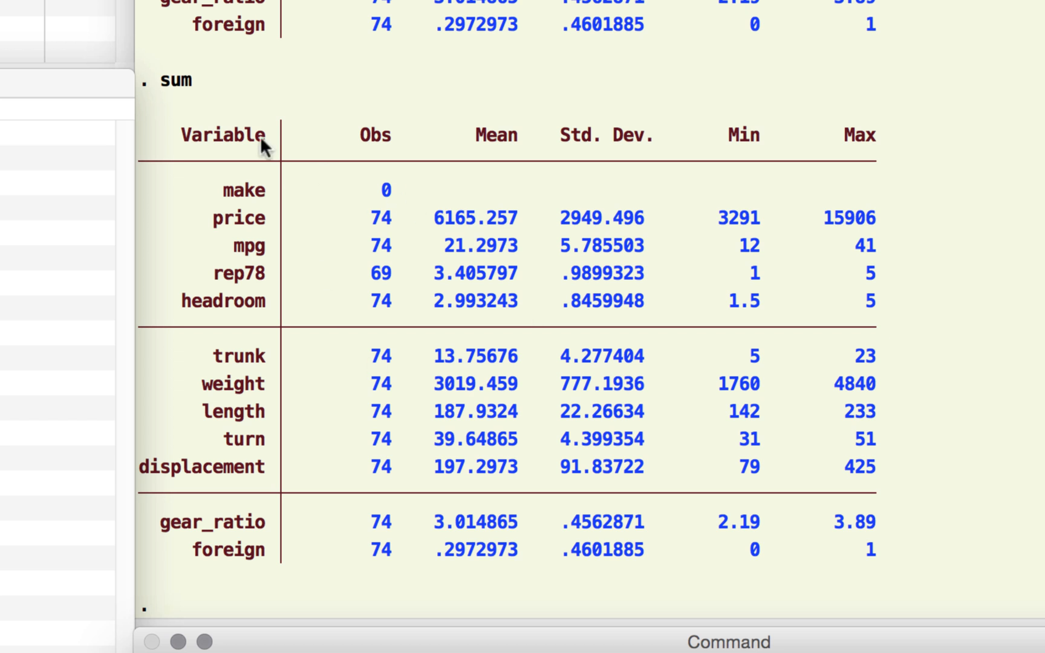
mouse_move(390, 154)
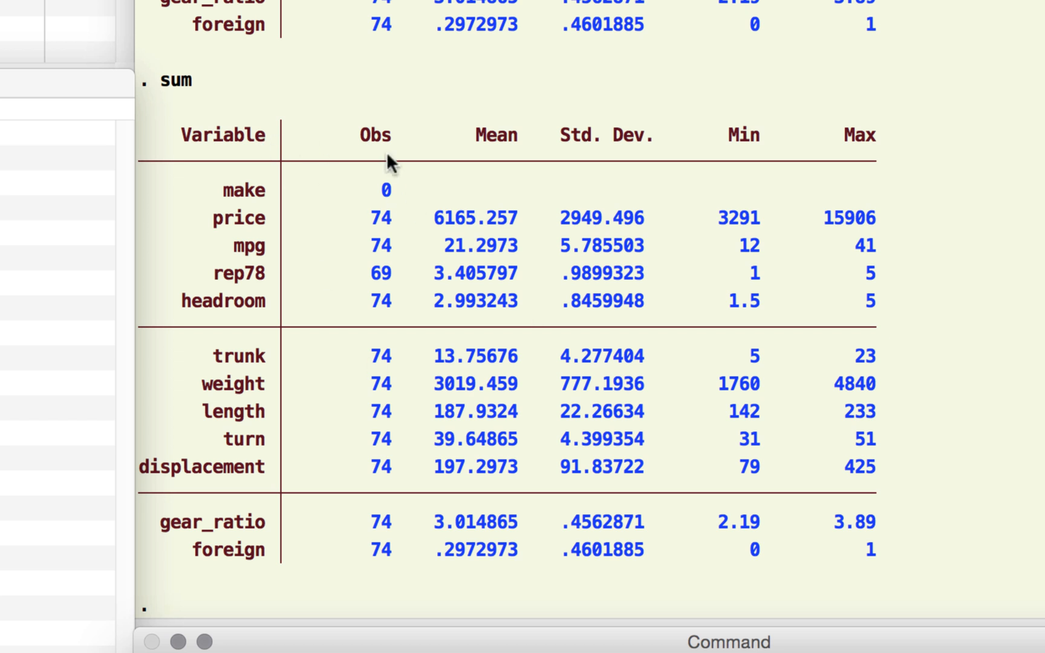
mouse_move(246, 246)
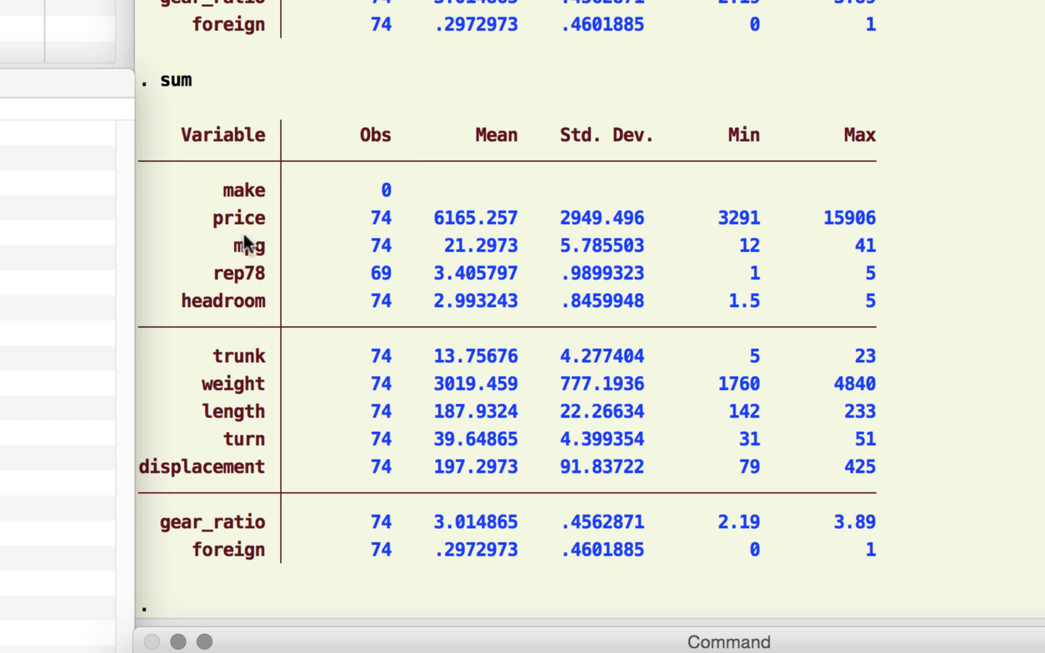
mouse_move(485, 240)
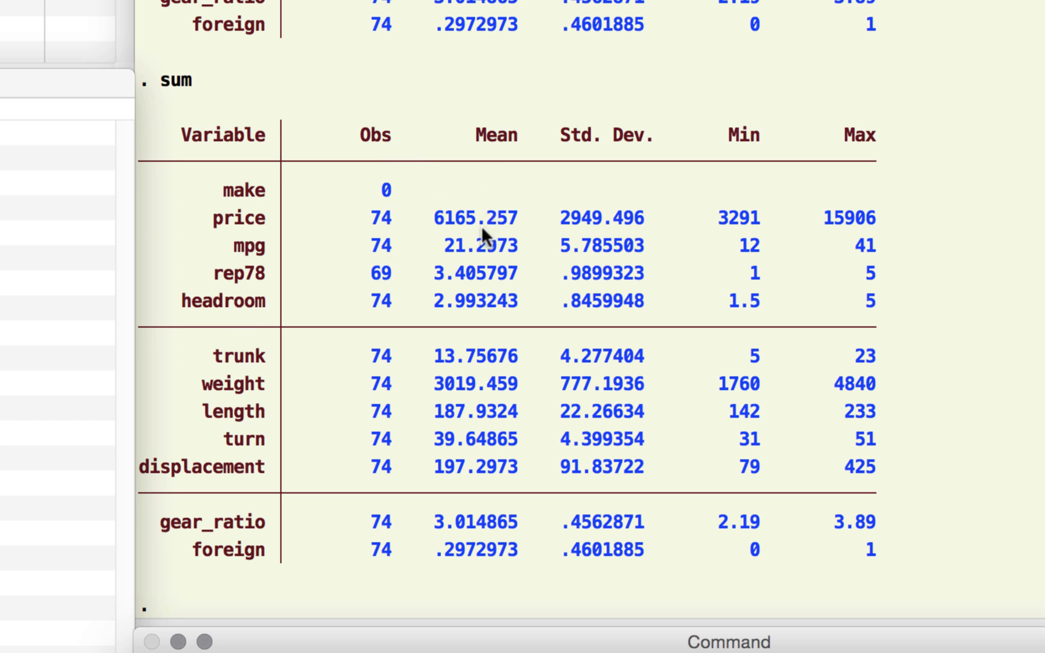
mouse_move(583, 224)
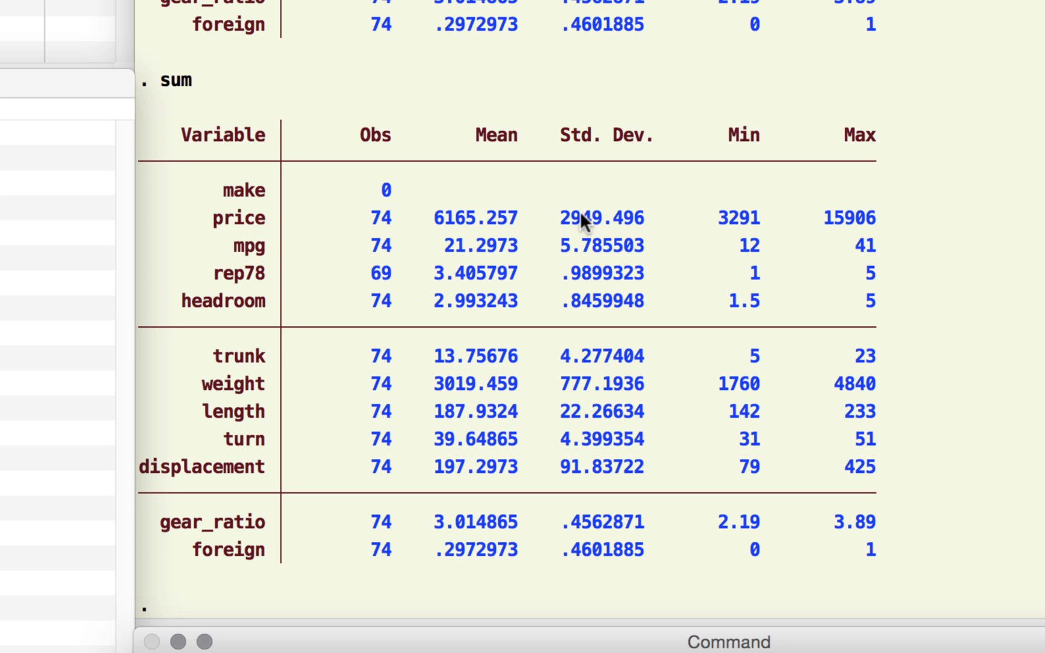
mouse_move(755, 238)
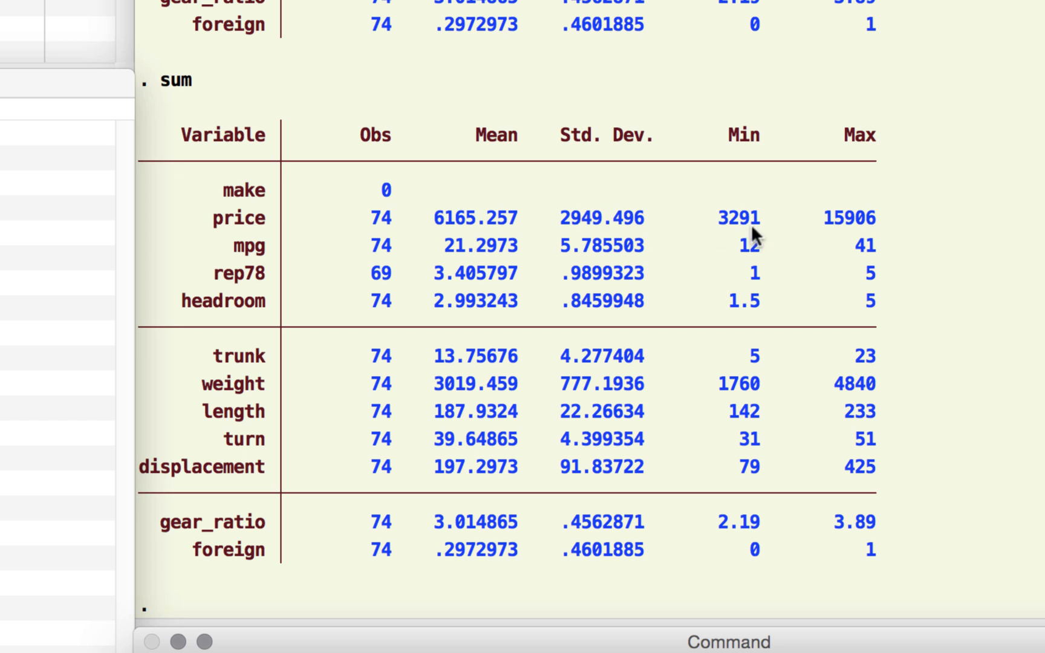
mouse_move(863, 237)
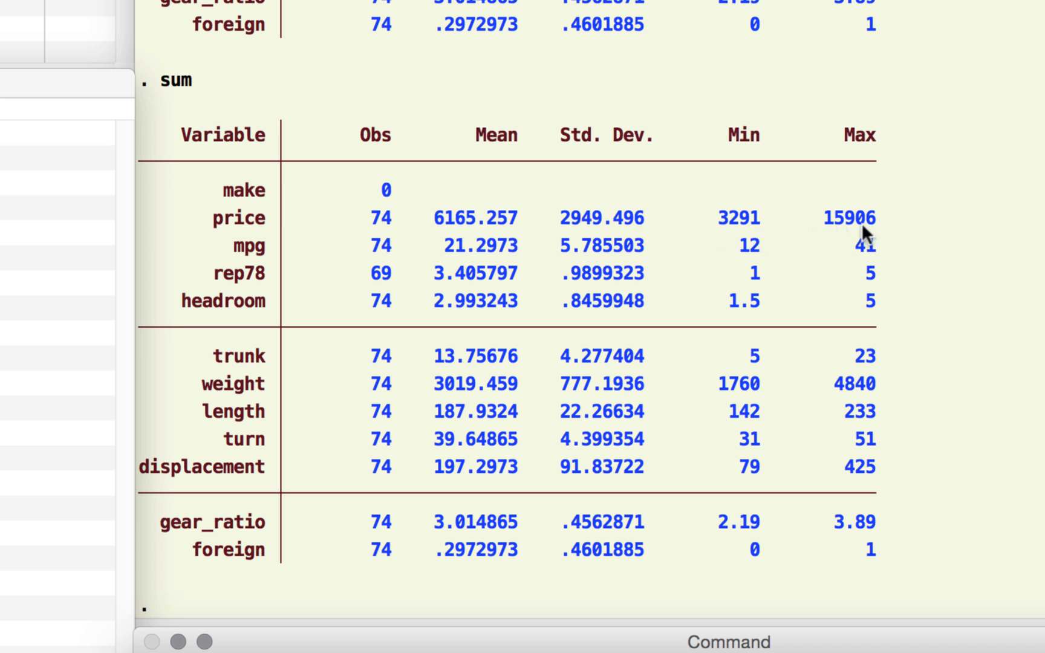
mouse_move(260, 234)
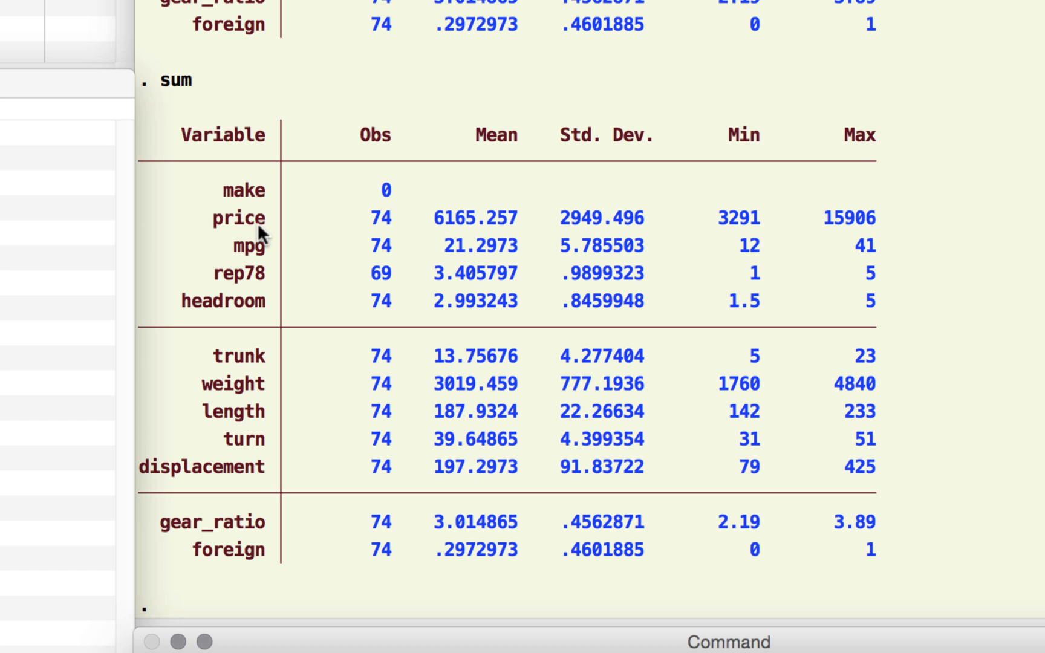
mouse_move(466, 230)
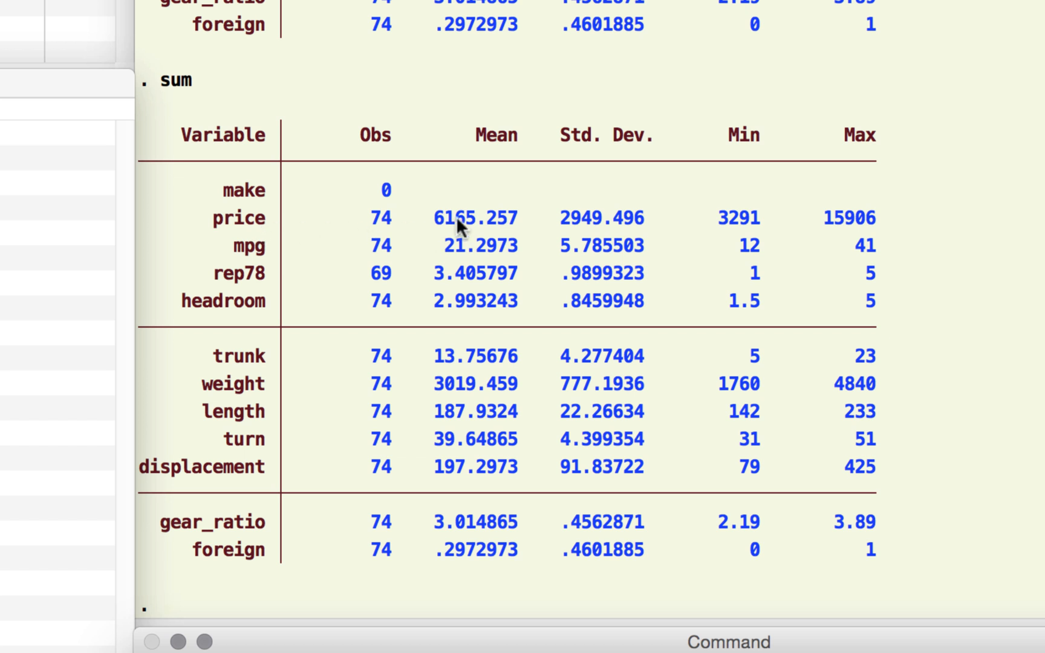
mouse_move(746, 237)
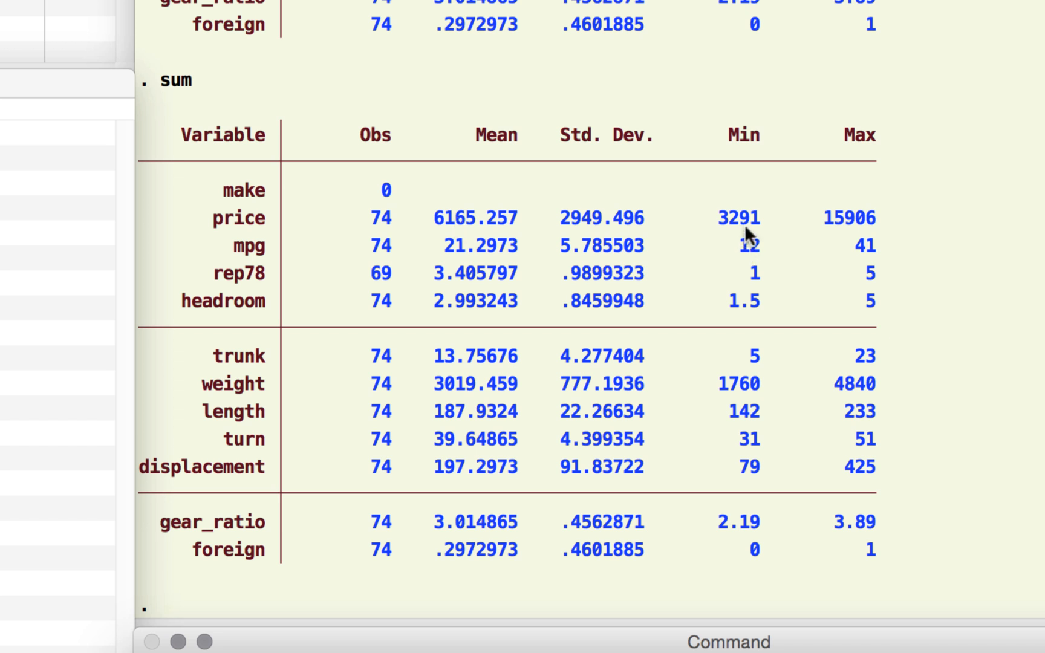
mouse_move(850, 241)
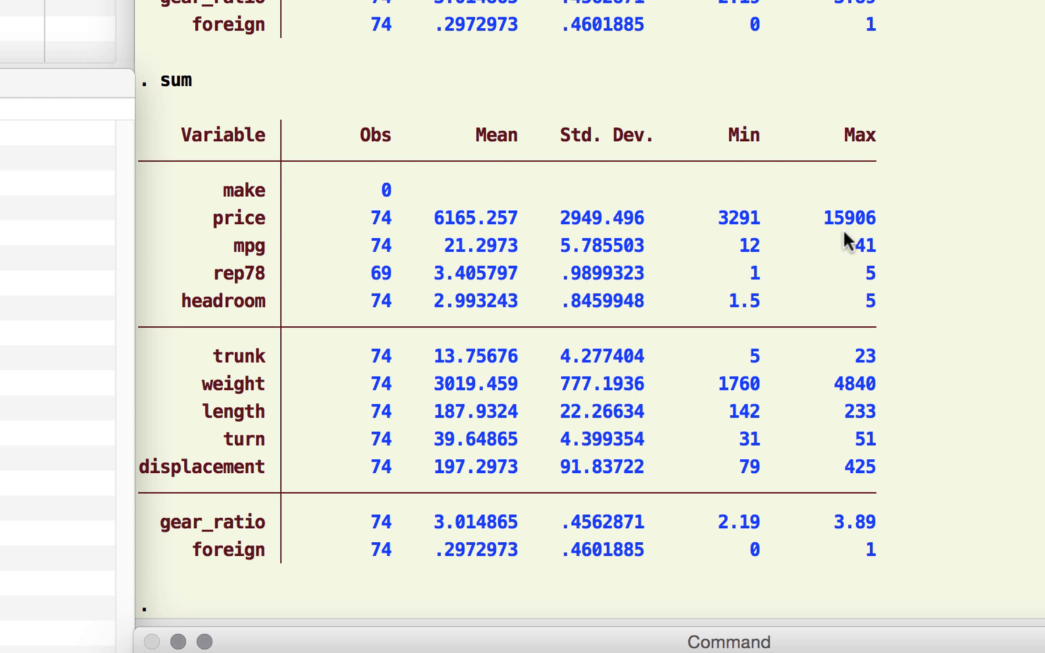
mouse_move(237, 524)
text(tab)
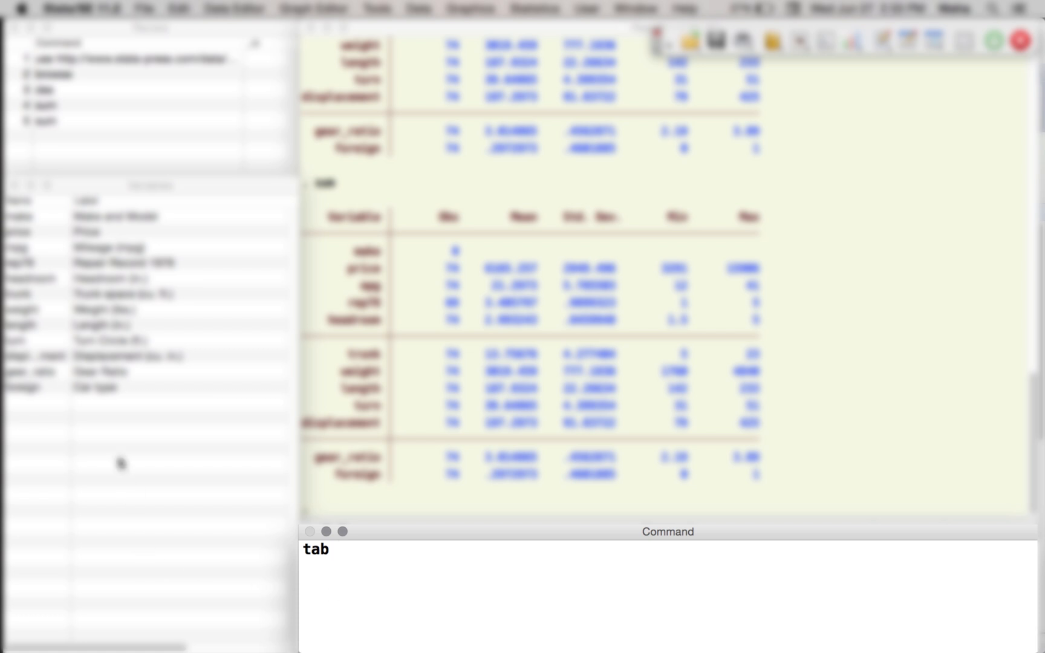
Step: Run tab foreign to get the 52 Domestic / 22 Foreign frequency table
click(26, 387)
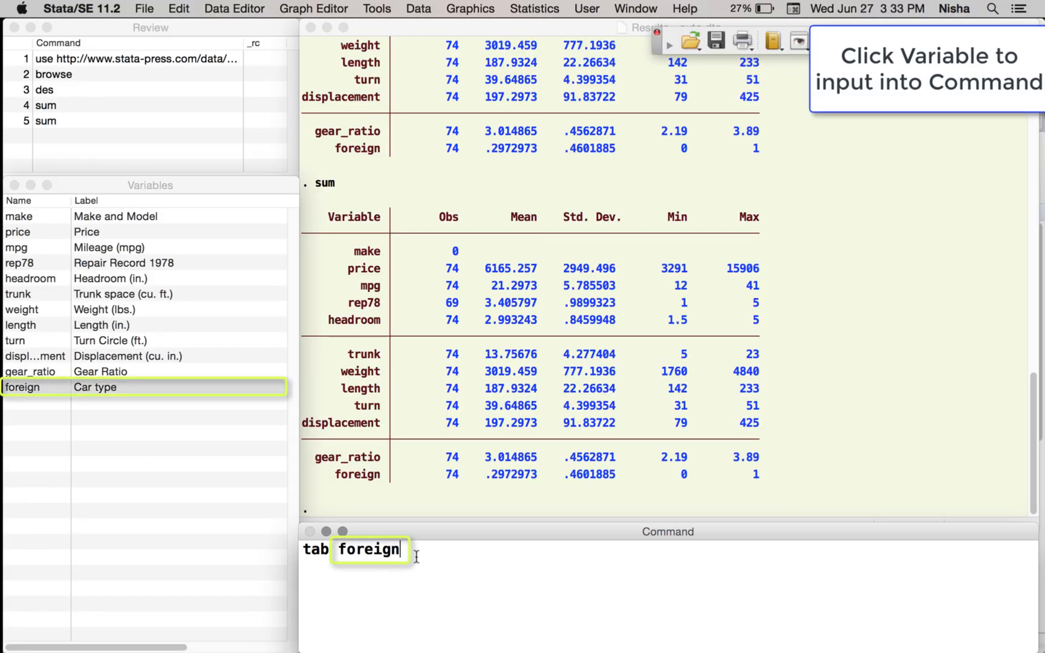
key(Return)
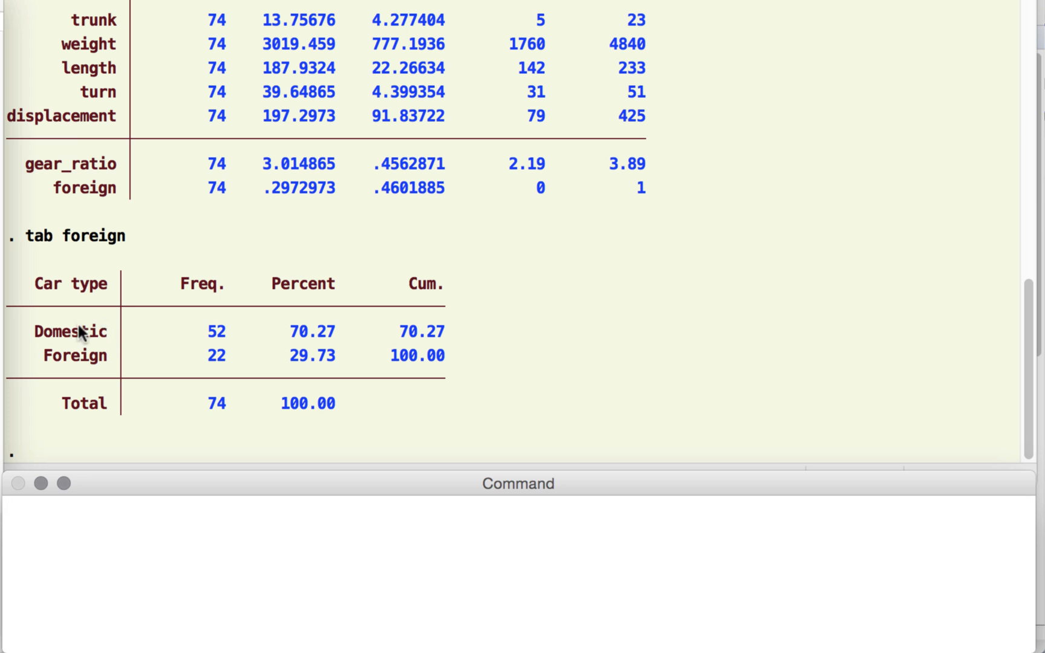
mouse_move(99, 366)
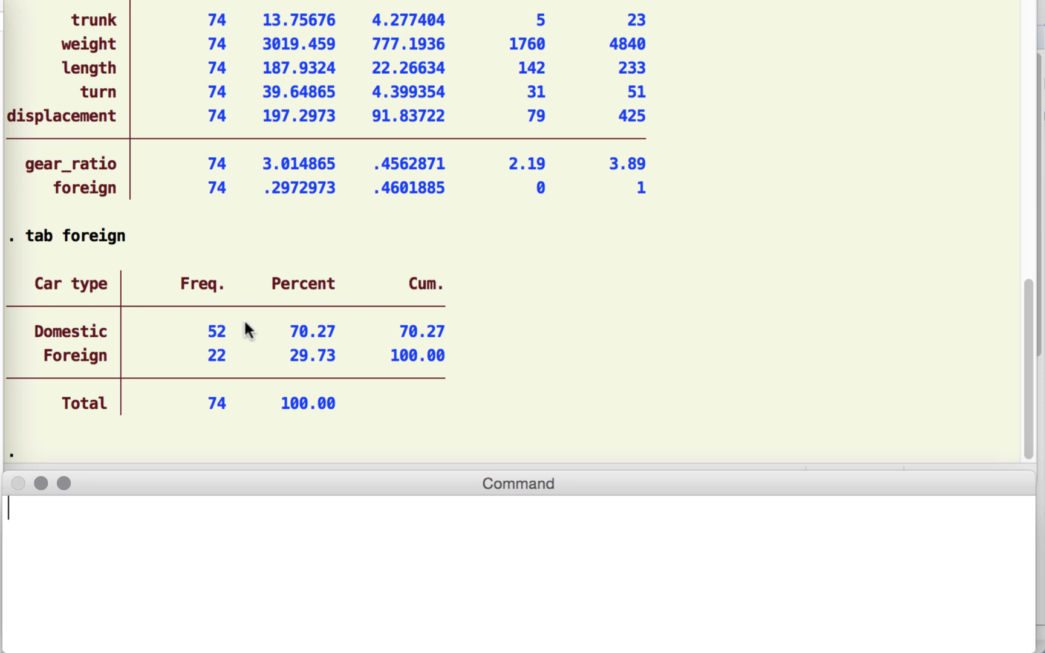
mouse_move(238, 328)
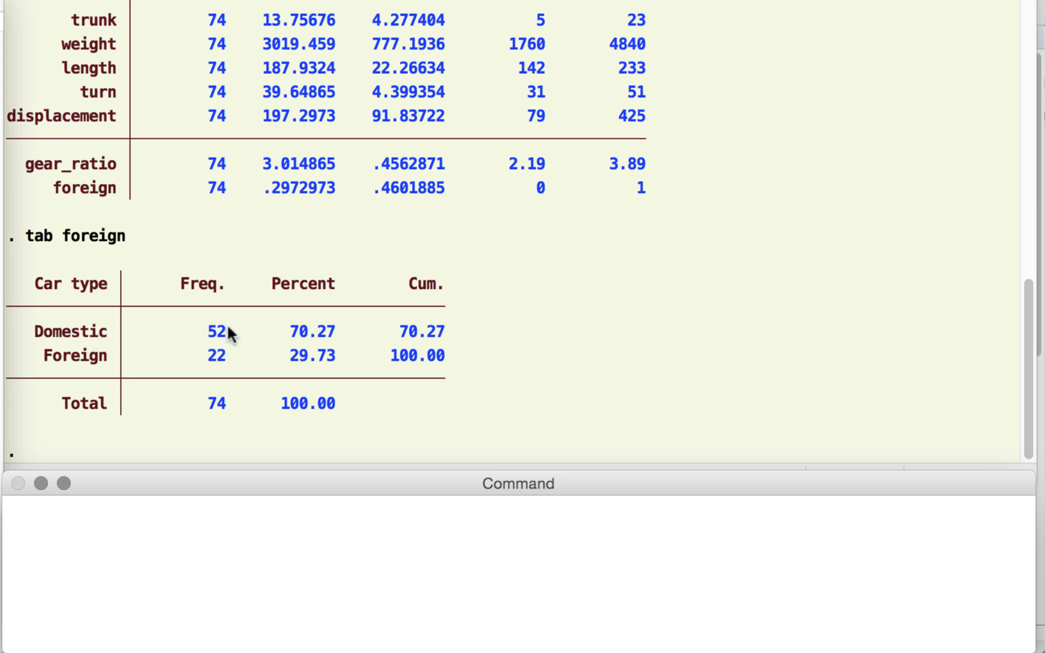
mouse_move(233, 375)
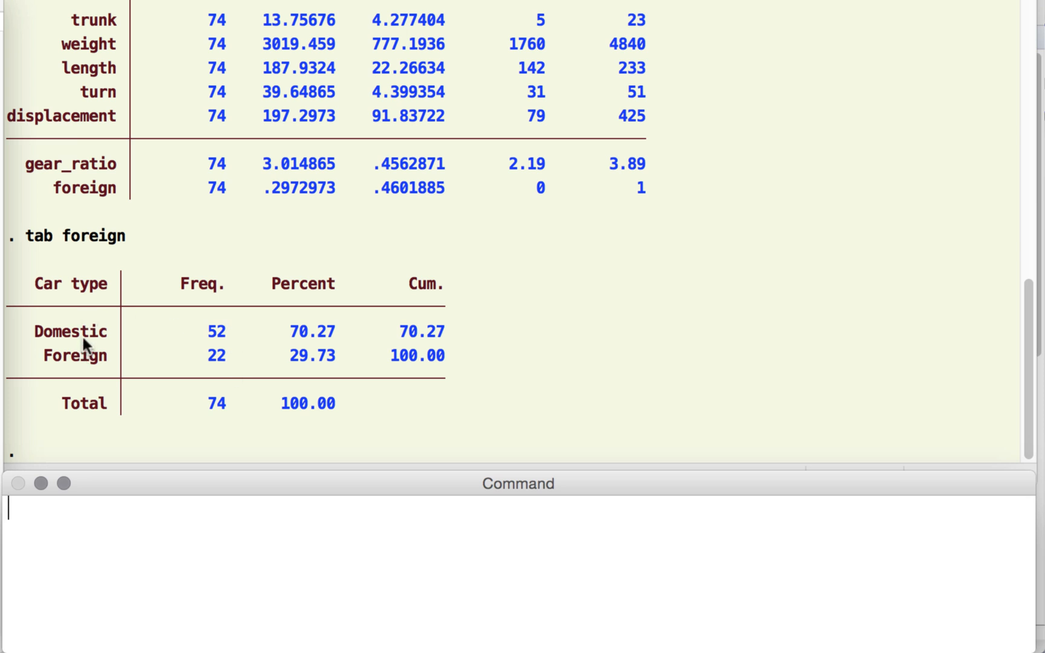
mouse_move(96, 335)
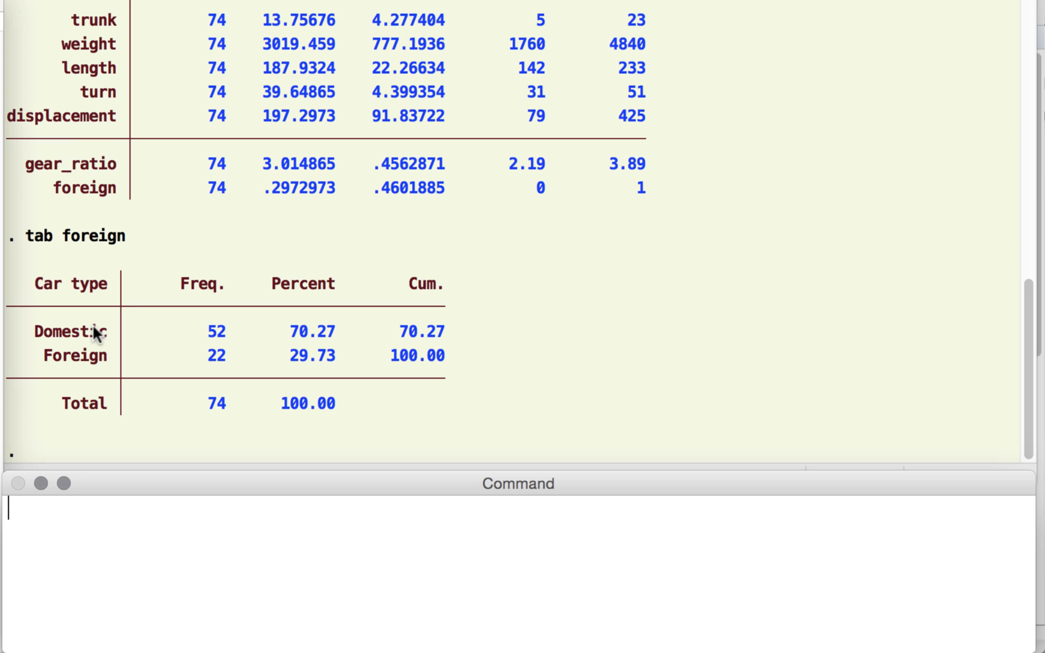
mouse_move(79, 323)
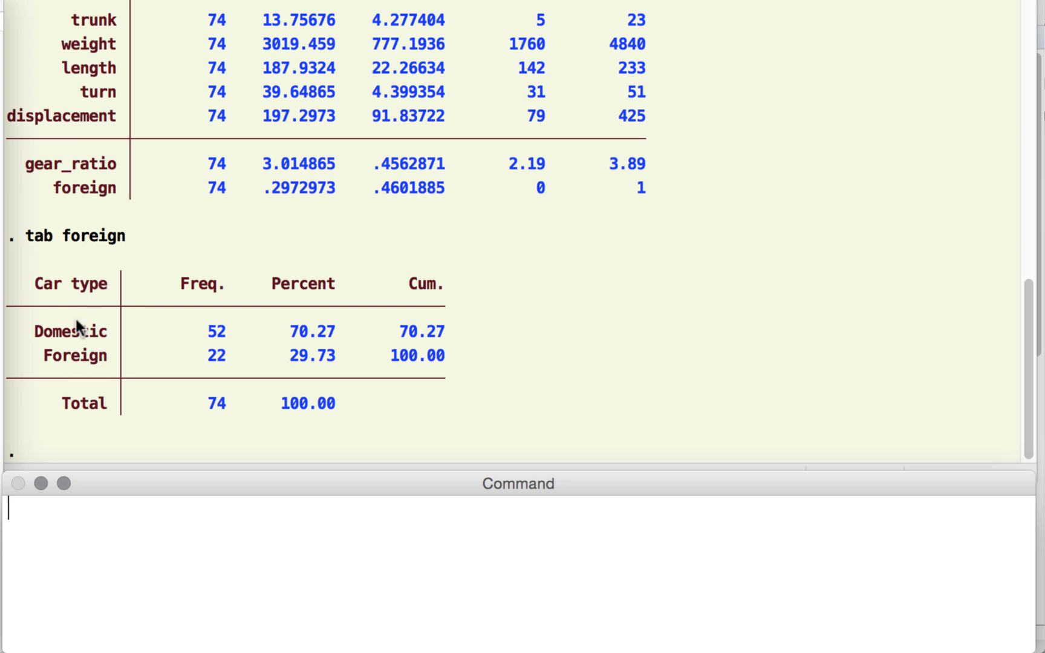
mouse_move(89, 322)
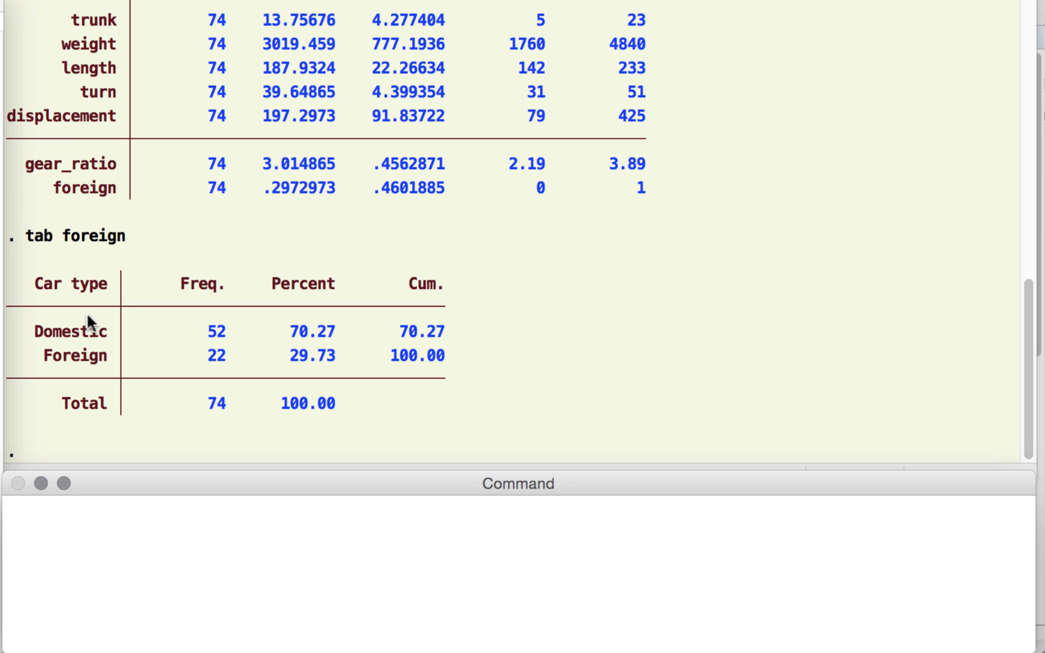
click(82, 524)
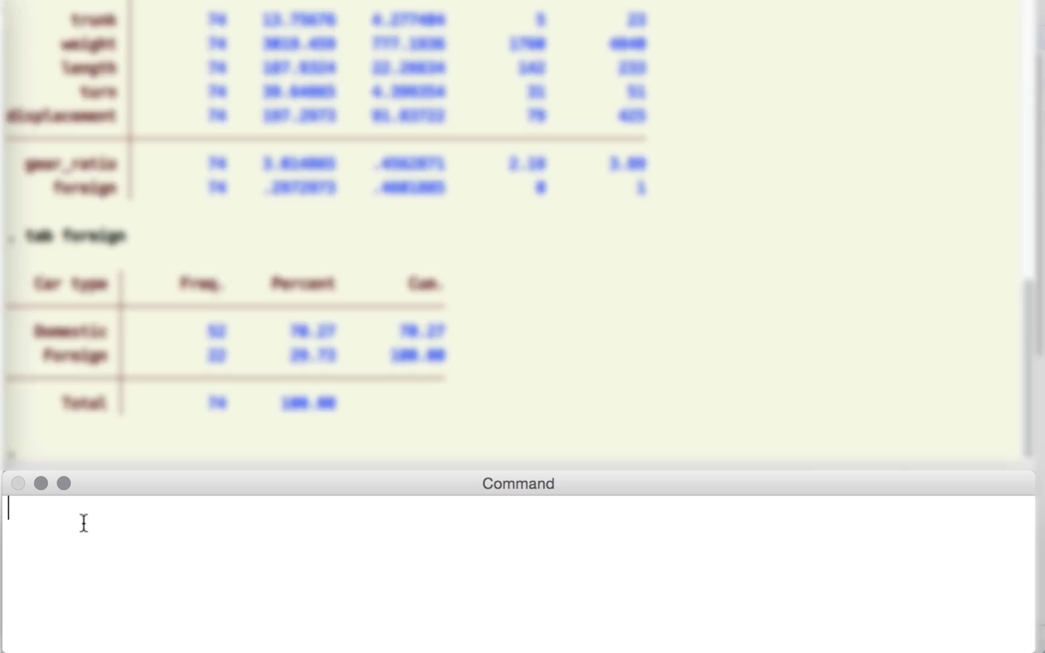
Step: Run codebook on foreign to show its type, origin label and 0–1 range
text(codebook)
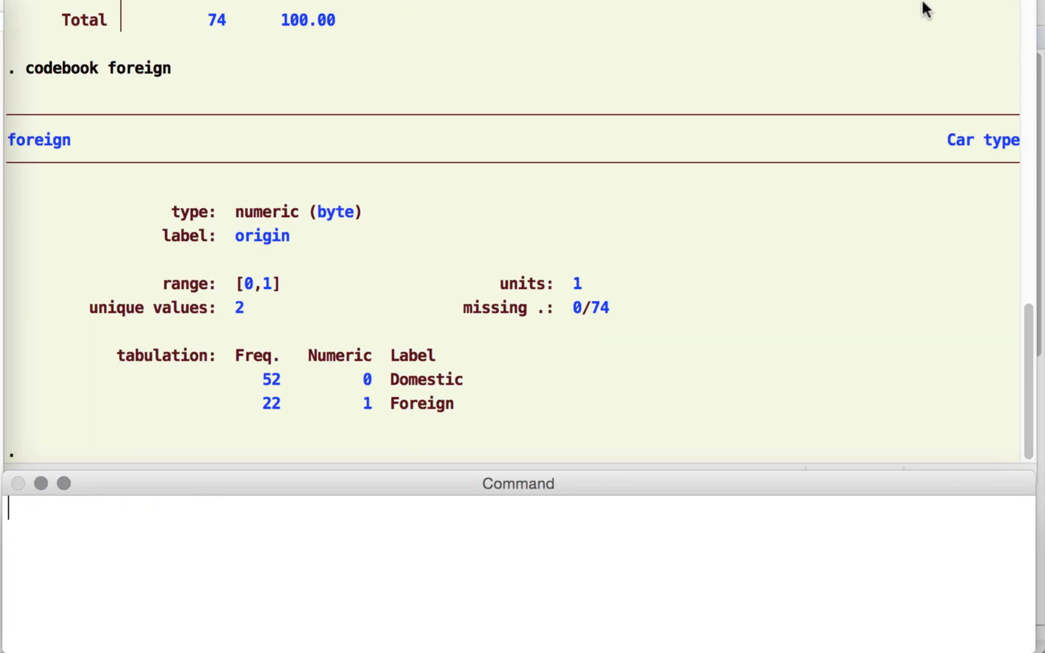
mouse_move(333, 197)
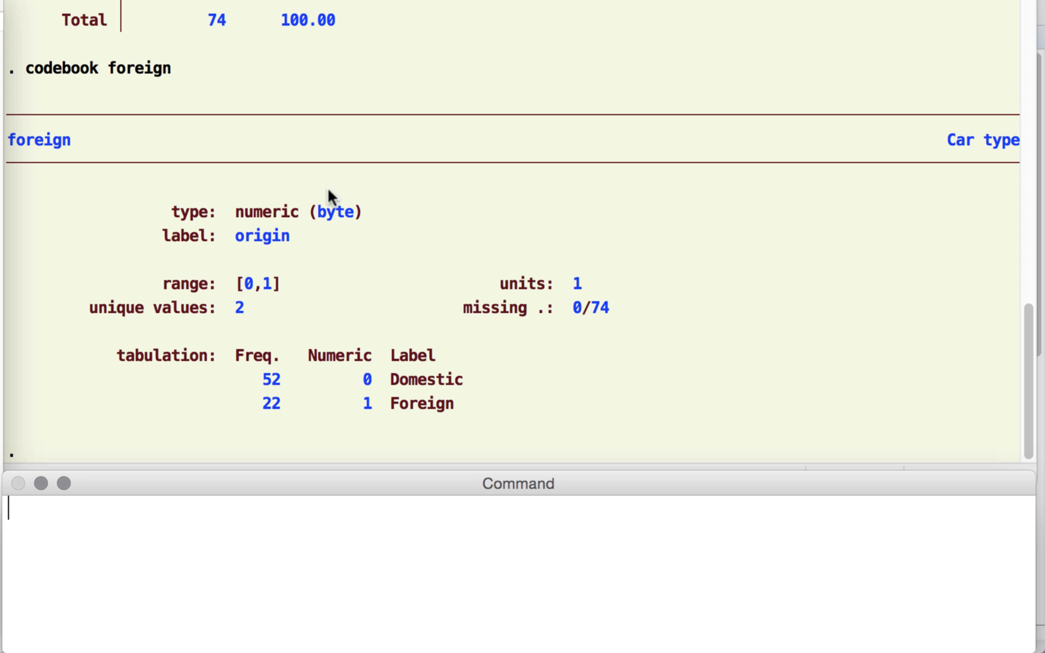
mouse_move(73, 147)
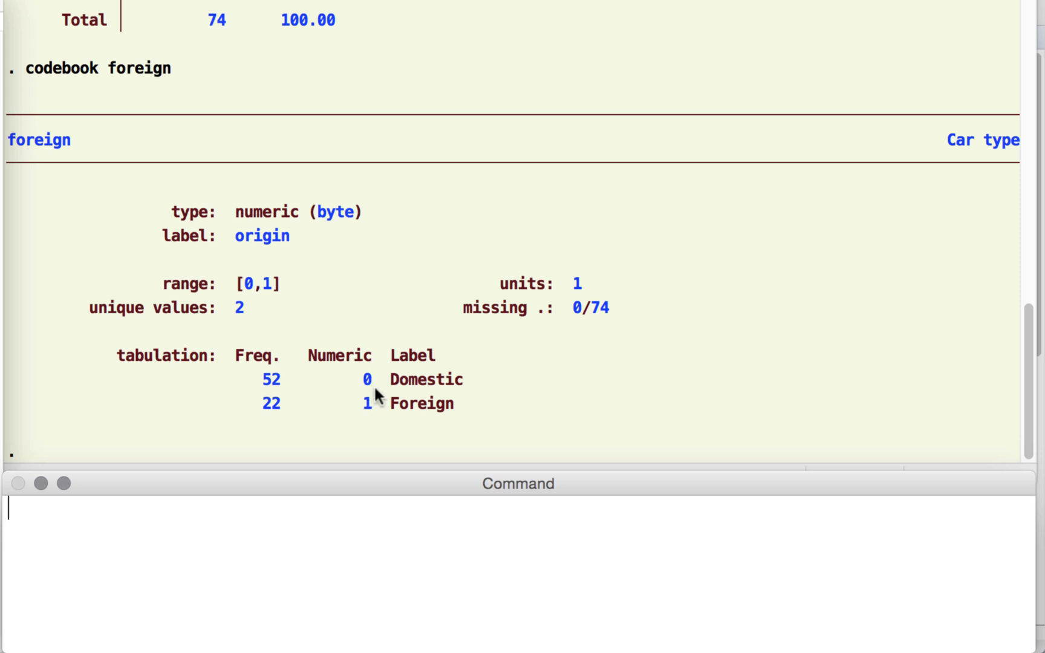
mouse_move(365, 380)
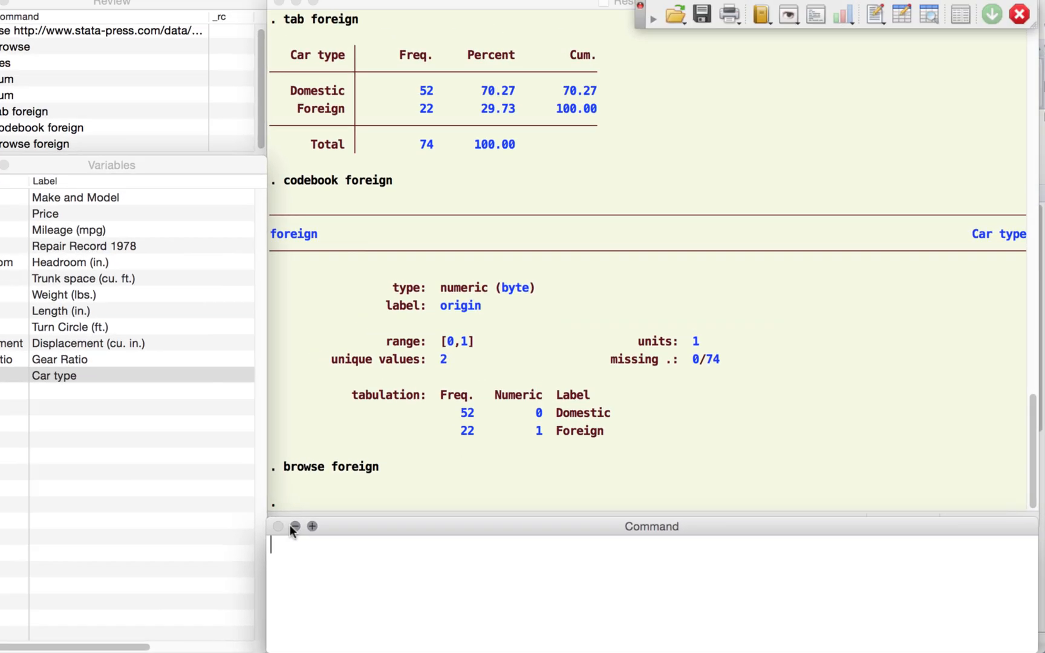
Step: Edit foreign and bring up the Manage Value Labels window listing origin
text(edit forei)
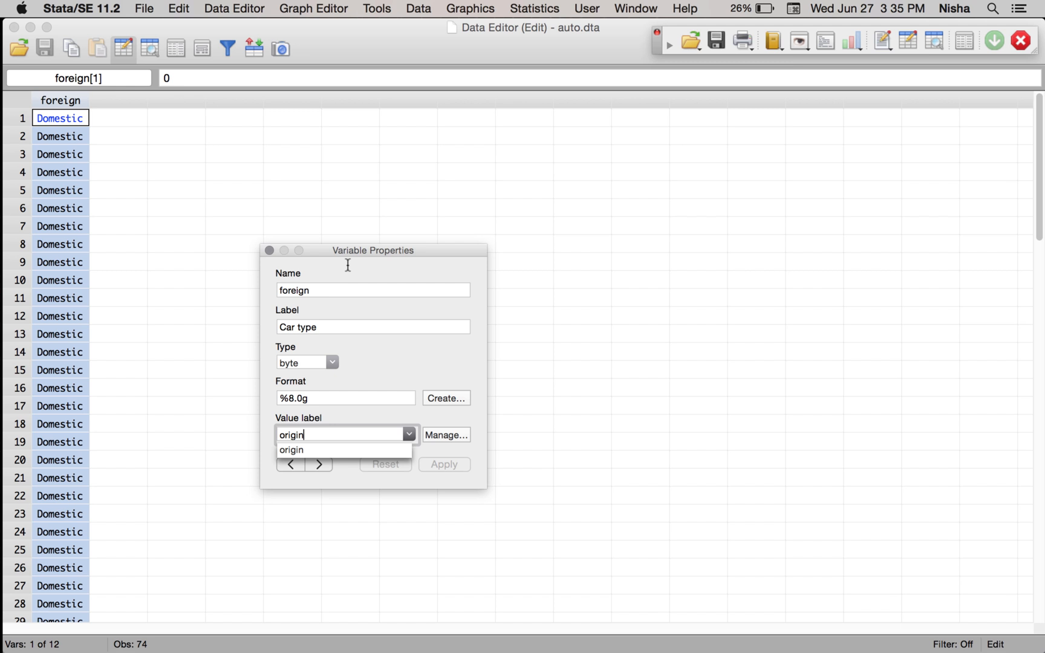
mouse_move(319, 434)
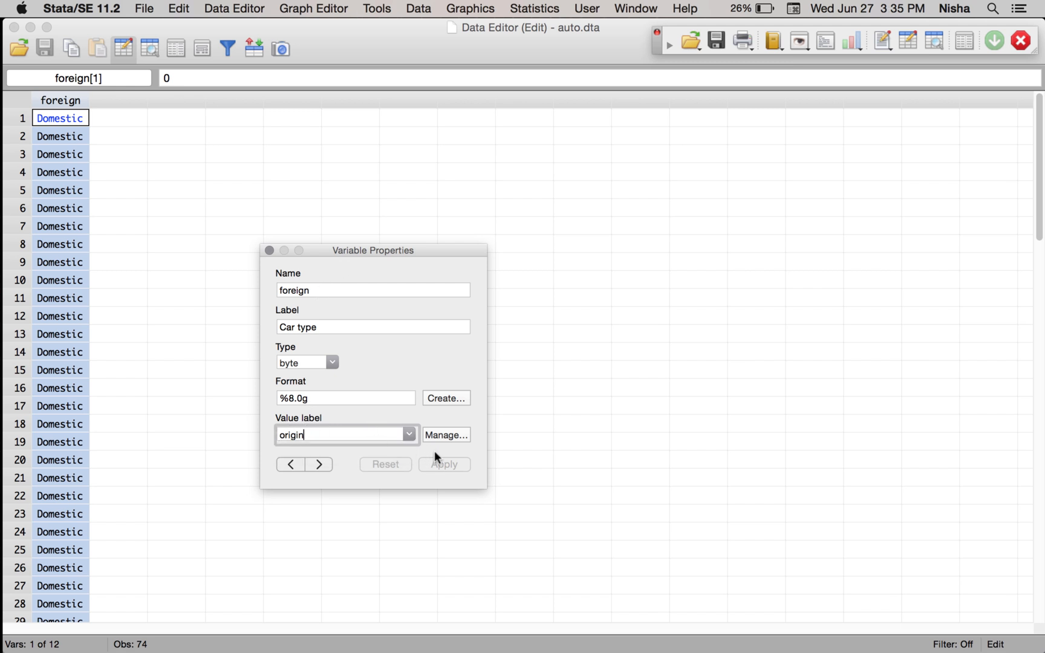
click(445, 434)
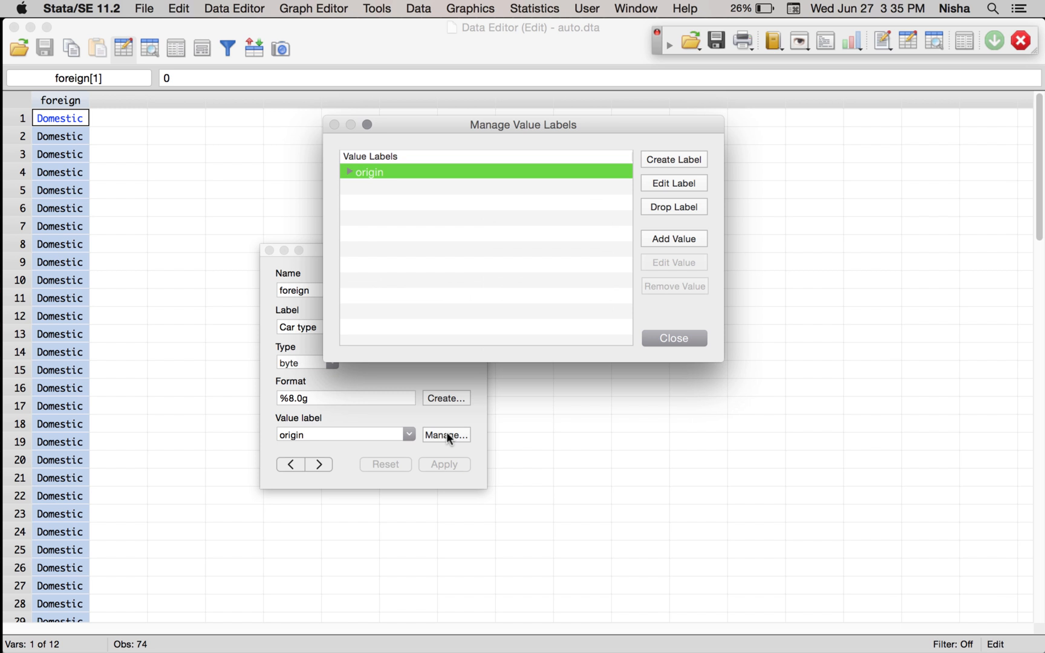
Step: Expand origin to confirm 0 -- Domestic and 1 -- Foreign
click(350, 171)
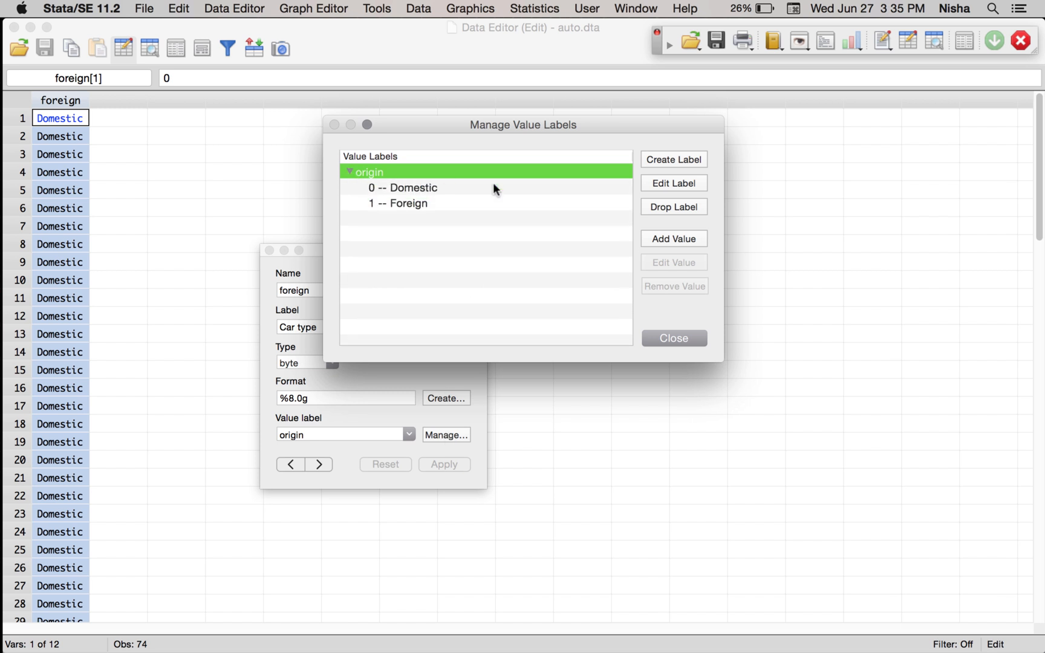
mouse_move(381, 155)
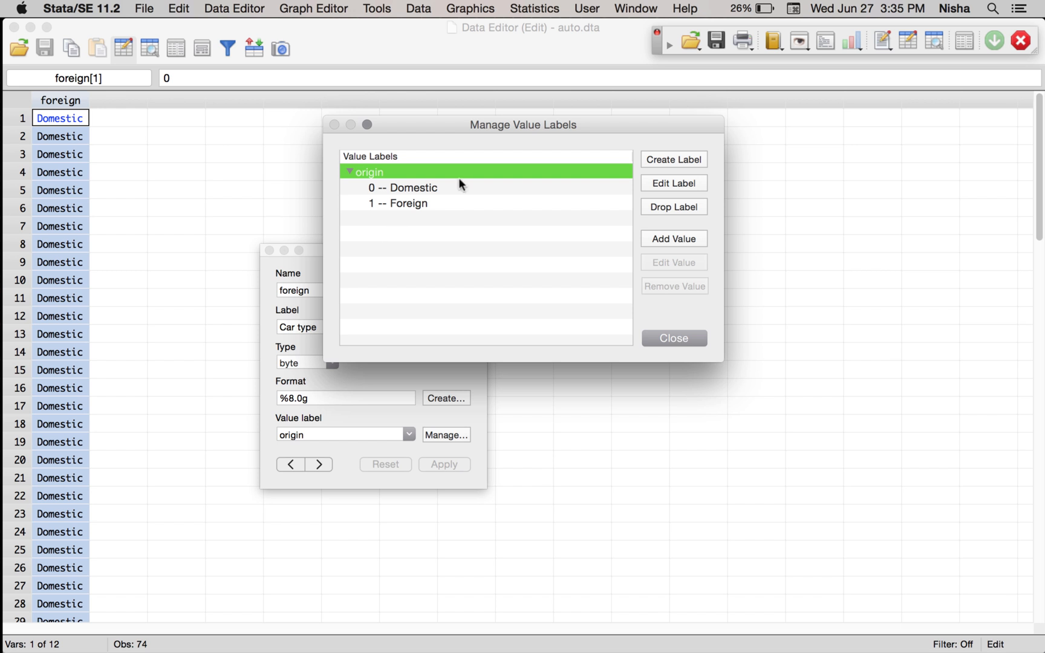
mouse_move(414, 185)
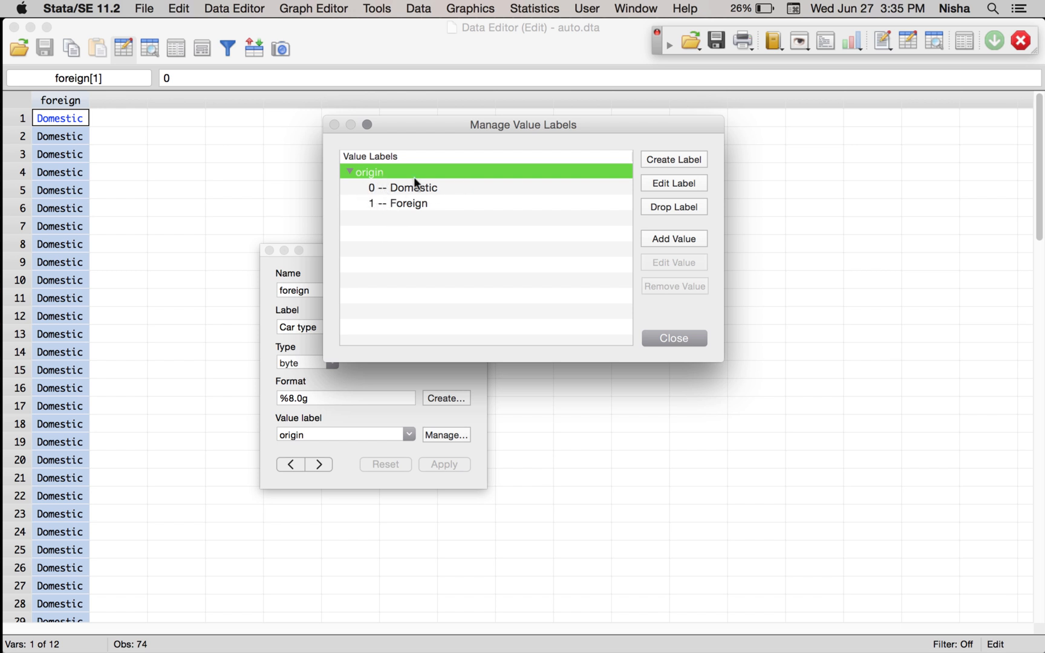
mouse_move(413, 212)
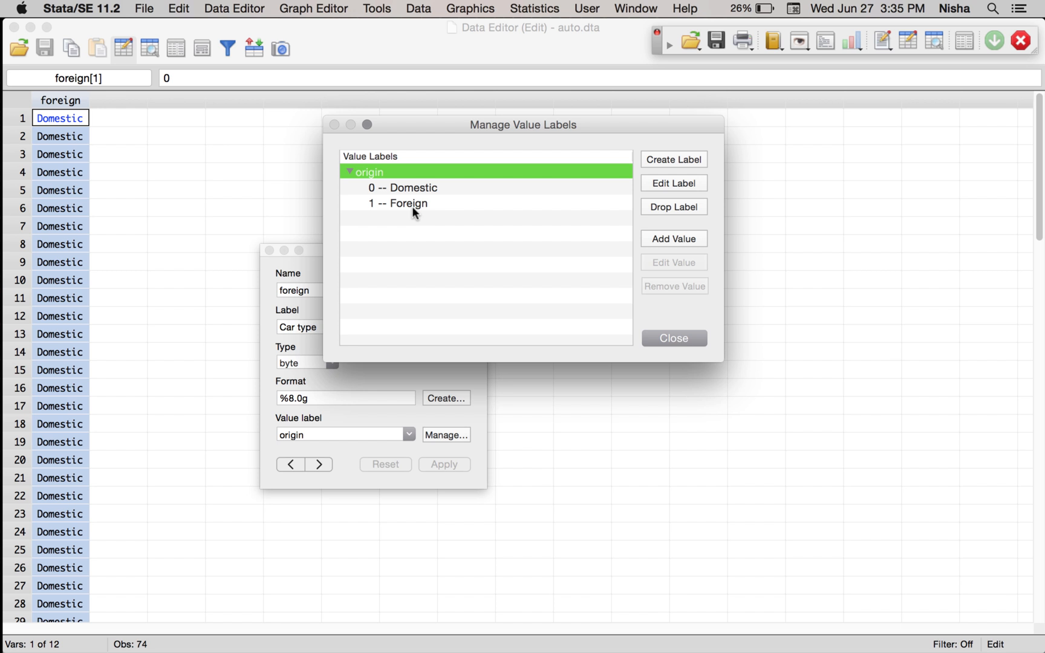
mouse_move(414, 210)
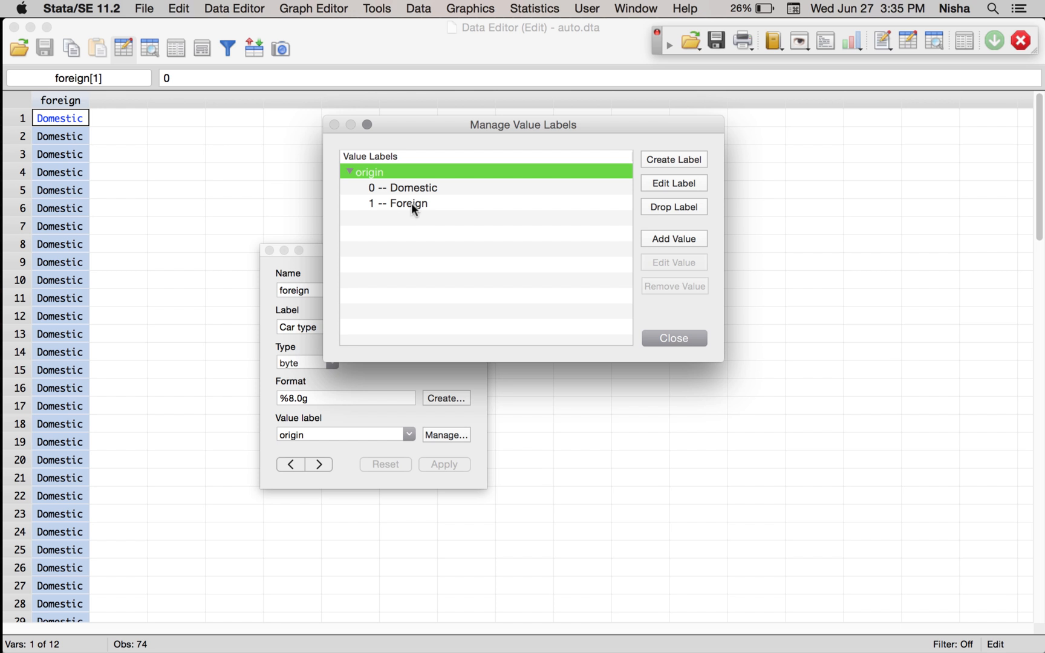
click(402, 187)
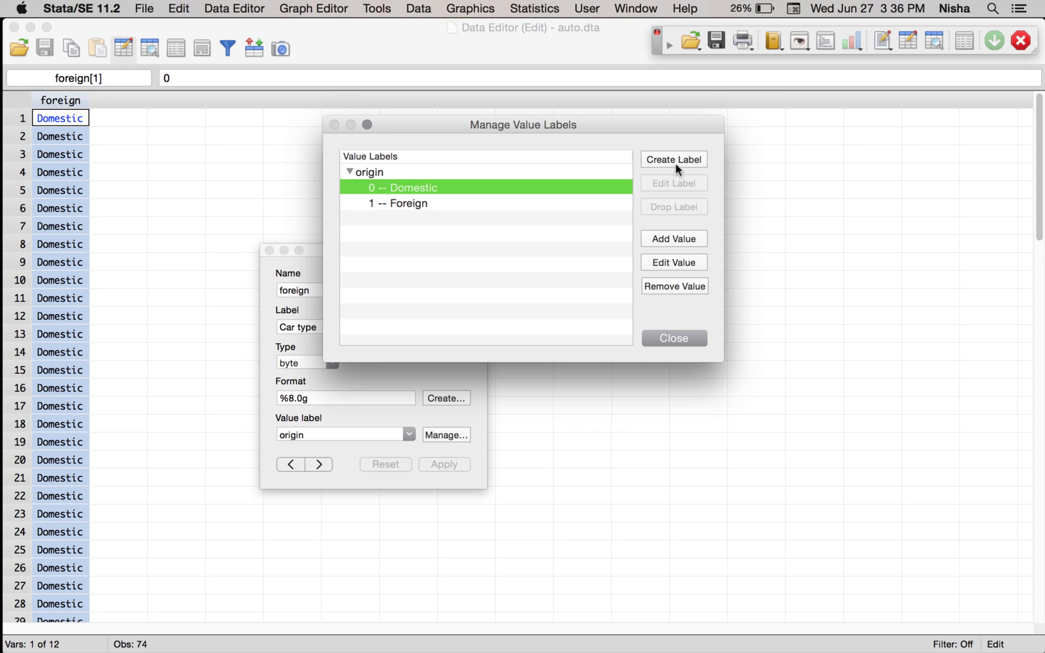
mouse_move(675, 292)
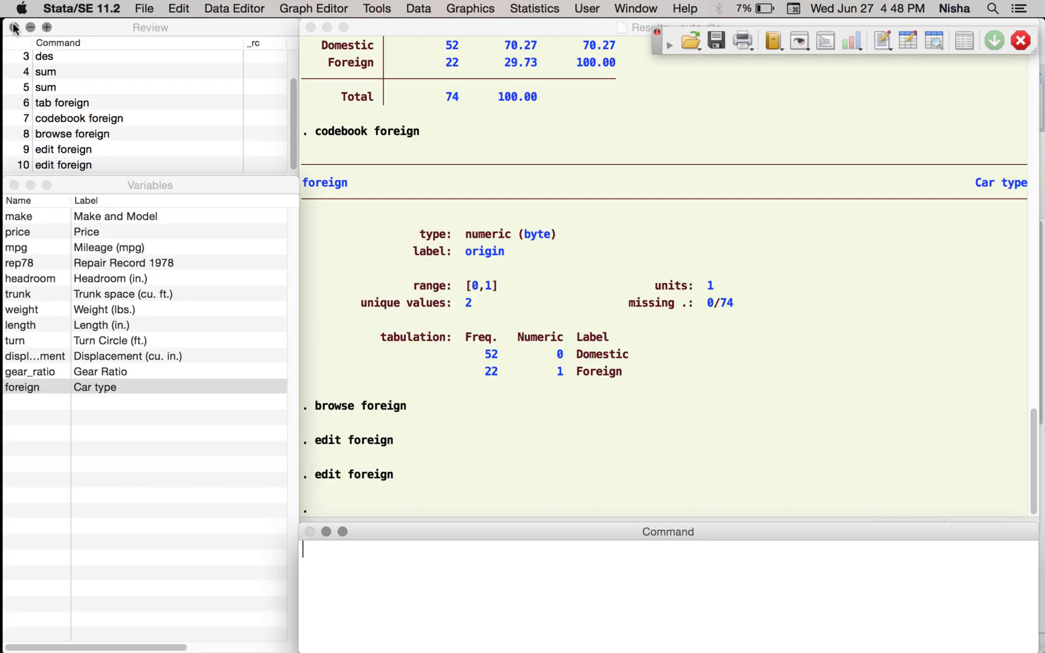
mouse_move(344, 588)
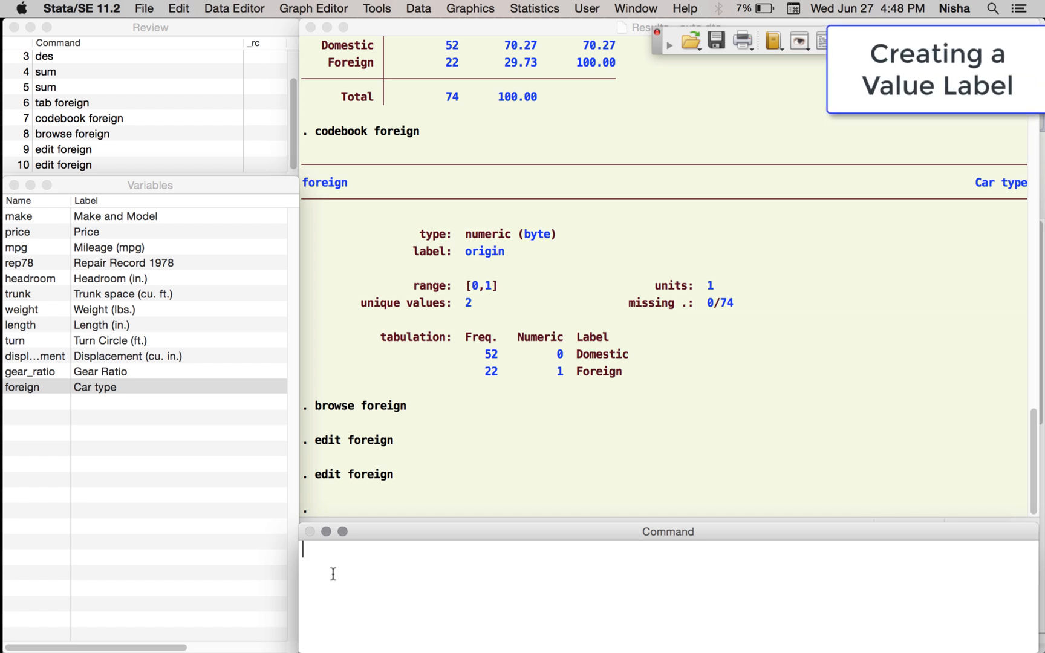
Step: Edit mpg and start creating a new value label from Manage Value Labels
text(edit mpg)
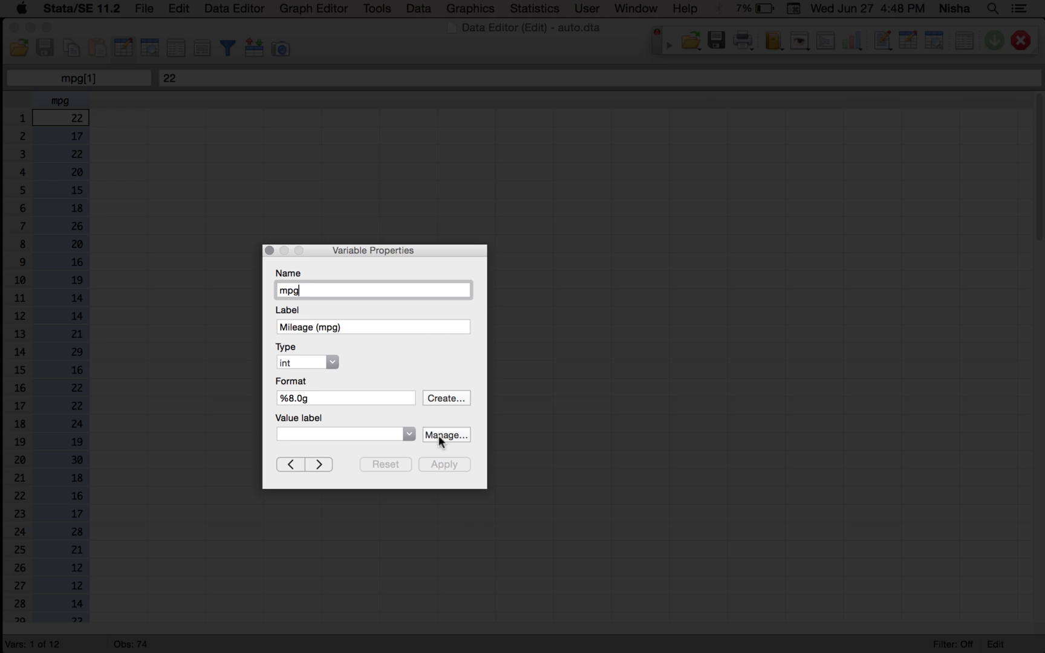
click(445, 434)
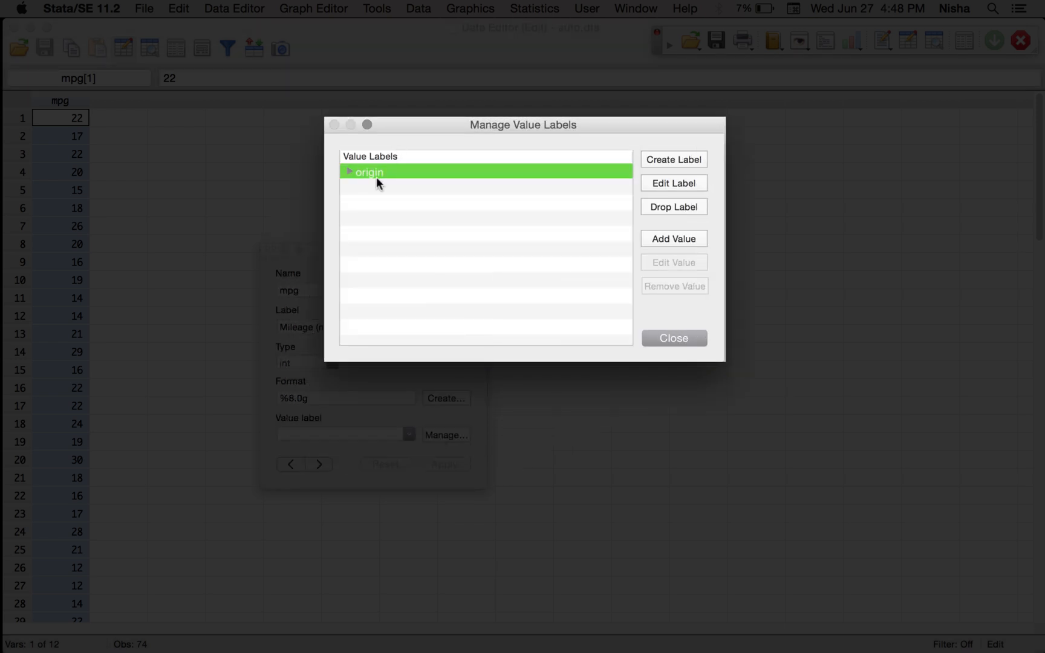
click(673, 160)
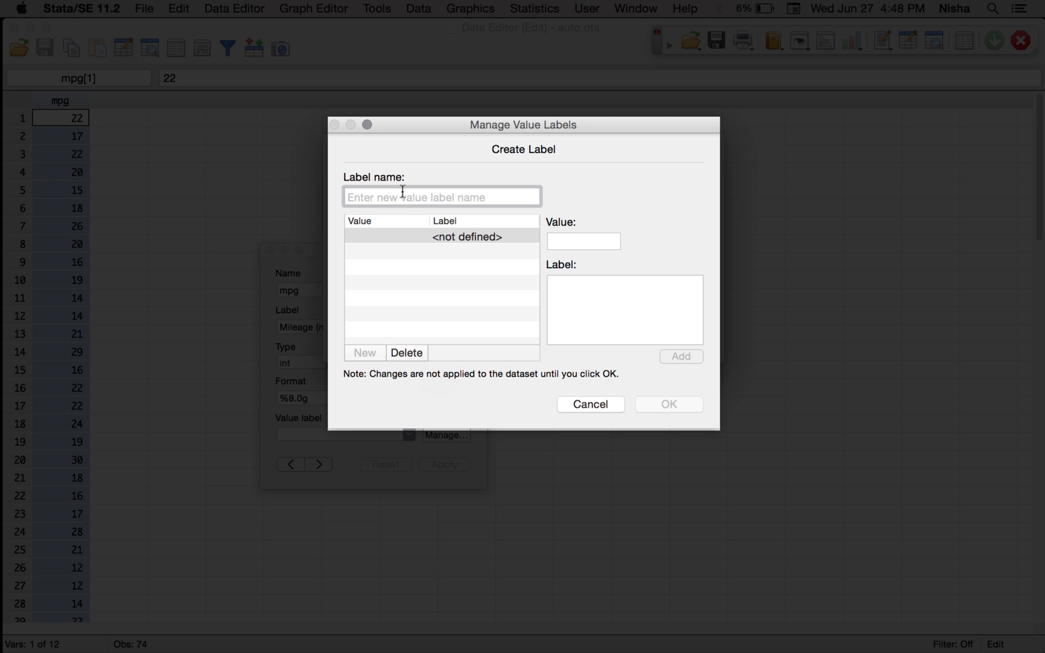
Step: Name the label efficiency and add the pairs 30 = Efficient and 15 = guzzler
text(efficiency)
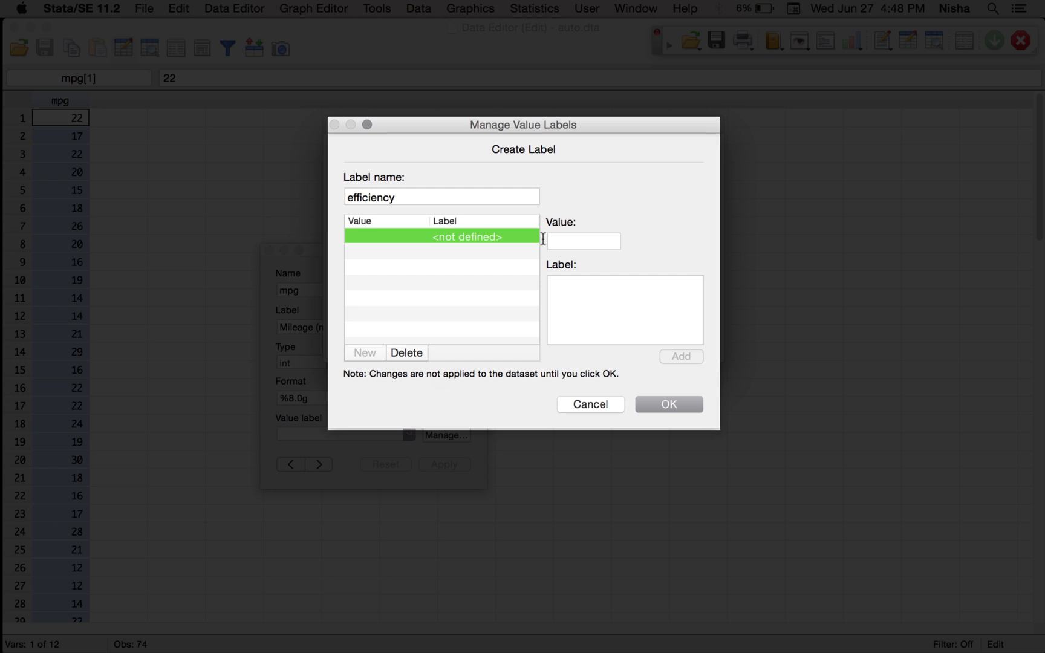
click(583, 241)
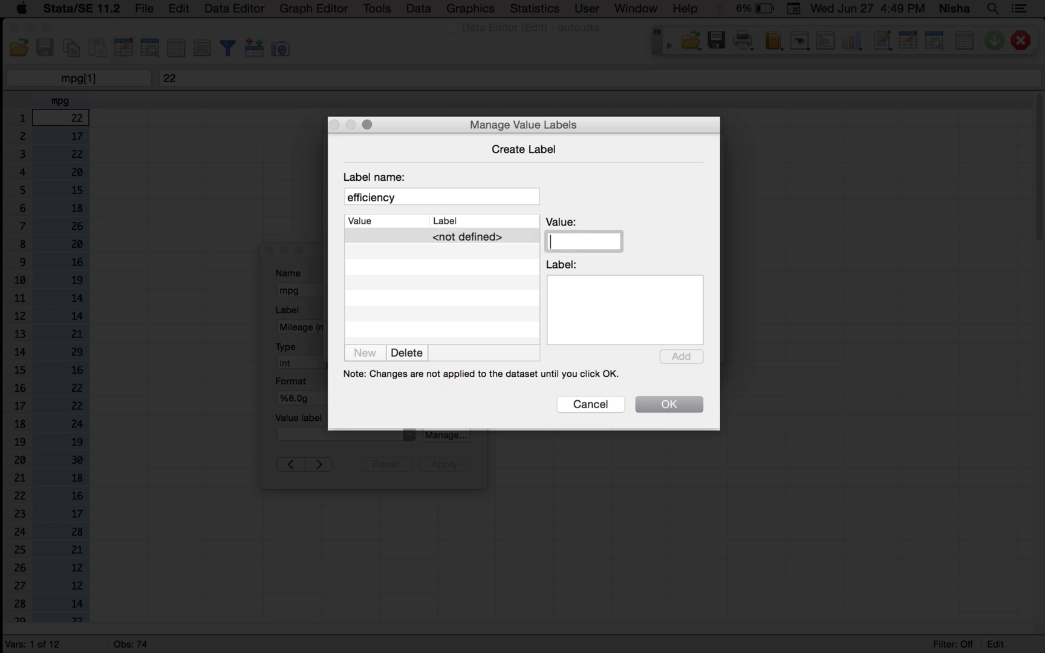
text(30)
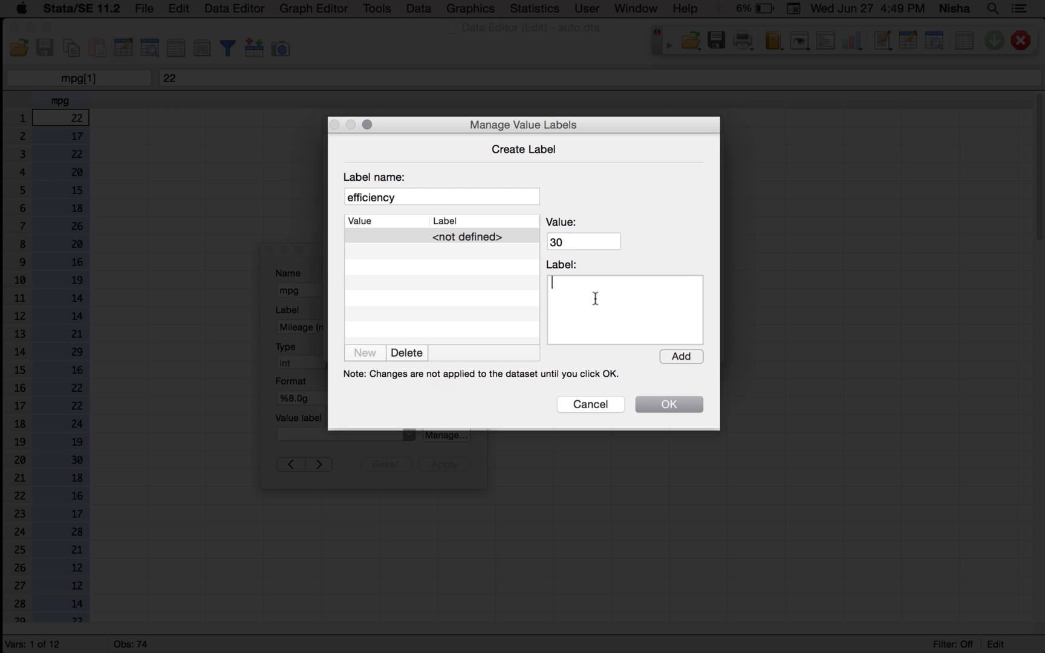
text(Efficie)
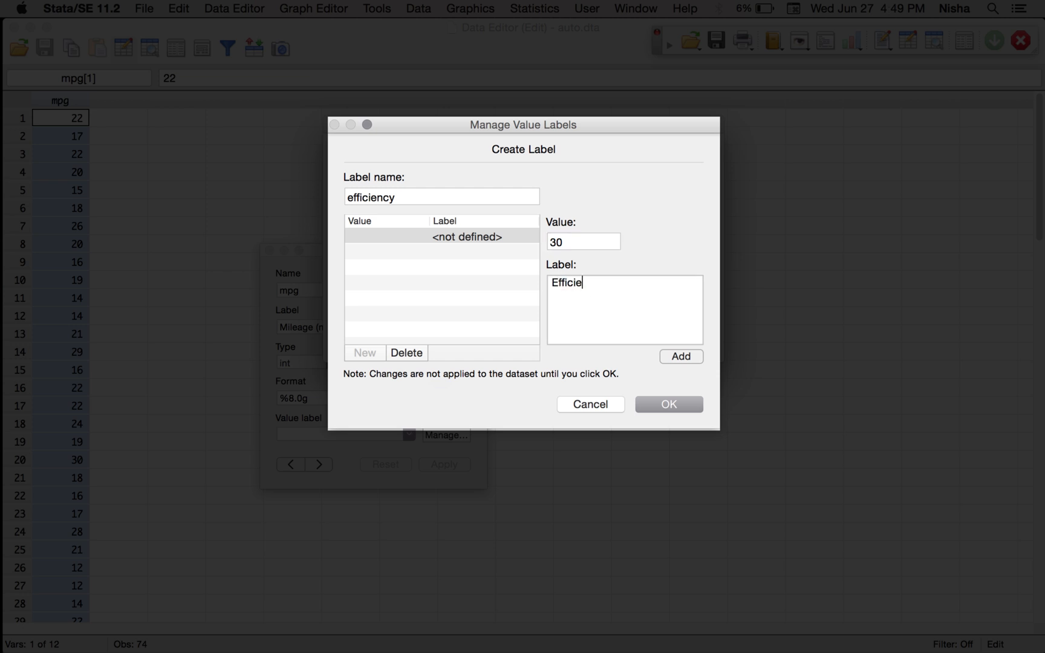
click(681, 357)
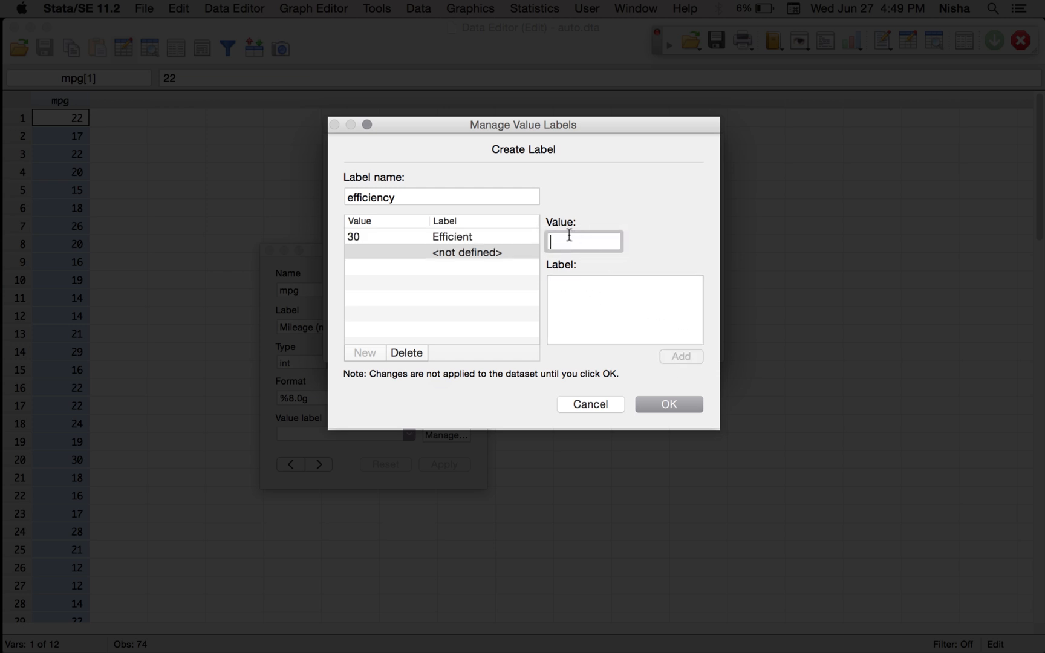
text(15)
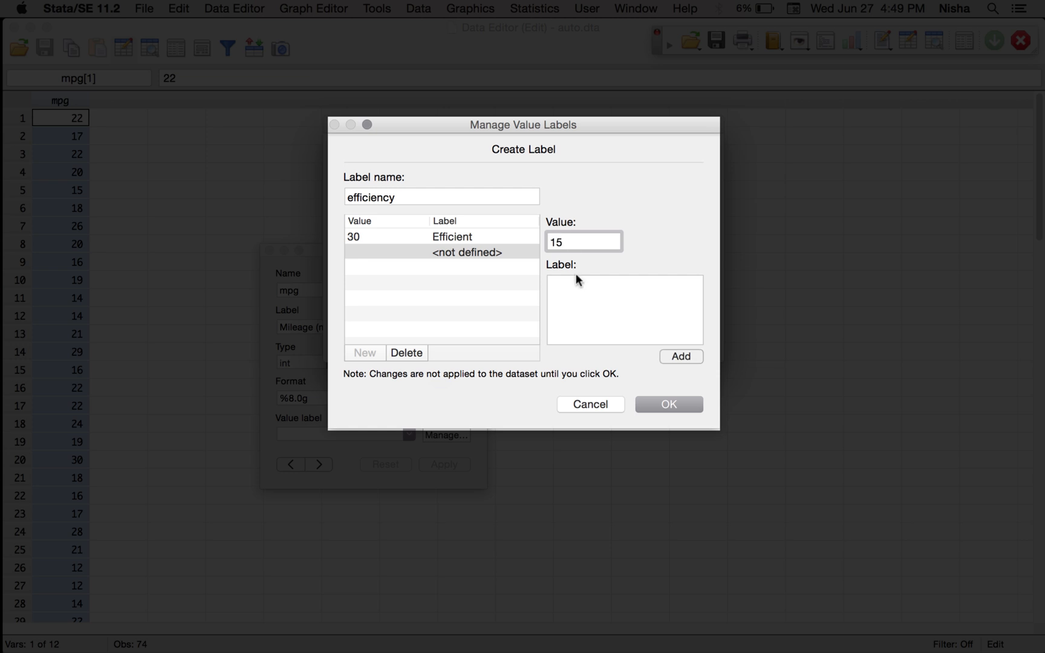
text(g)
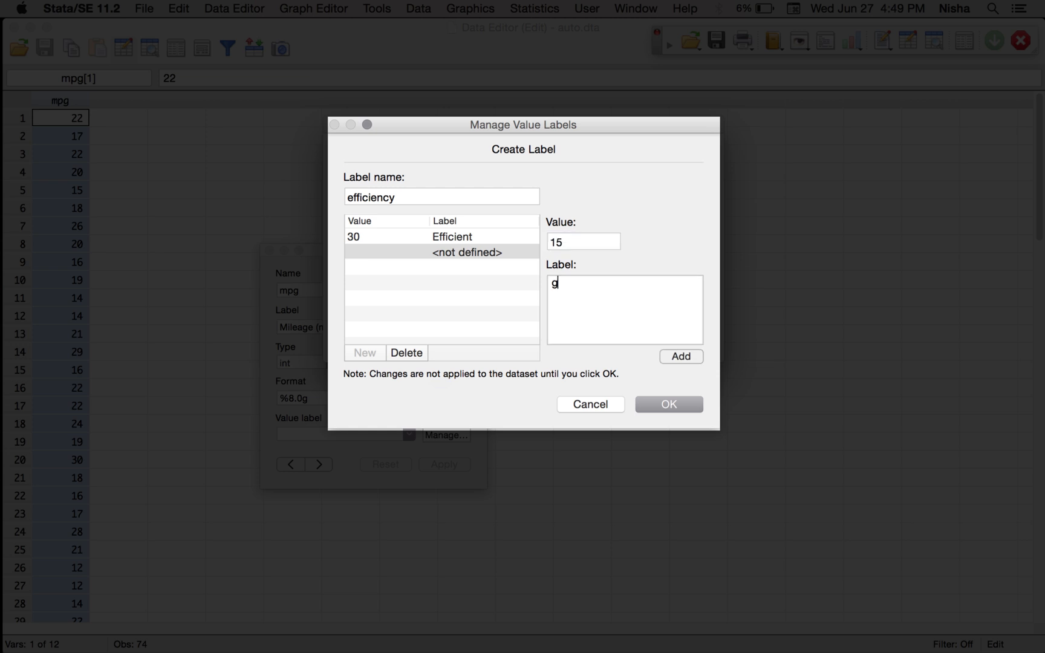
text(uzzler)
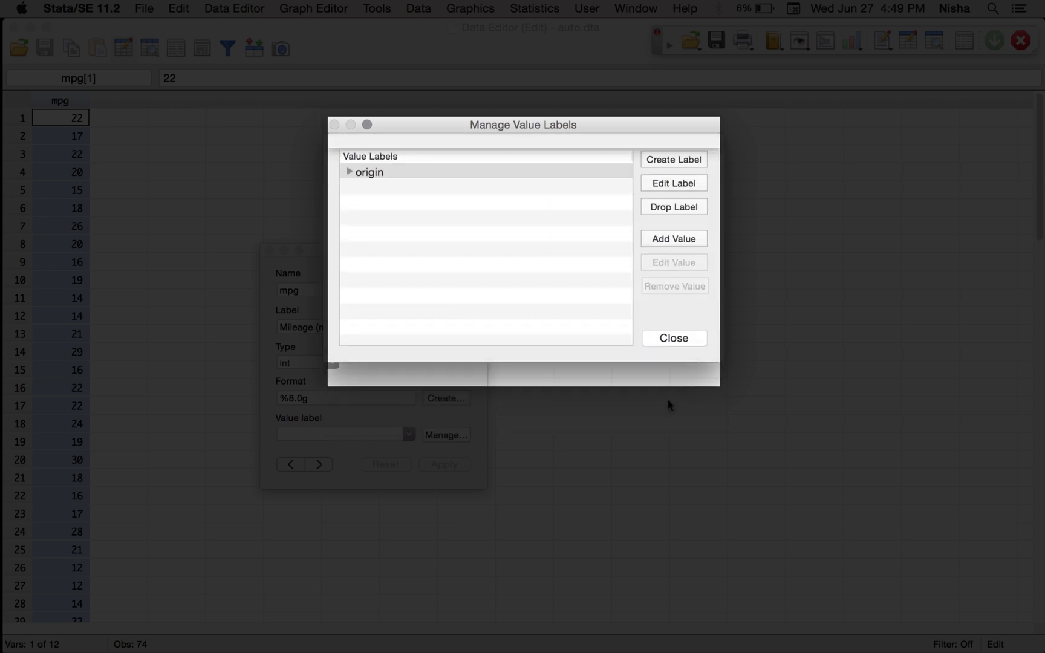
Step: Apply the efficiency value label to mpg so tab mpg shows guzzler and Efficient
click(673, 338)
text(efficiency)
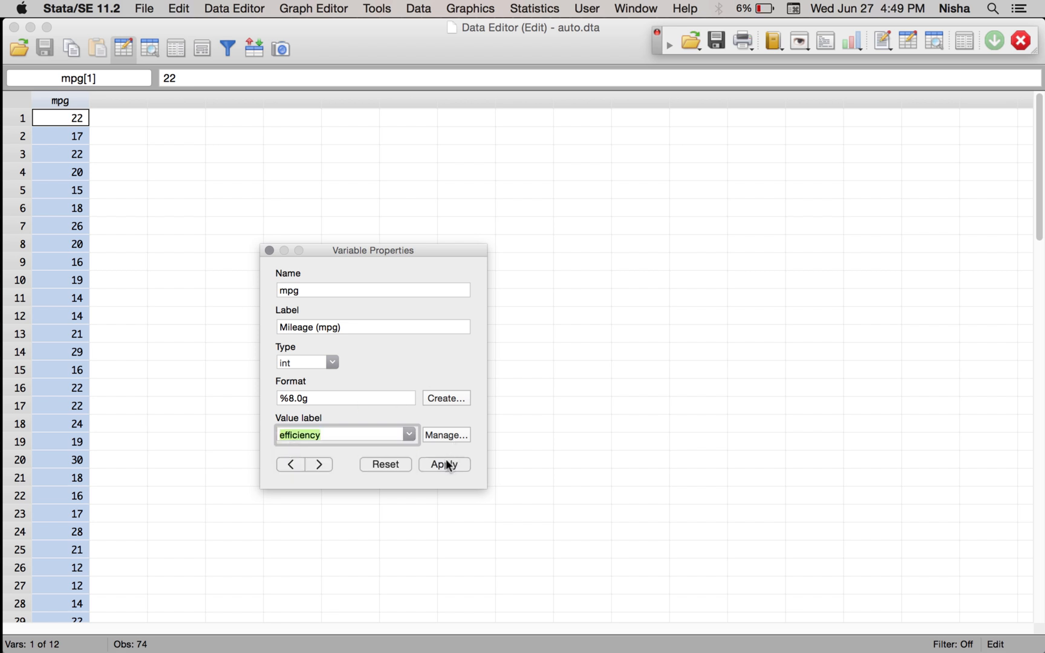
click(444, 464)
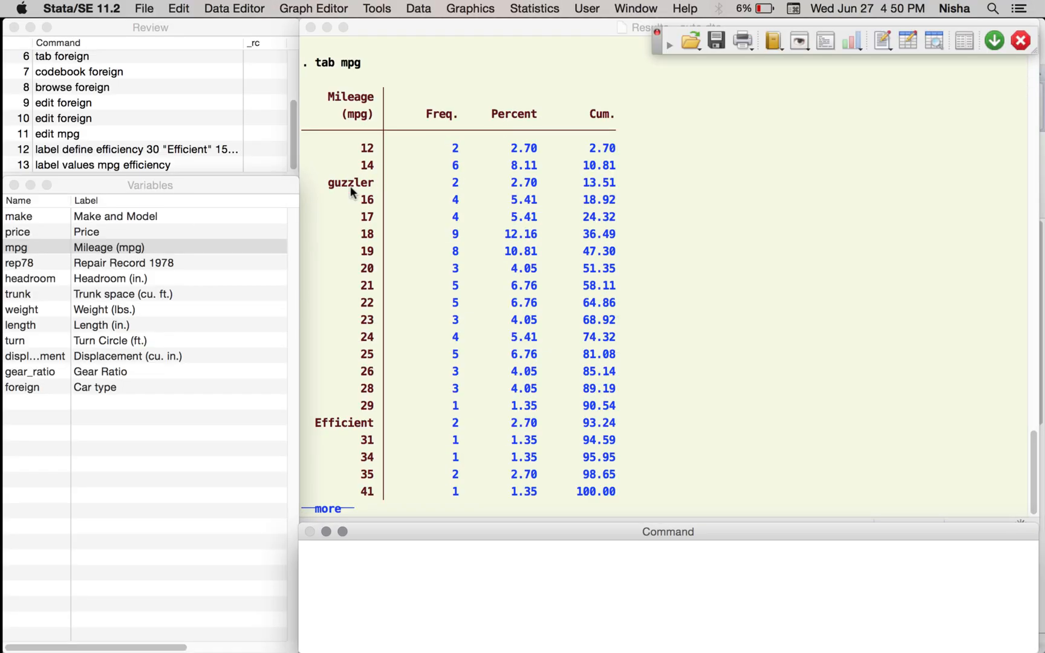
mouse_move(382, 431)
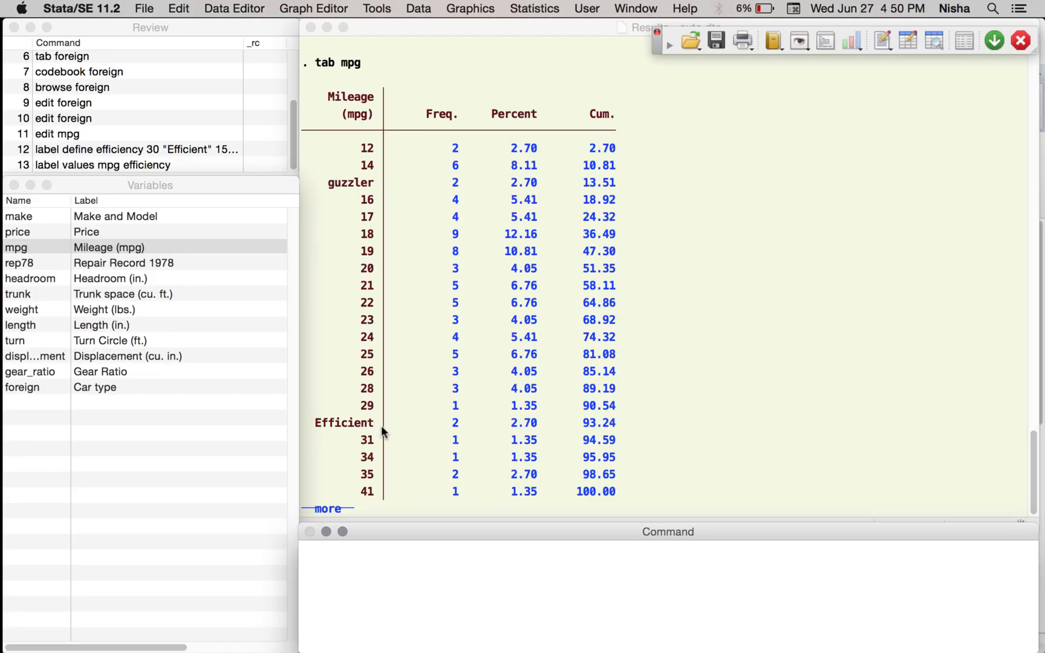